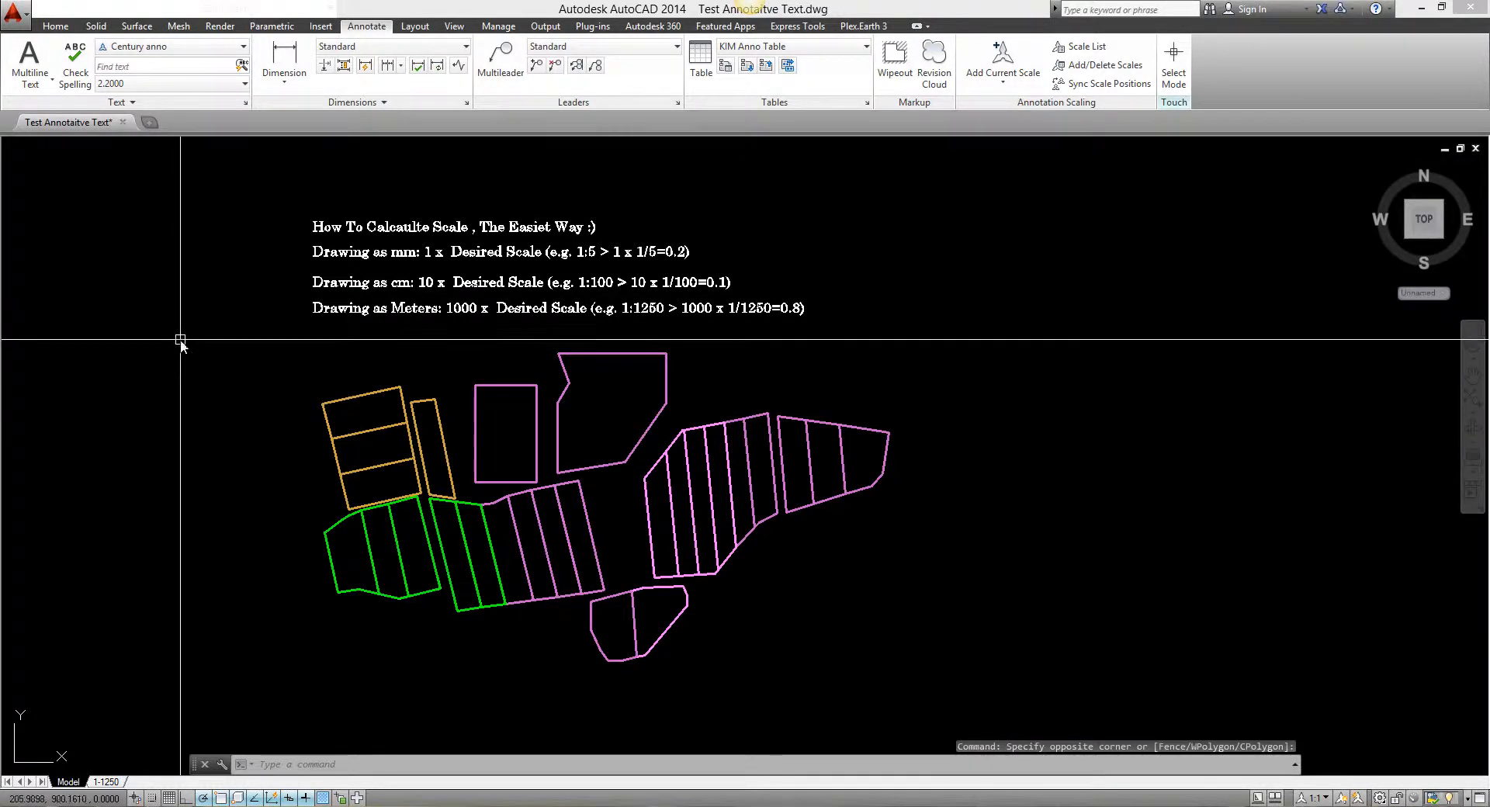
mouse_move(170, 342)
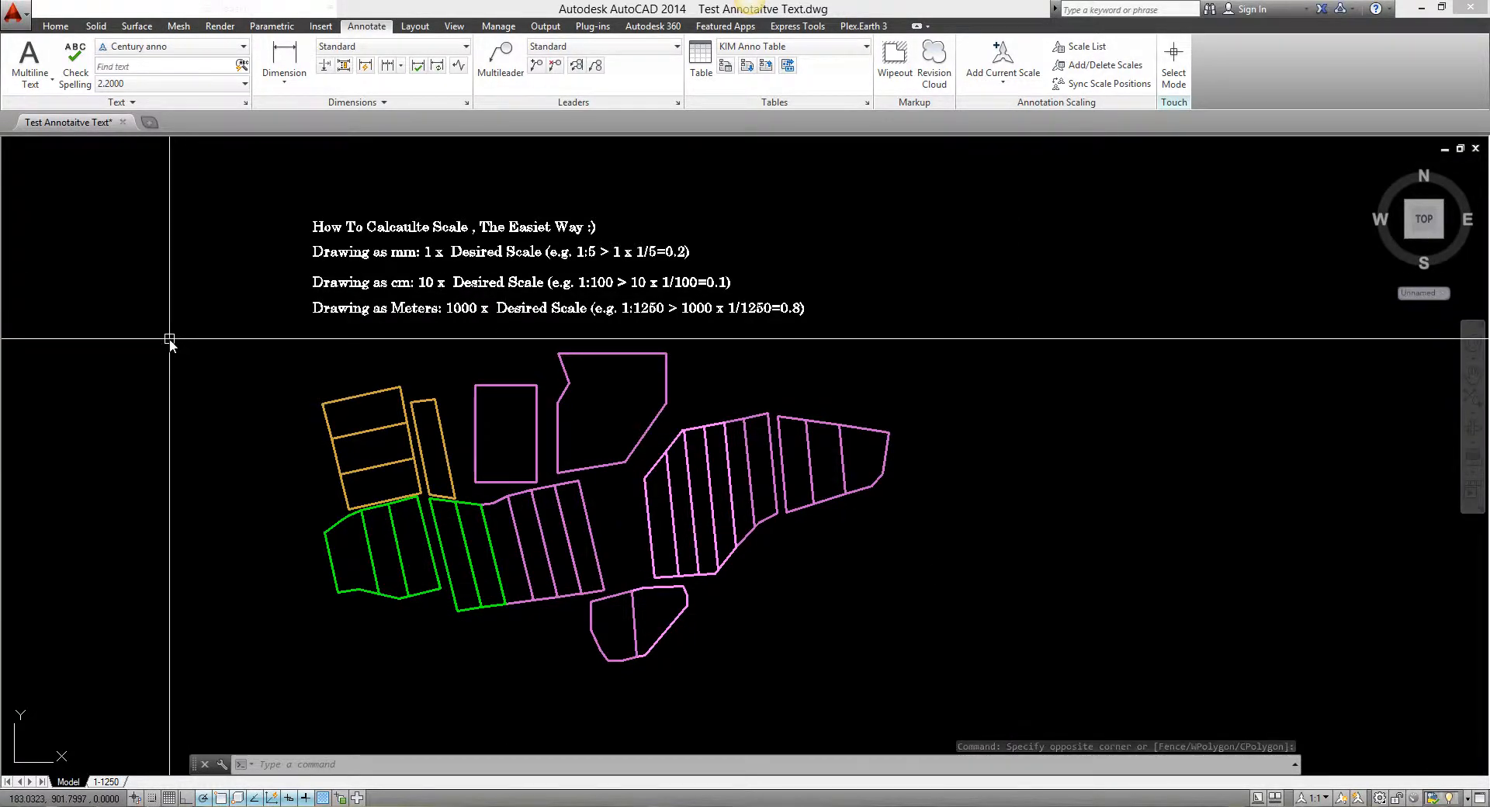
Bring up the Text Style dialog with the ST command.
type("ST")
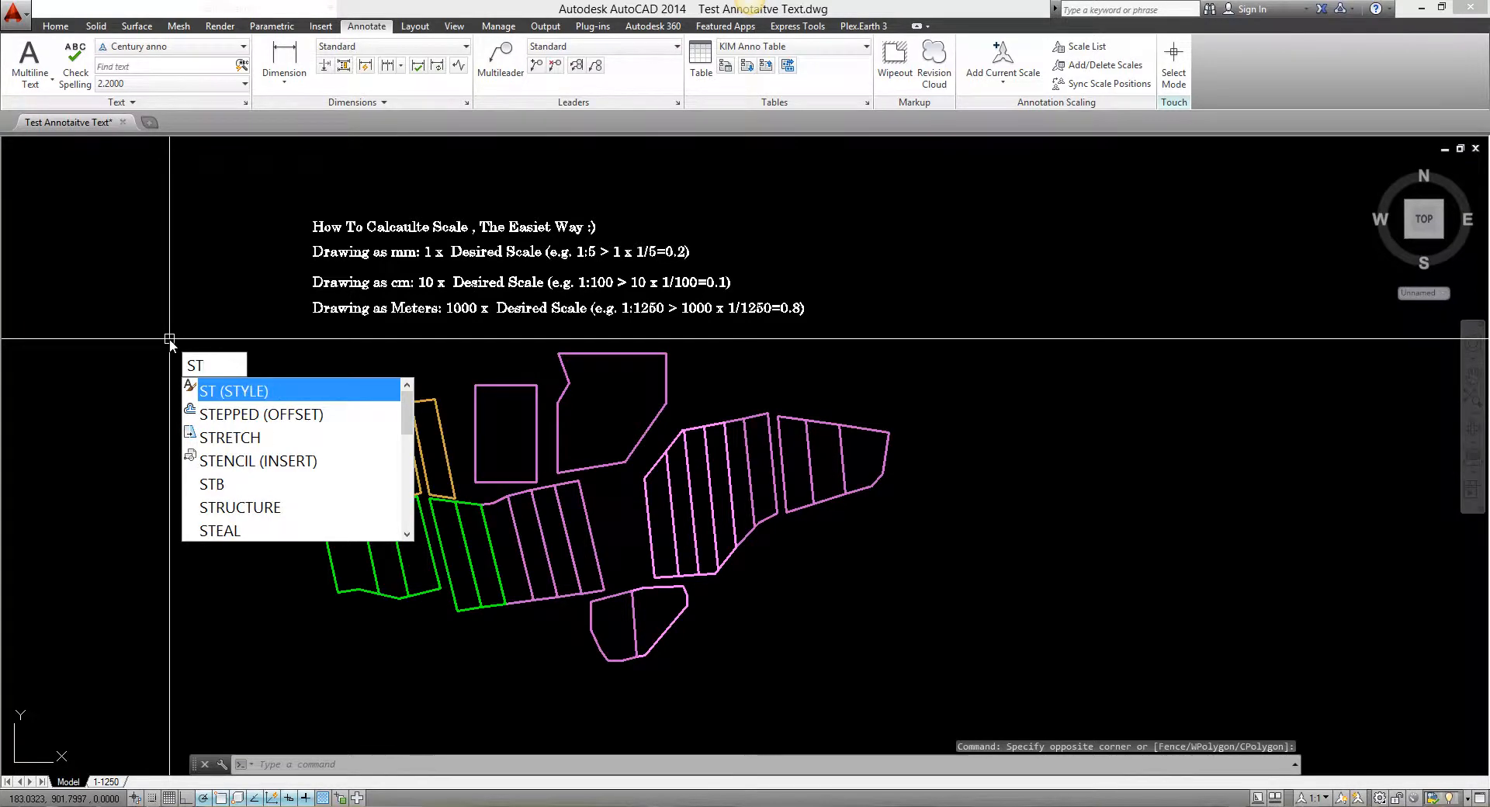
key("Escape")
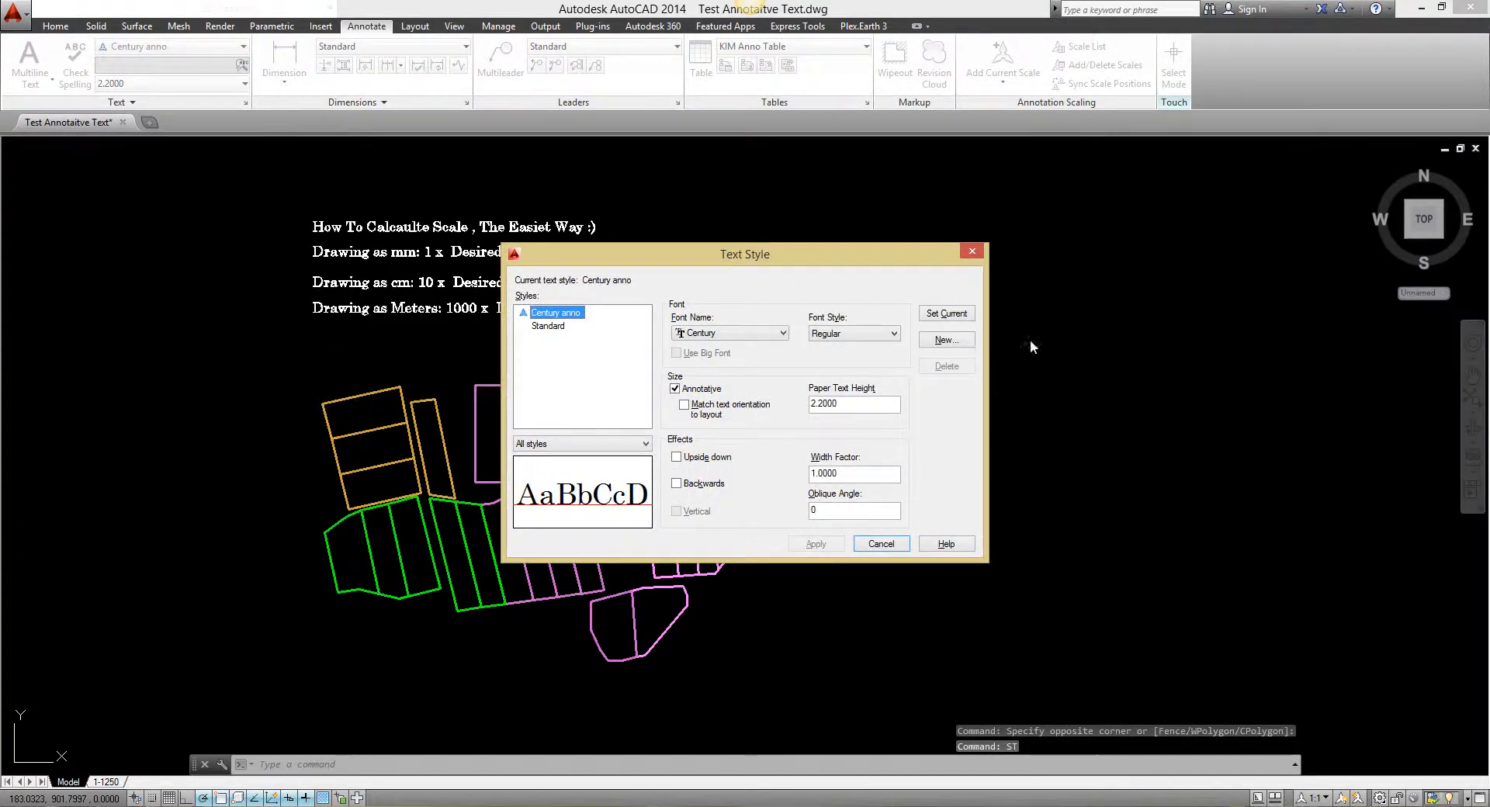
Add a new text style named Test Annotaive using the Bell MT font.
left_click(944, 339)
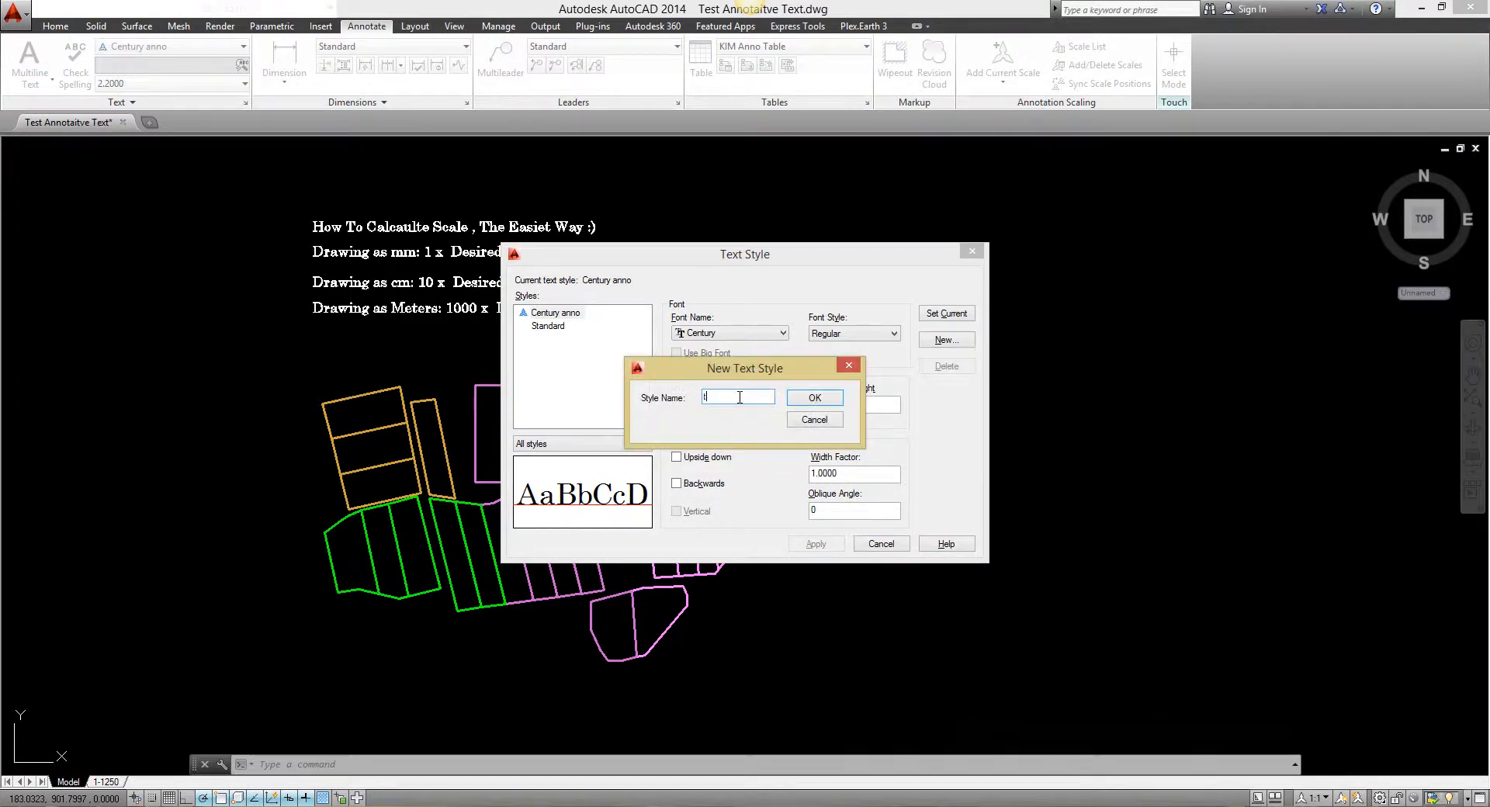
type("Test Annotative")
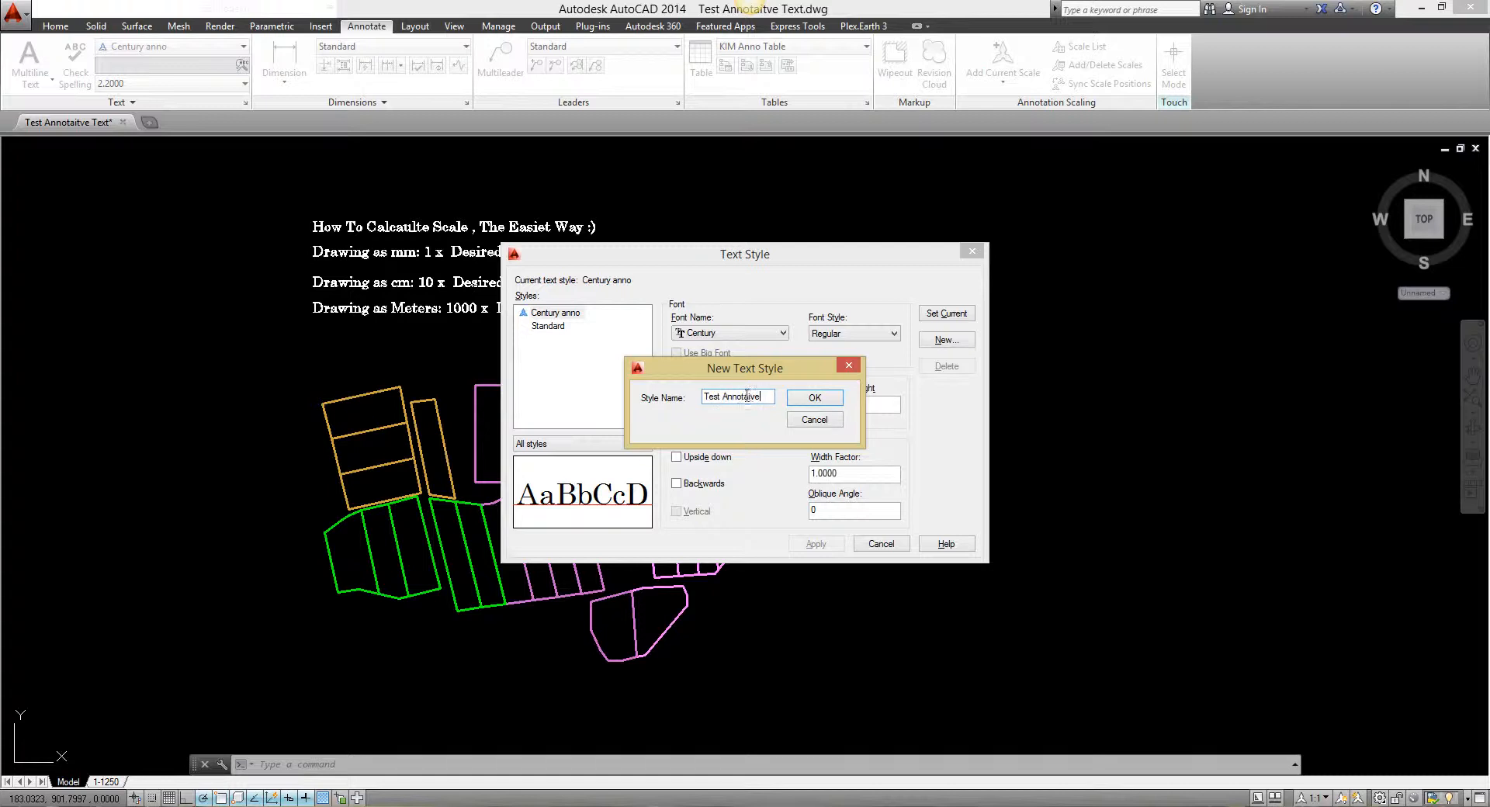
left_click(812, 397)
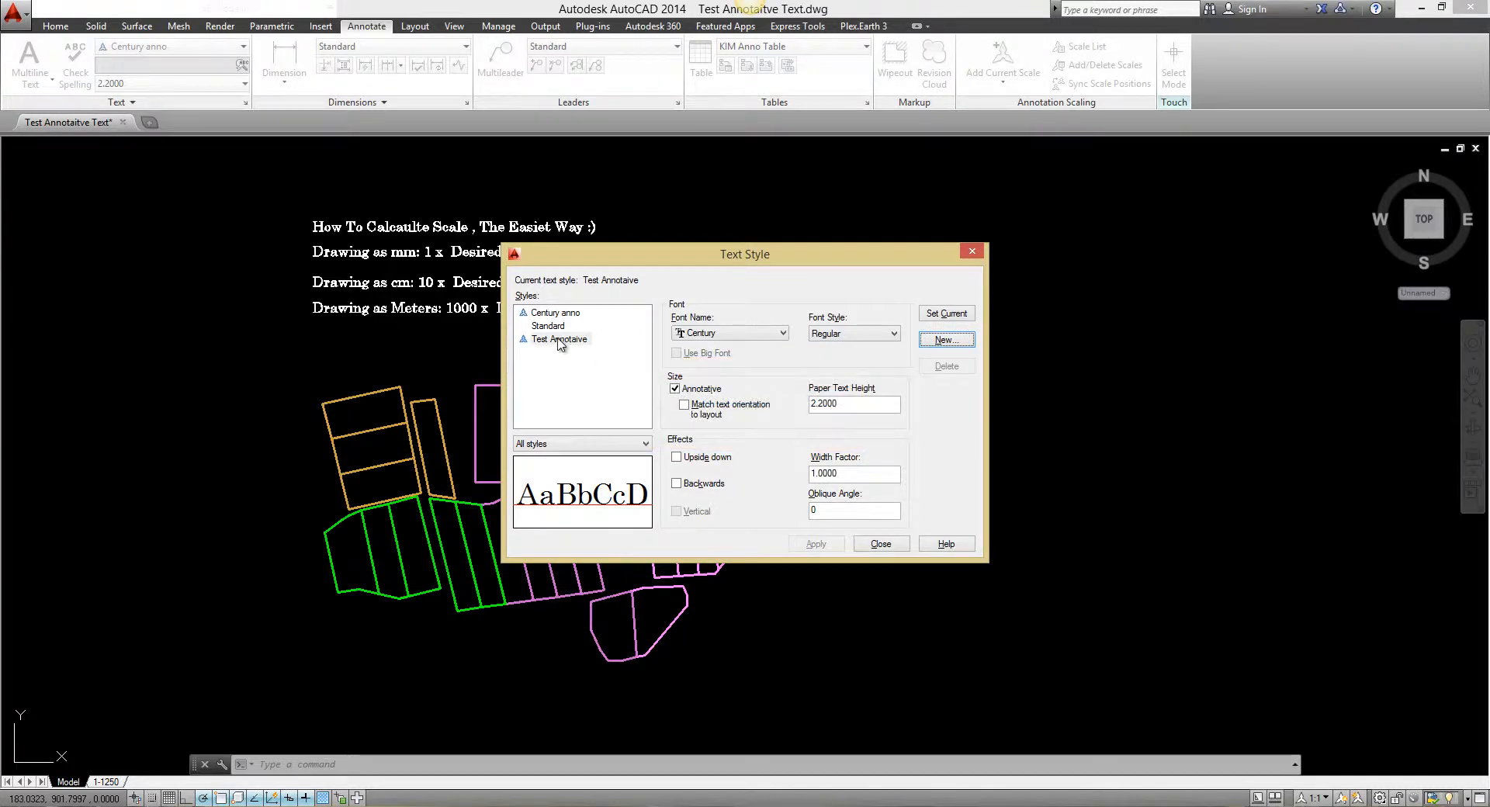
left_click(559, 339)
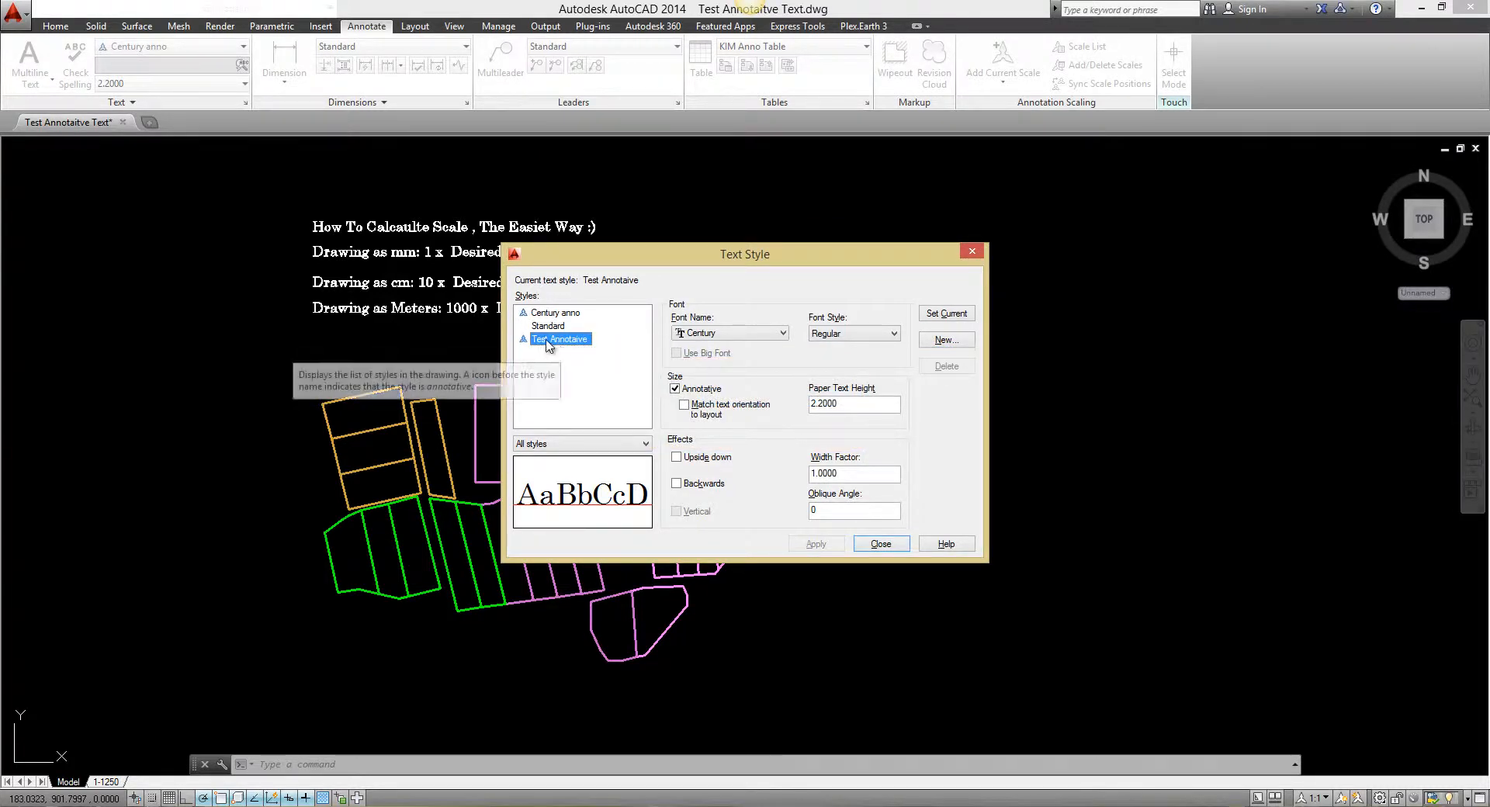
left_click(780, 333)
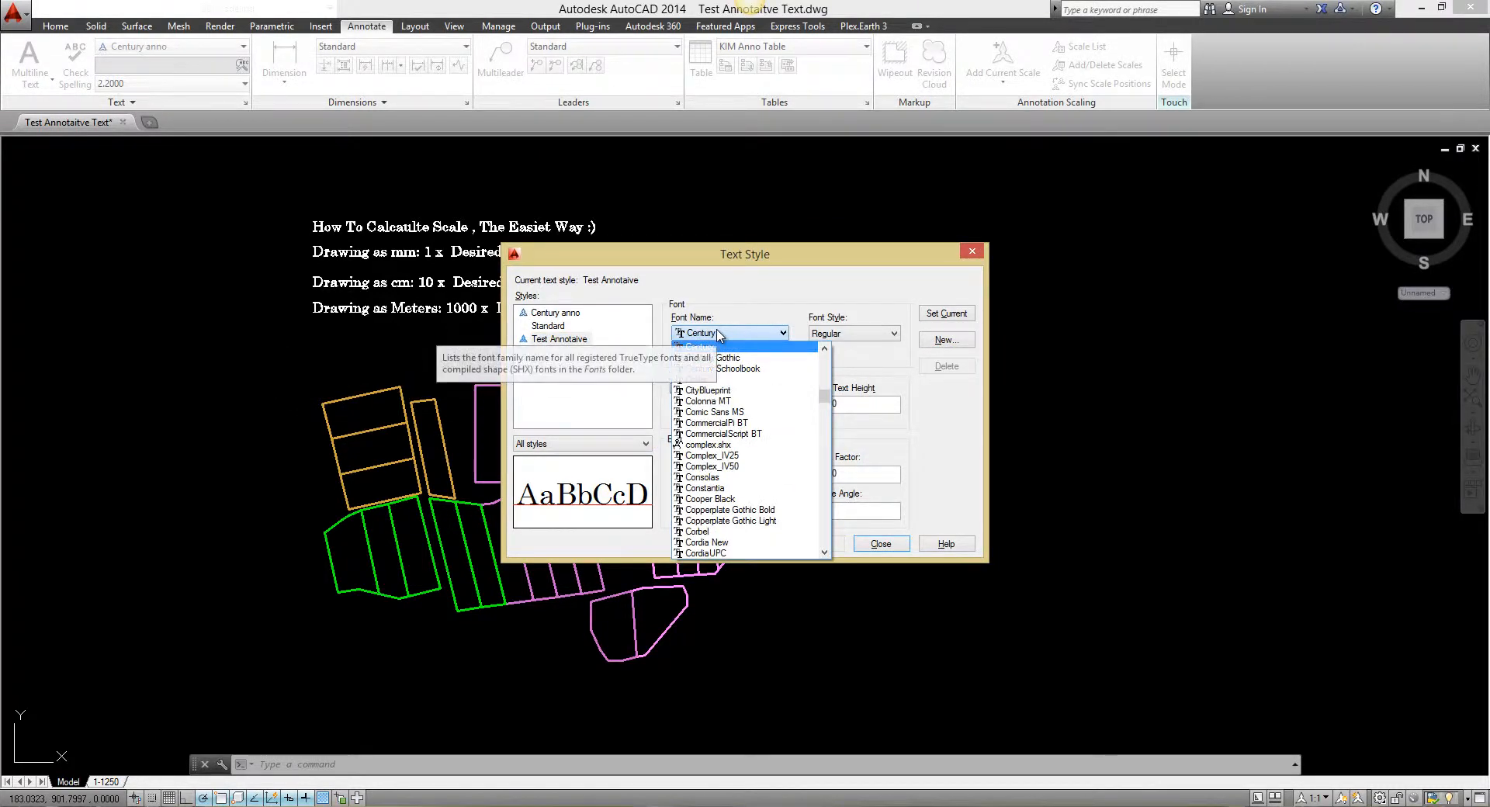
left_click(703, 333)
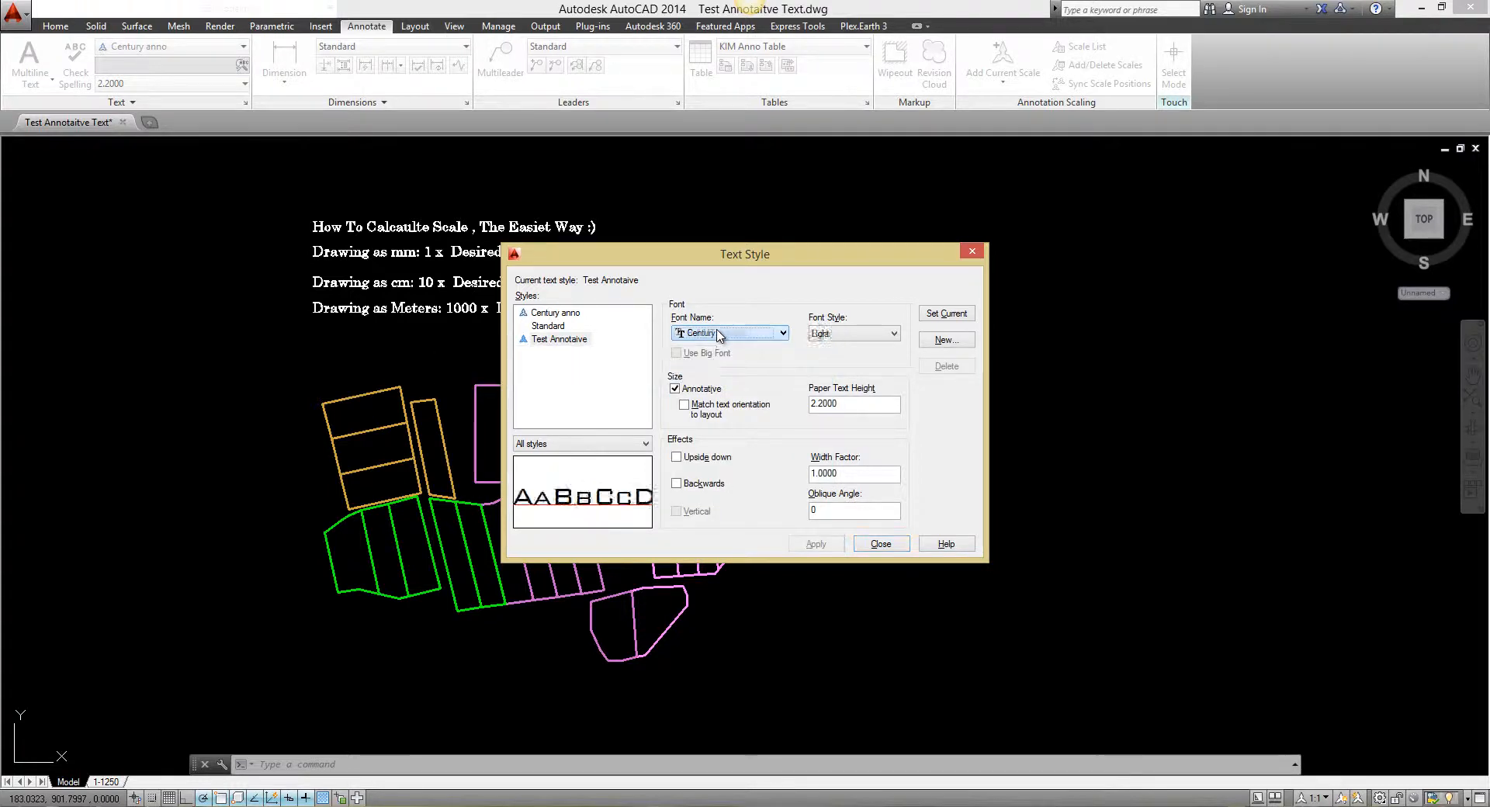
left_click(729, 333)
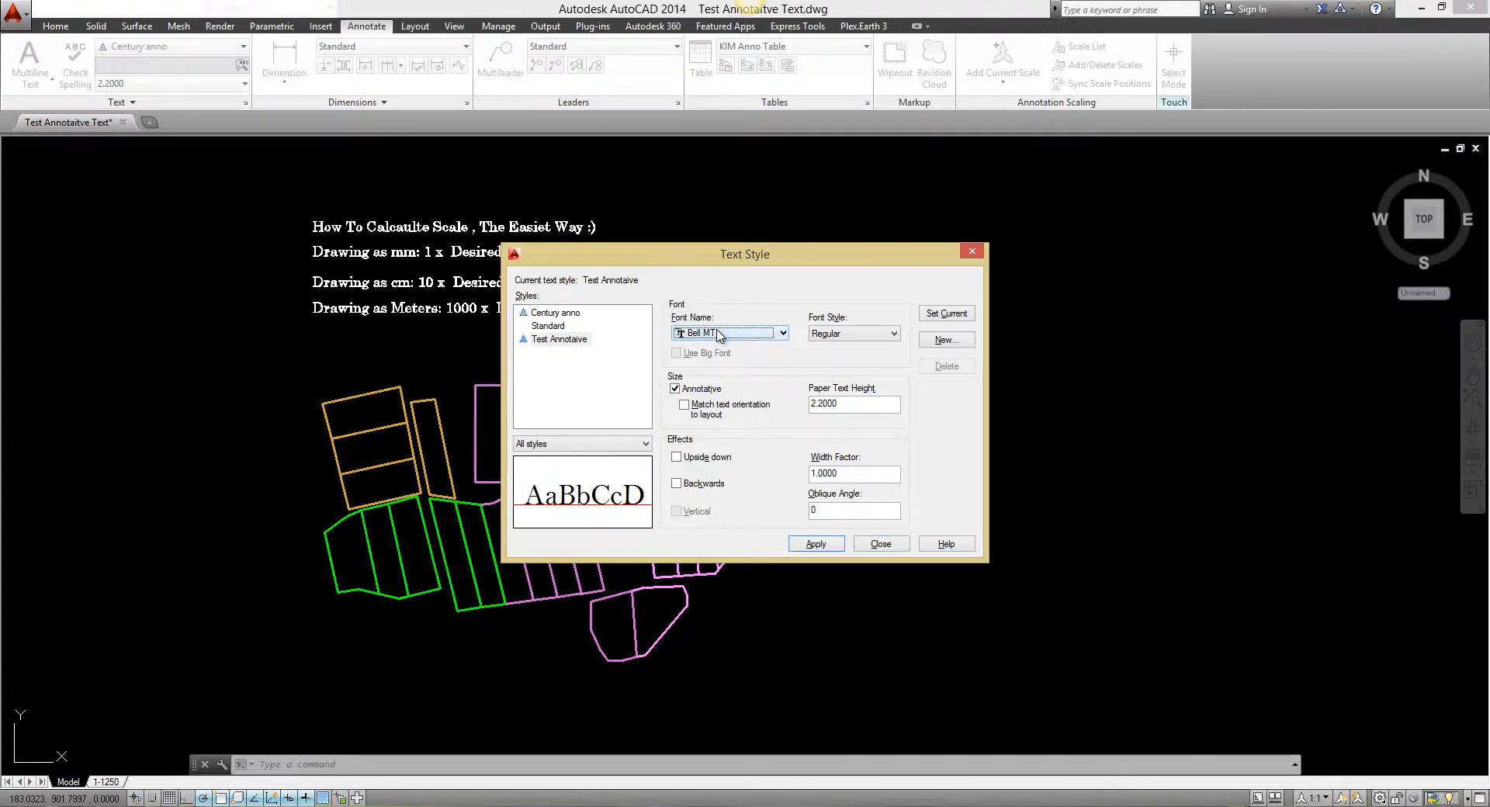
triple_click(852, 403)
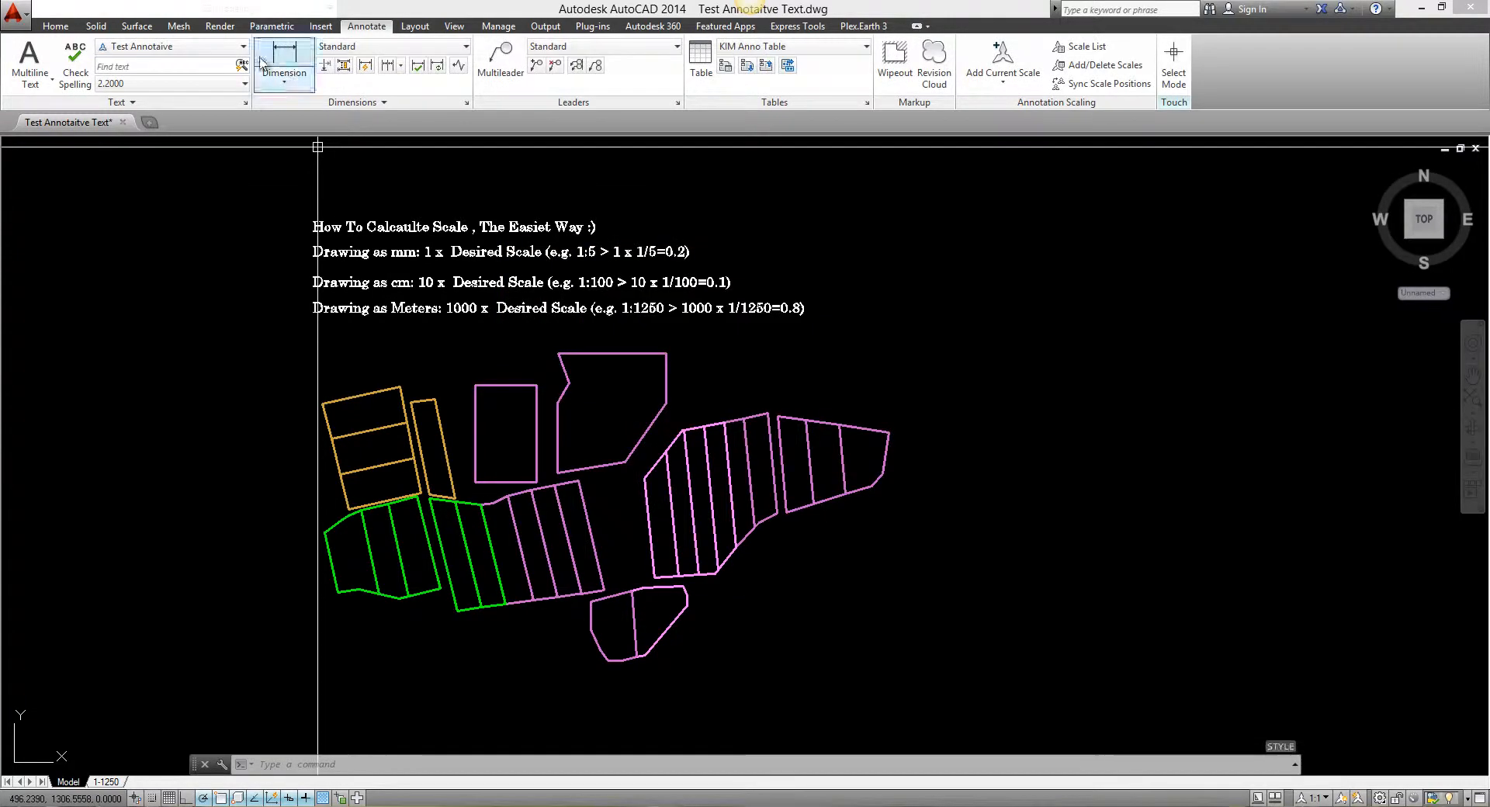
mouse_move(170, 46)
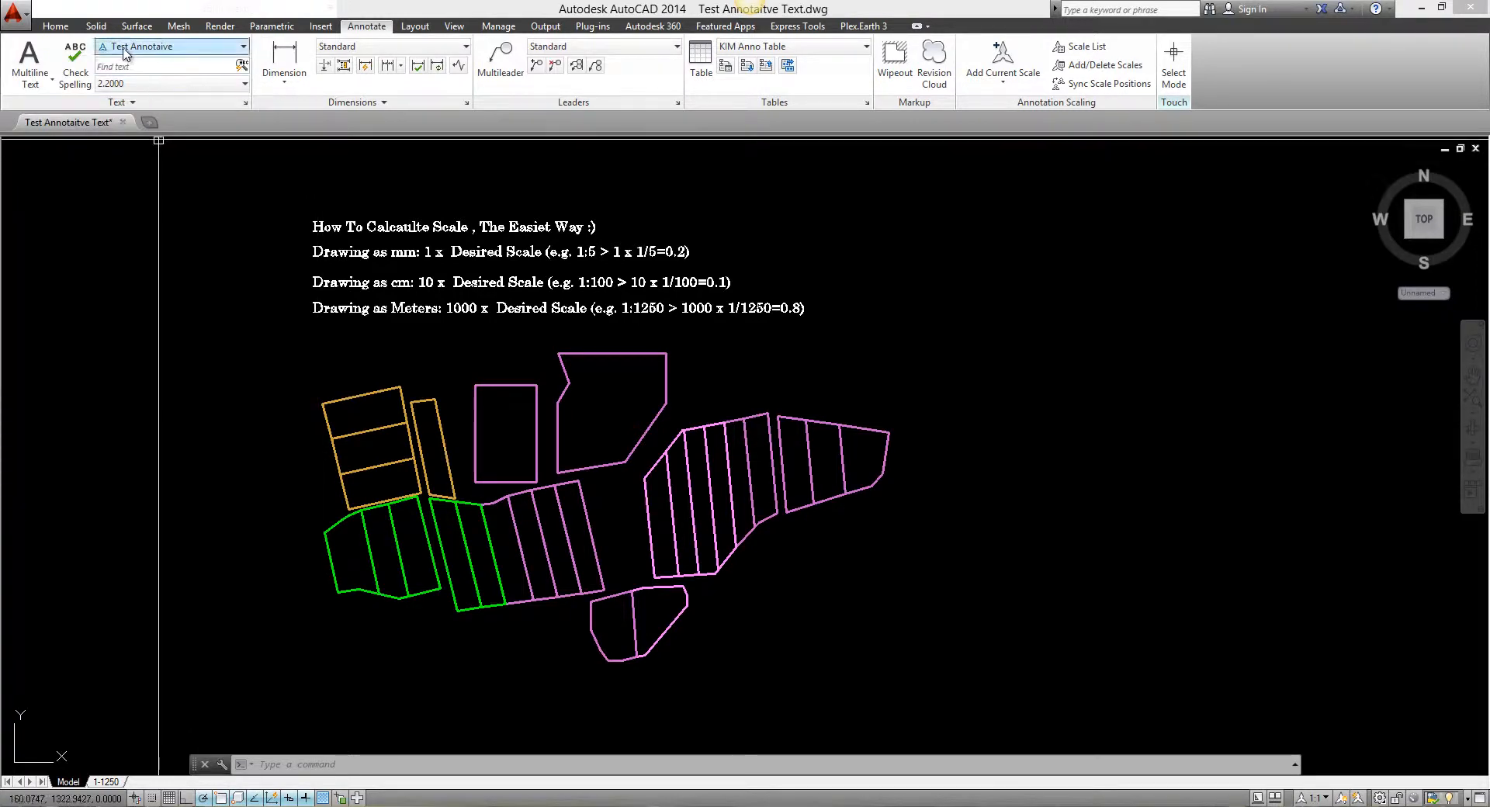
mouse_move(128, 84)
type("DT")
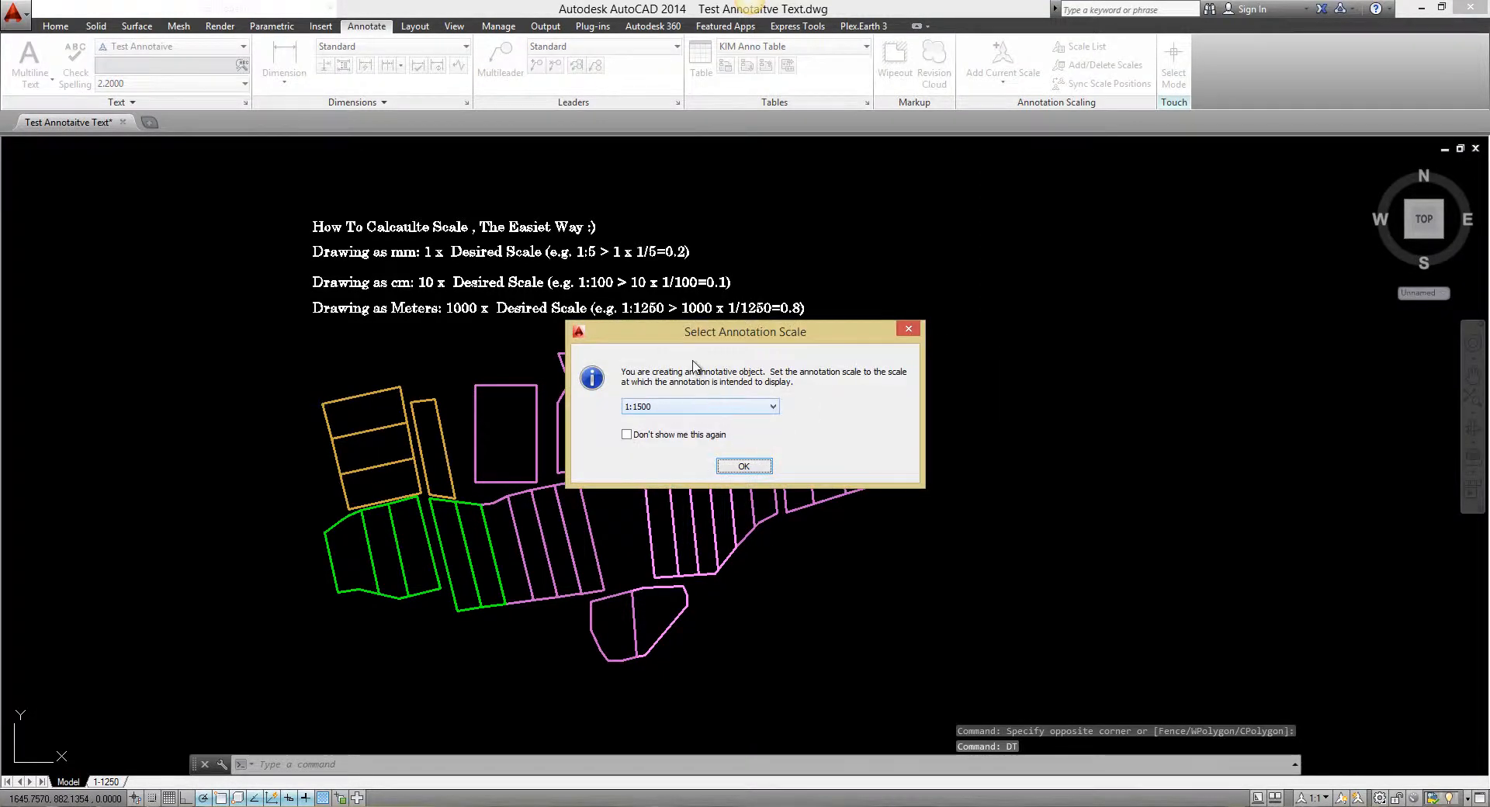
Pick the 1:1 annotation scale and start single-line text at a point with zero rotation.
left_click(771, 406)
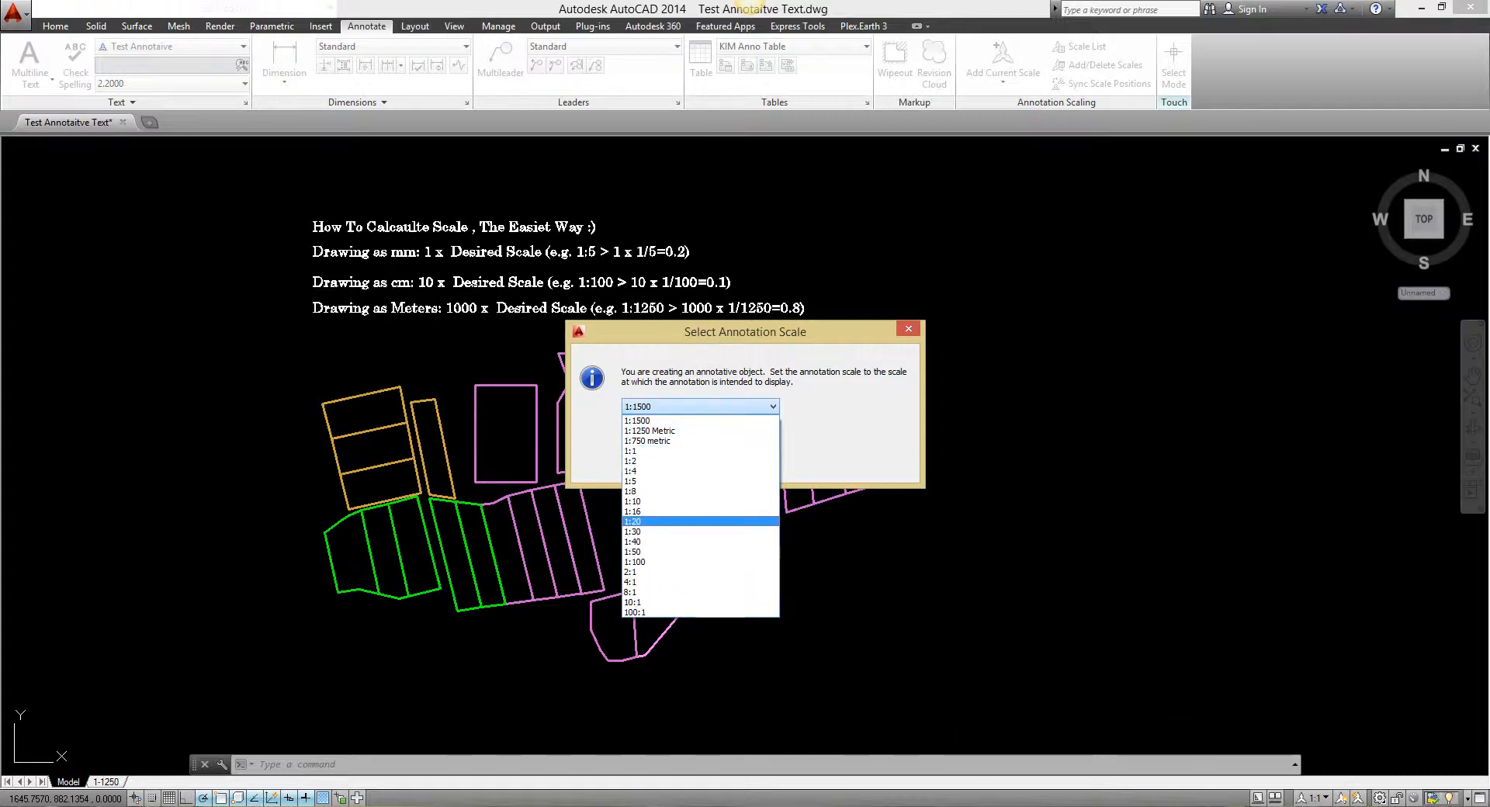
left_click(630, 452)
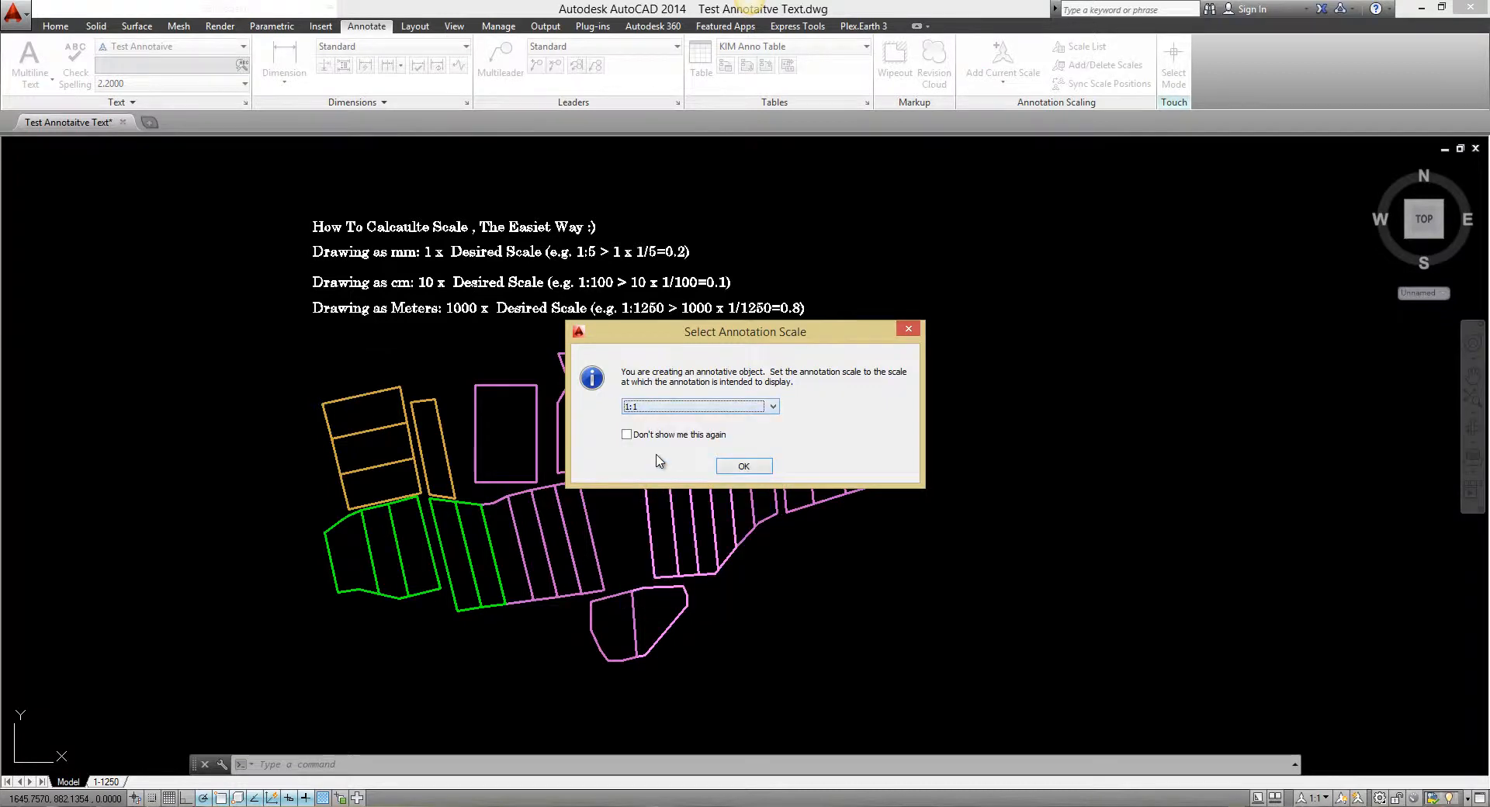
left_click(744, 466)
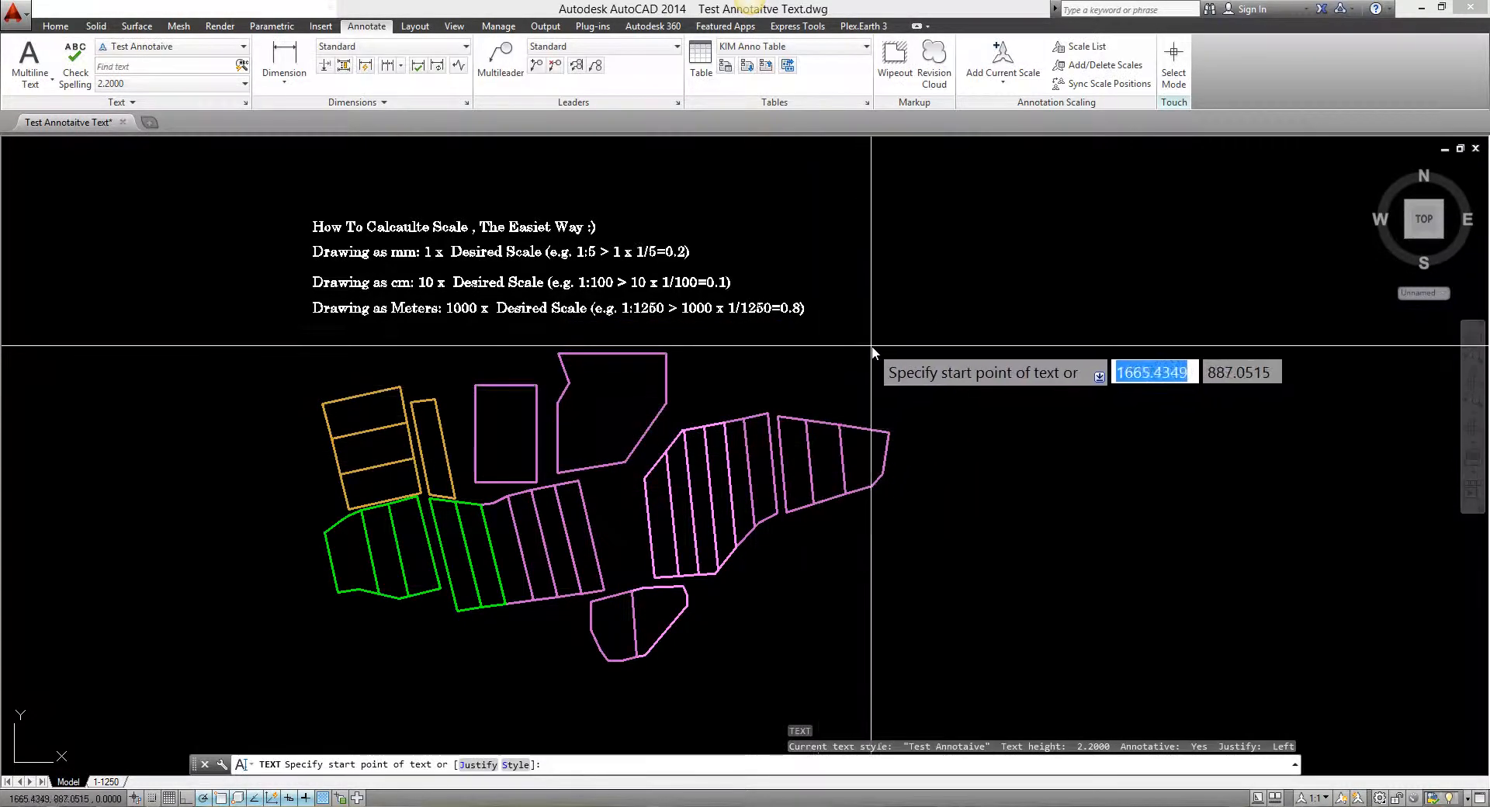
left_click(872, 351)
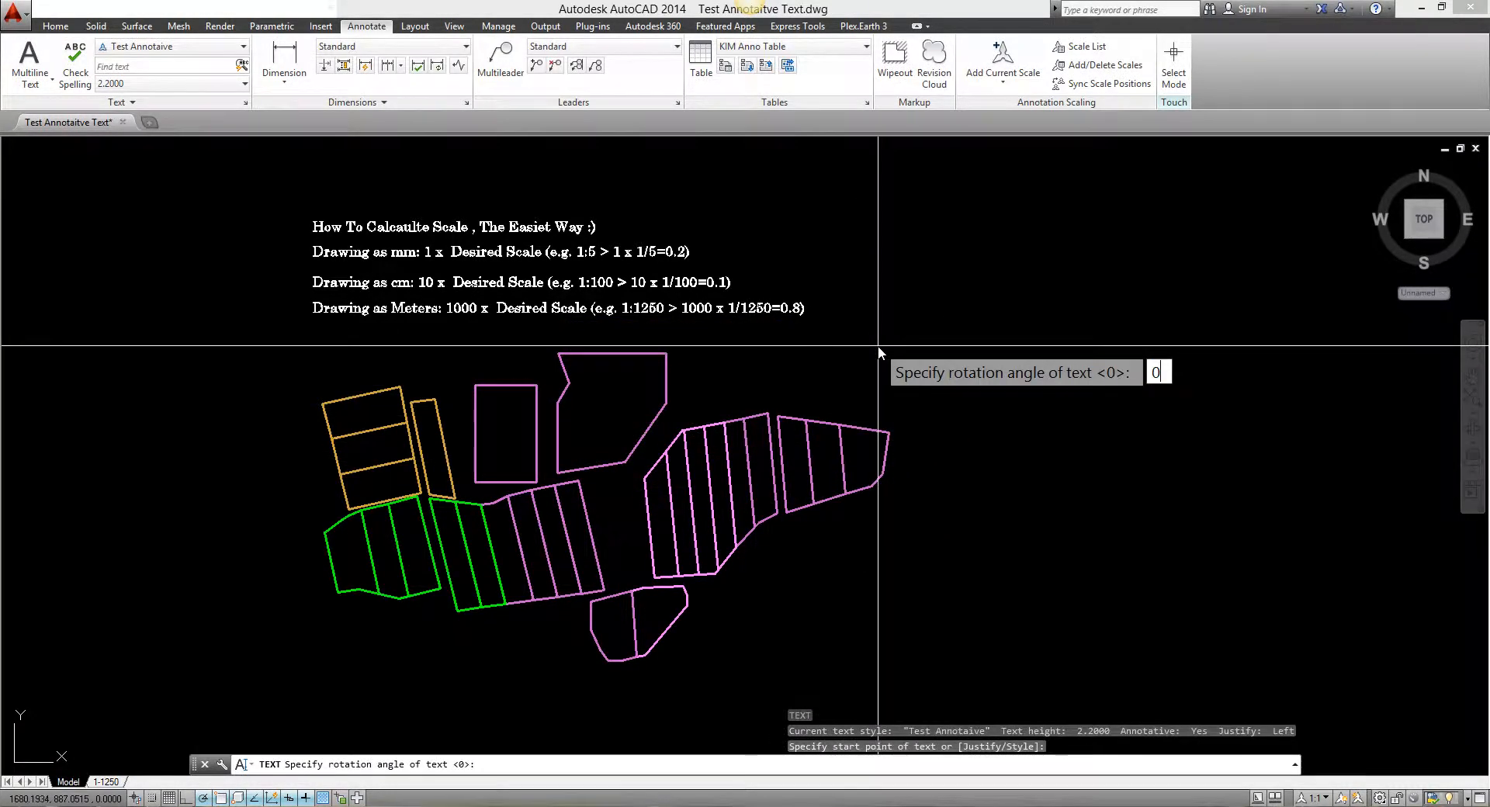
key("Return")
type("Test")
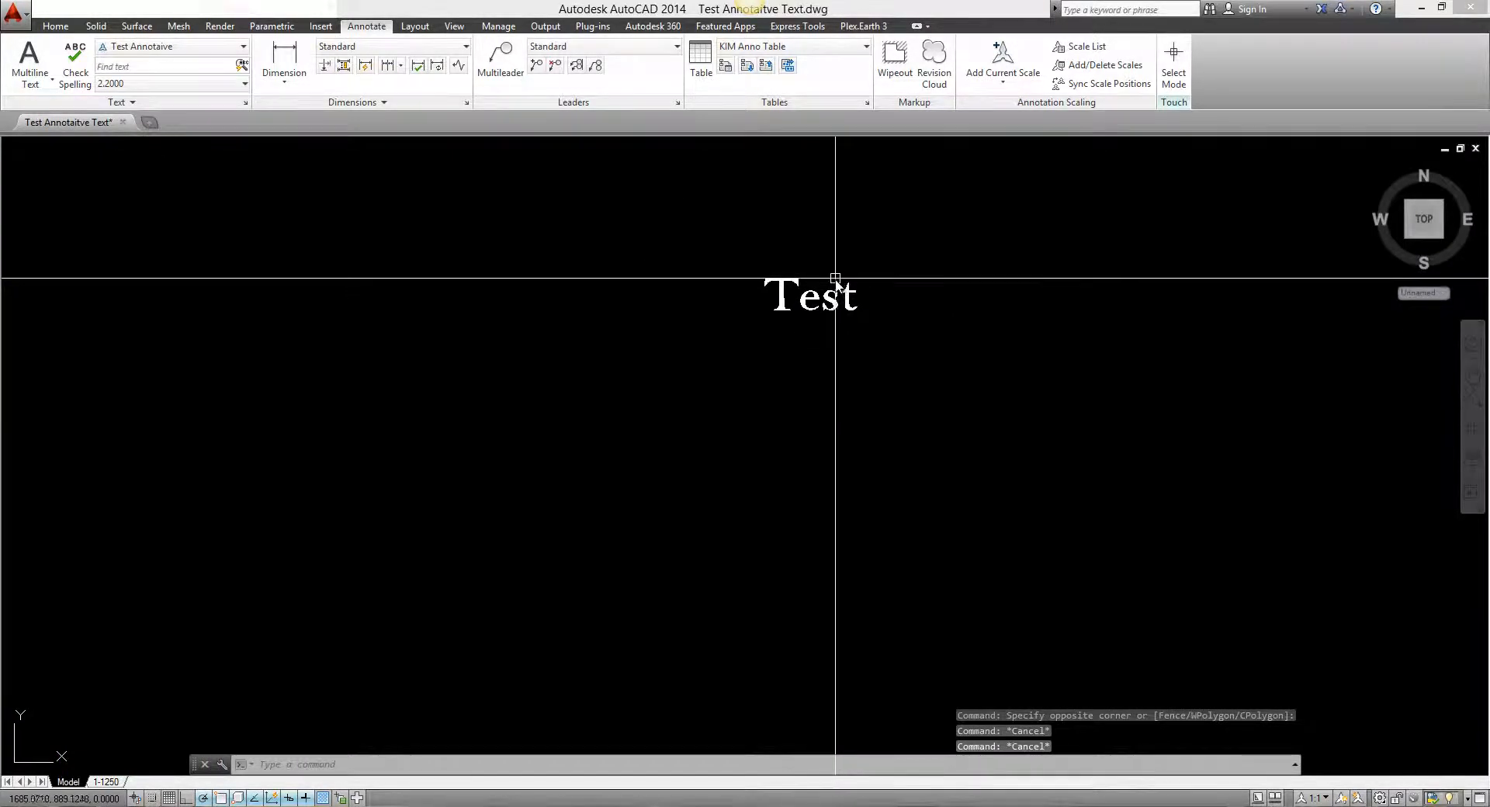
mouse_move(822, 294)
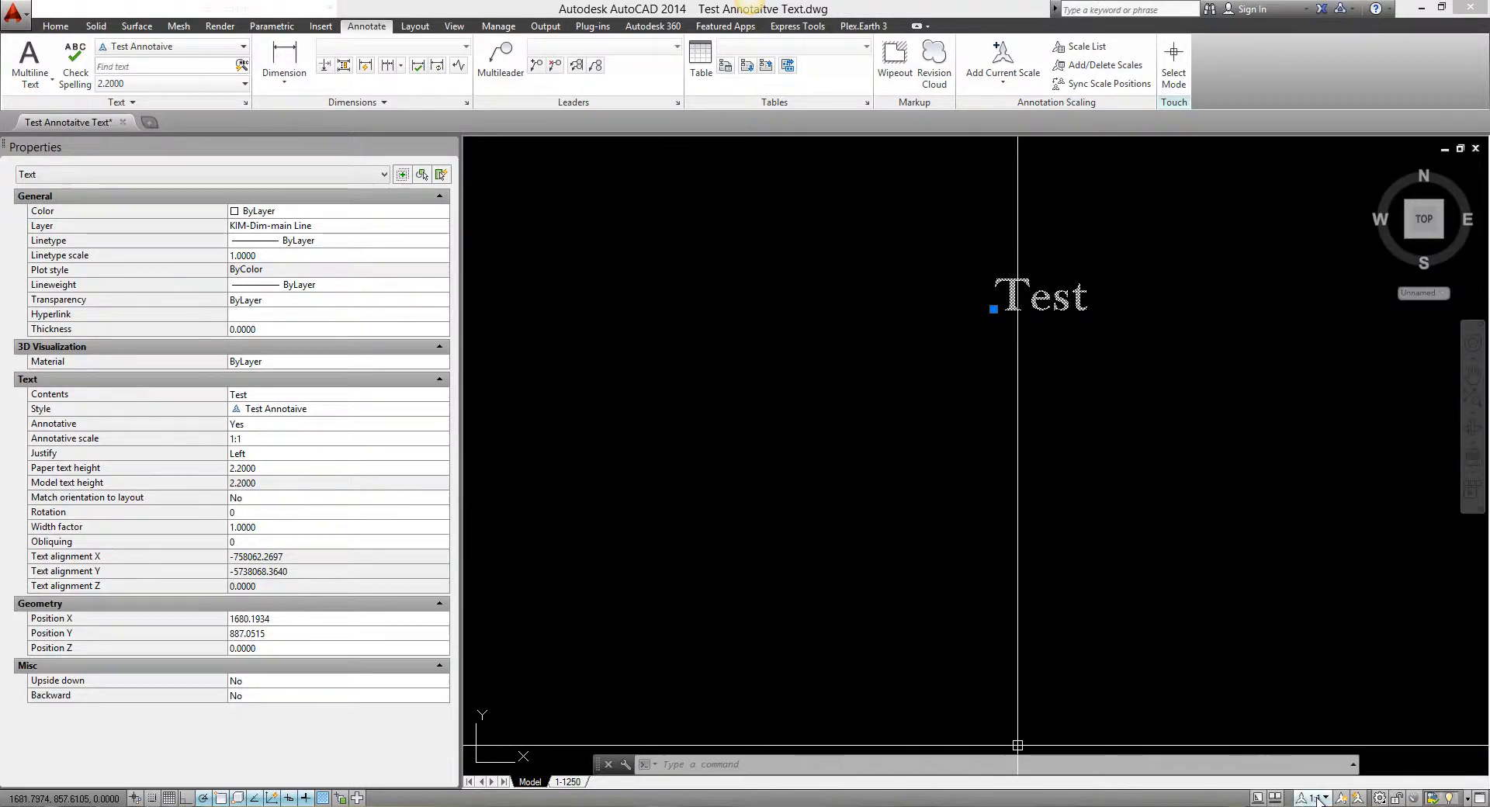
mouse_move(1321, 797)
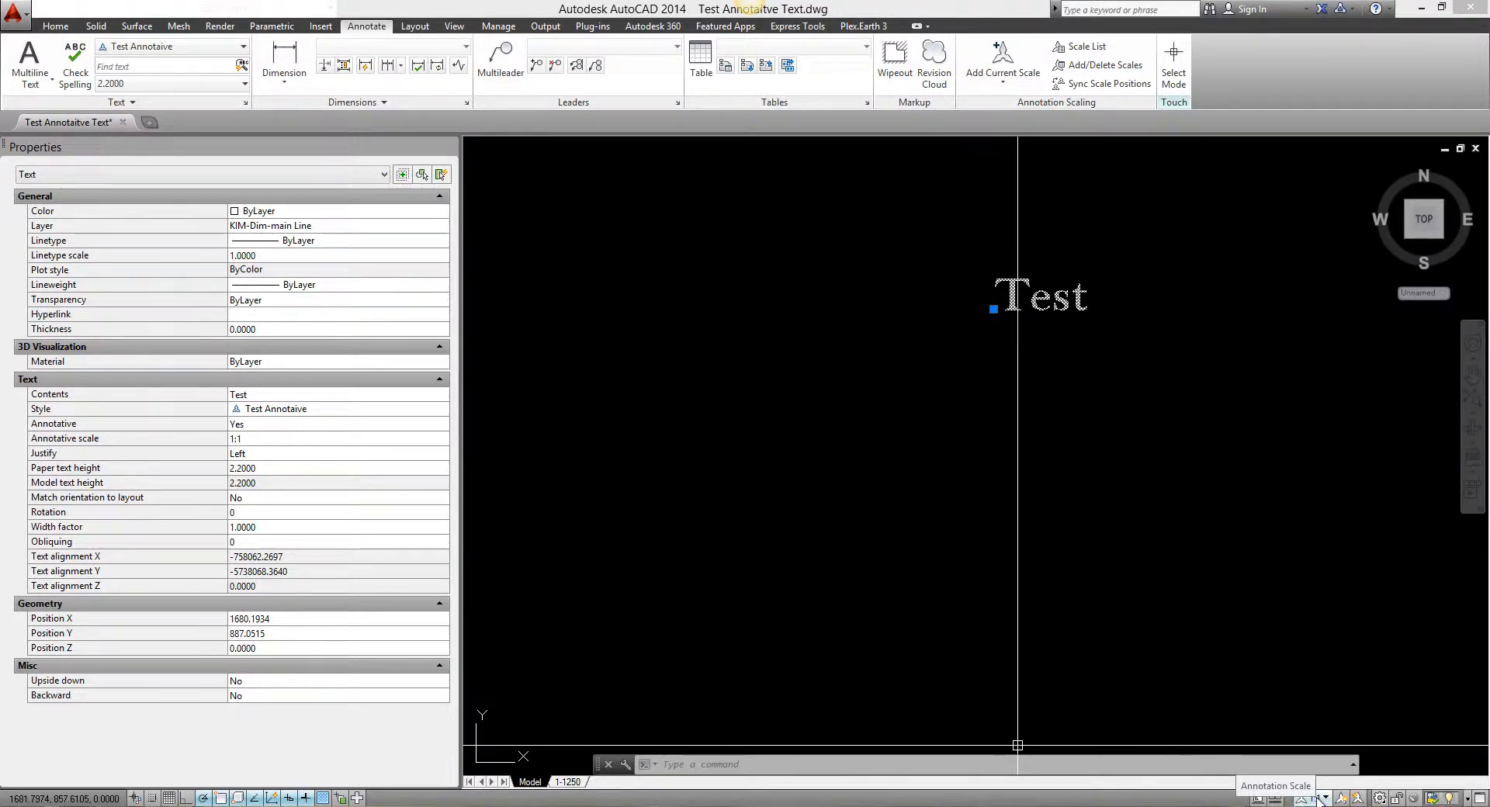
Switch the status bar annotation scale to 1:4, zoom out, and deselect the text.
left_click(1319, 798)
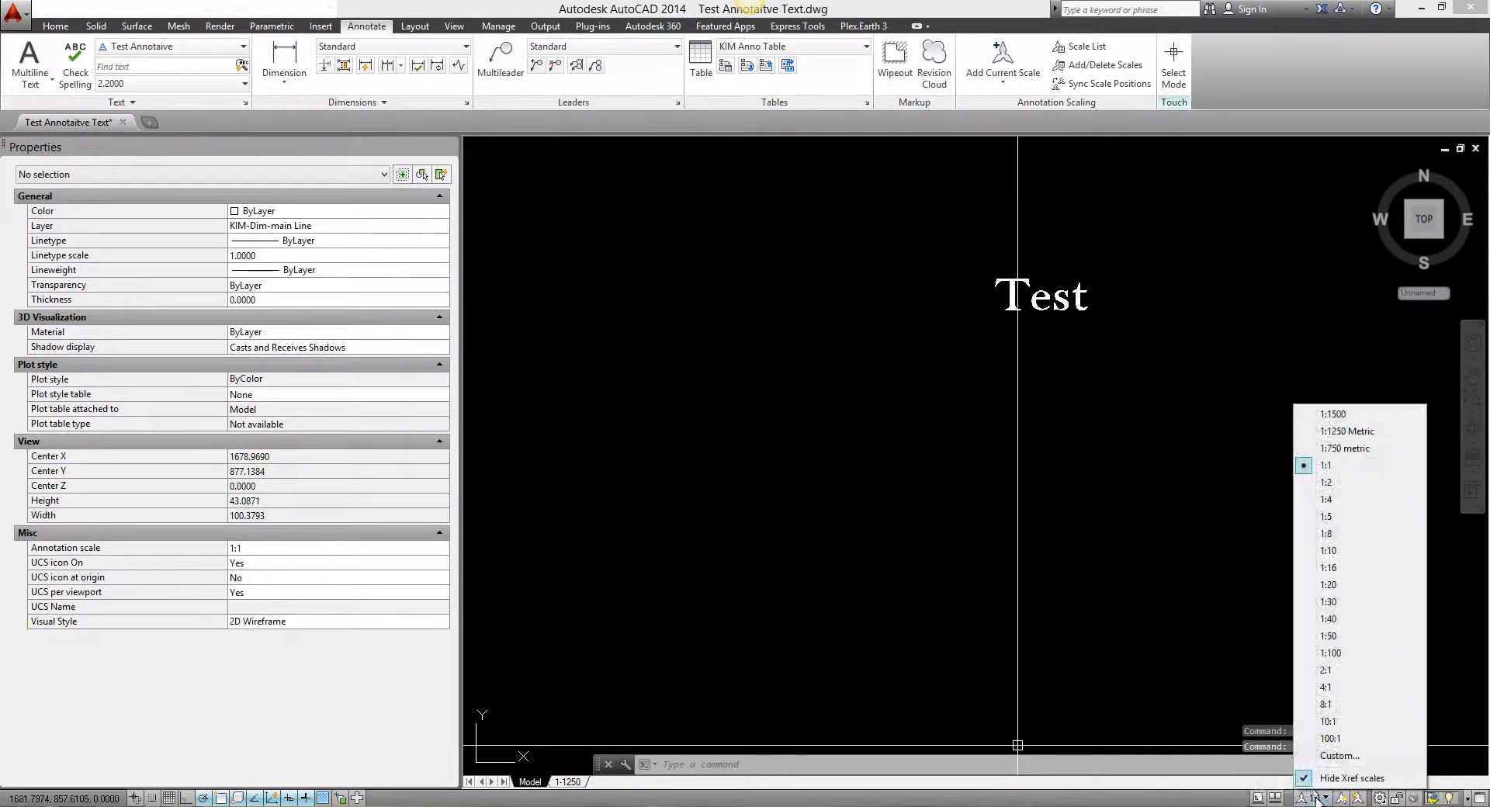
left_click(1326, 499)
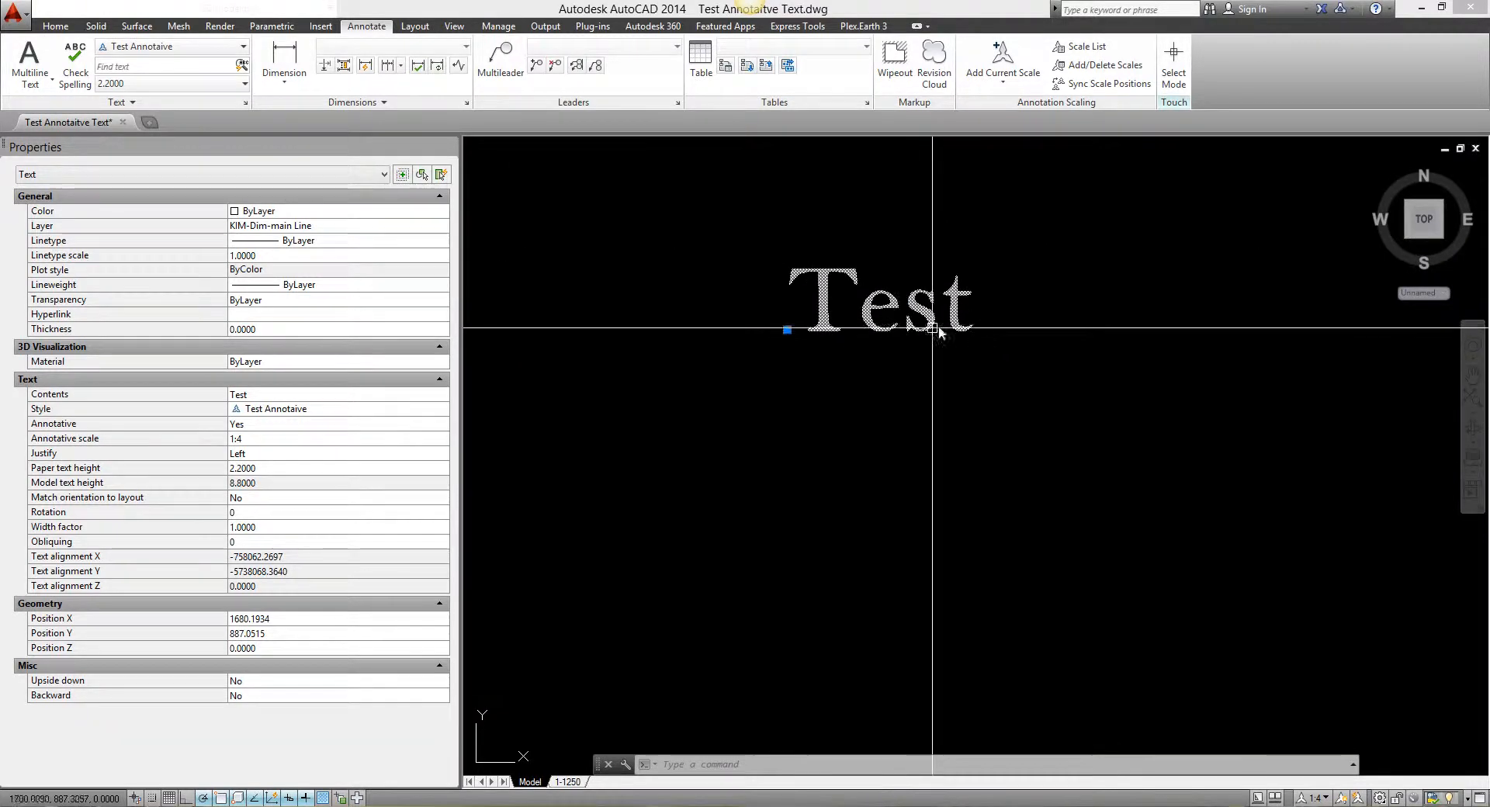
mouse_move(837, 333)
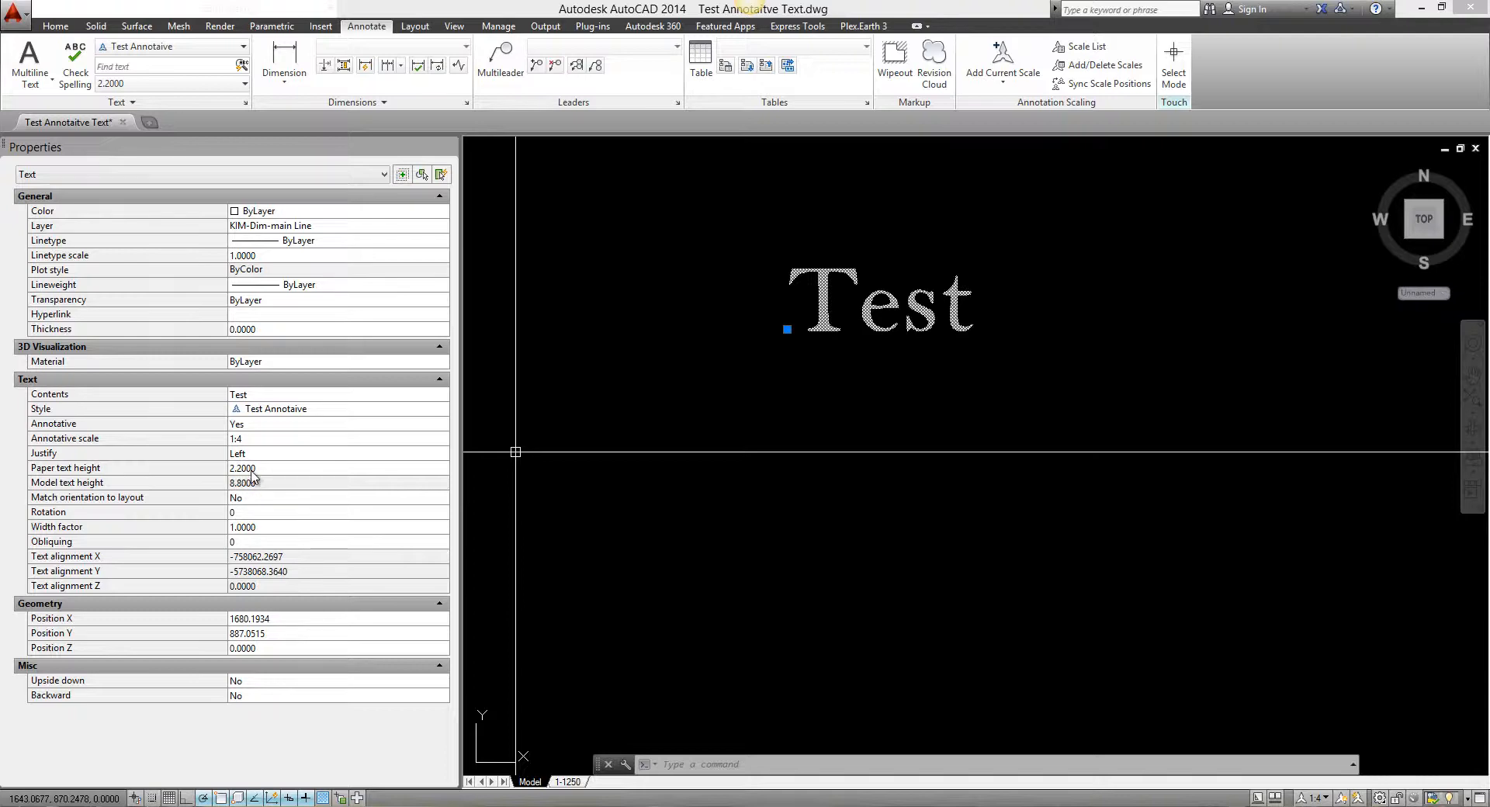
scroll("down", 3)
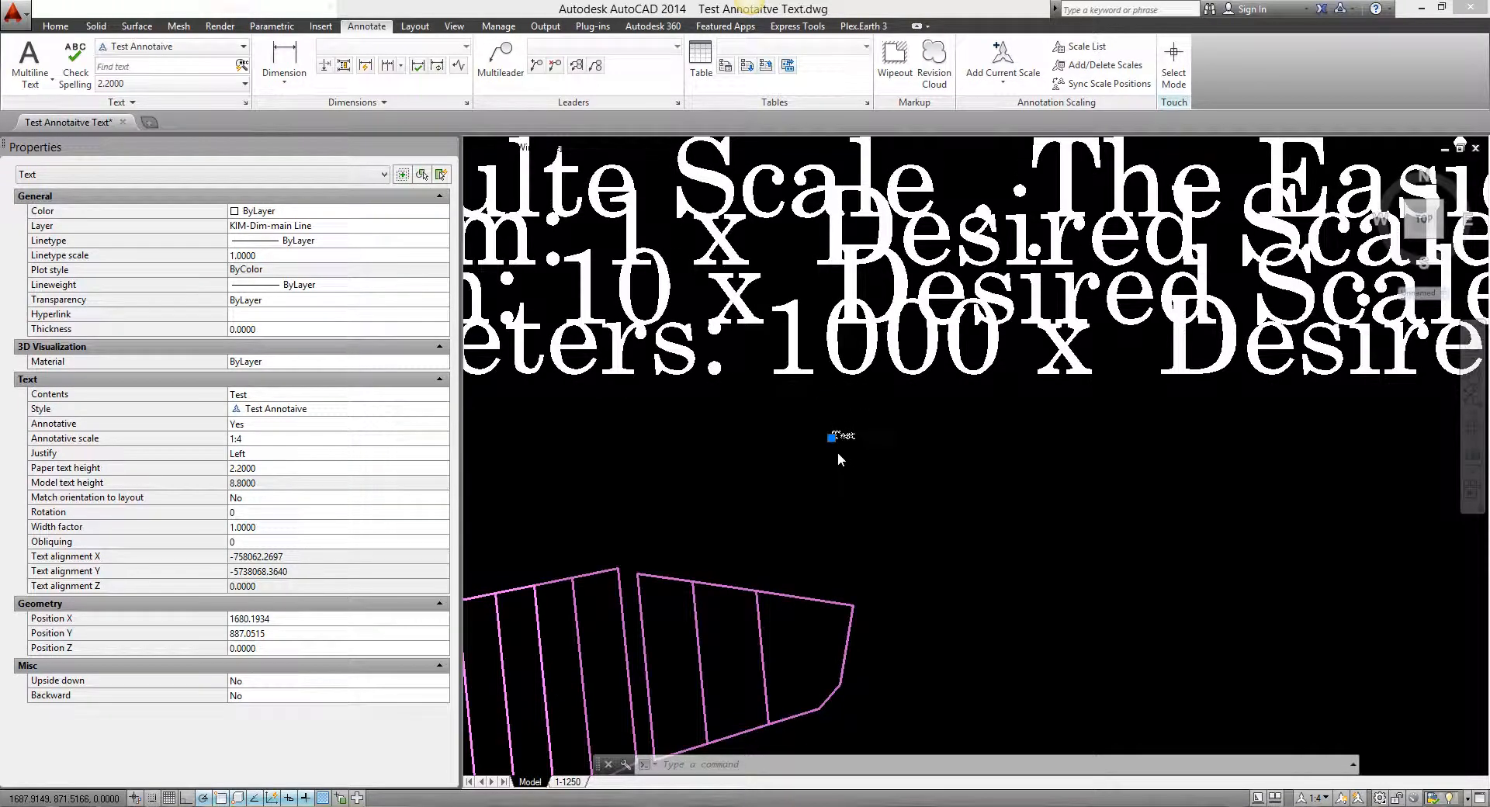
key("escape")
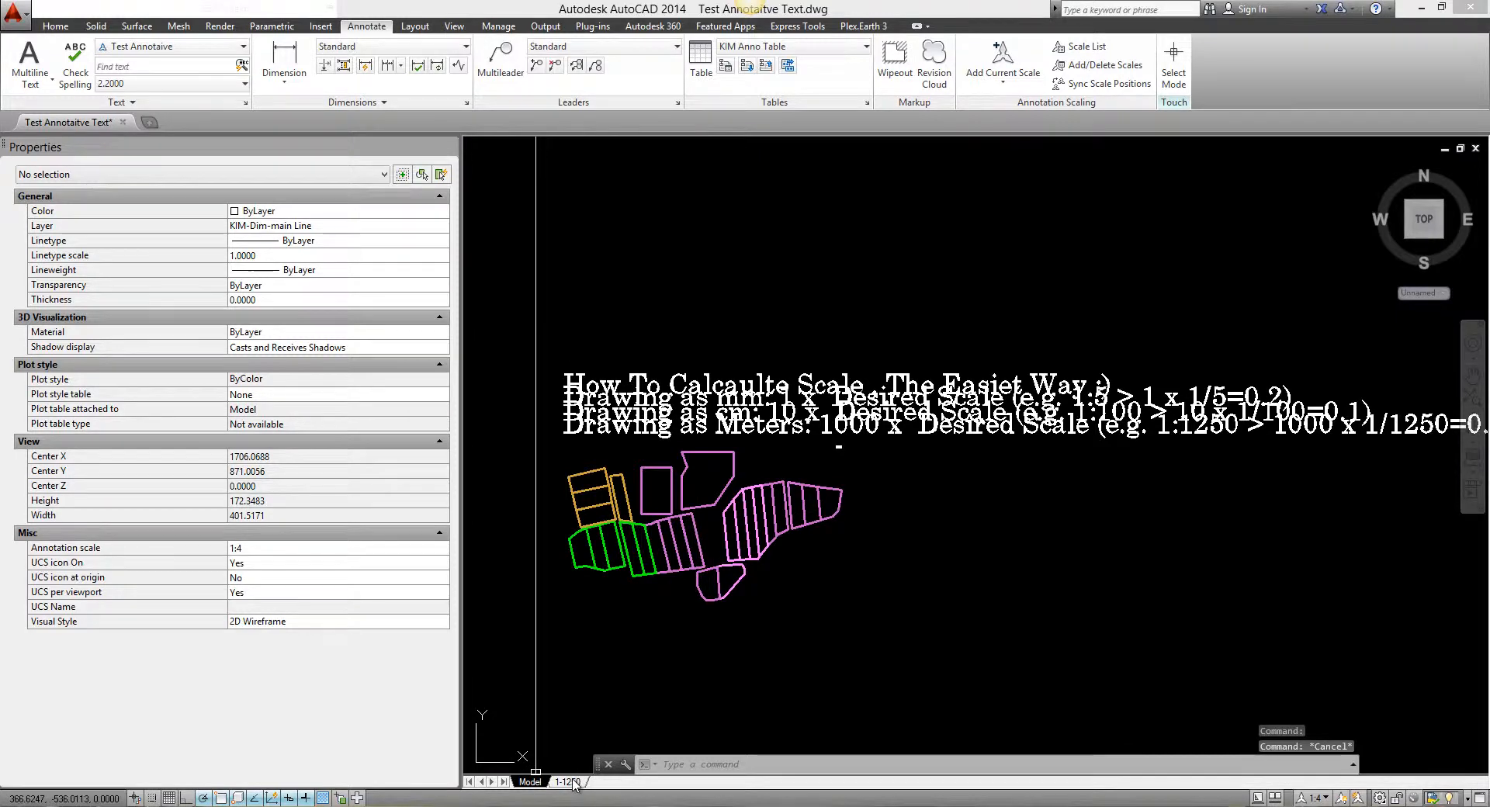
Switch to the 1-1250 layout sheet.
left_click(566, 782)
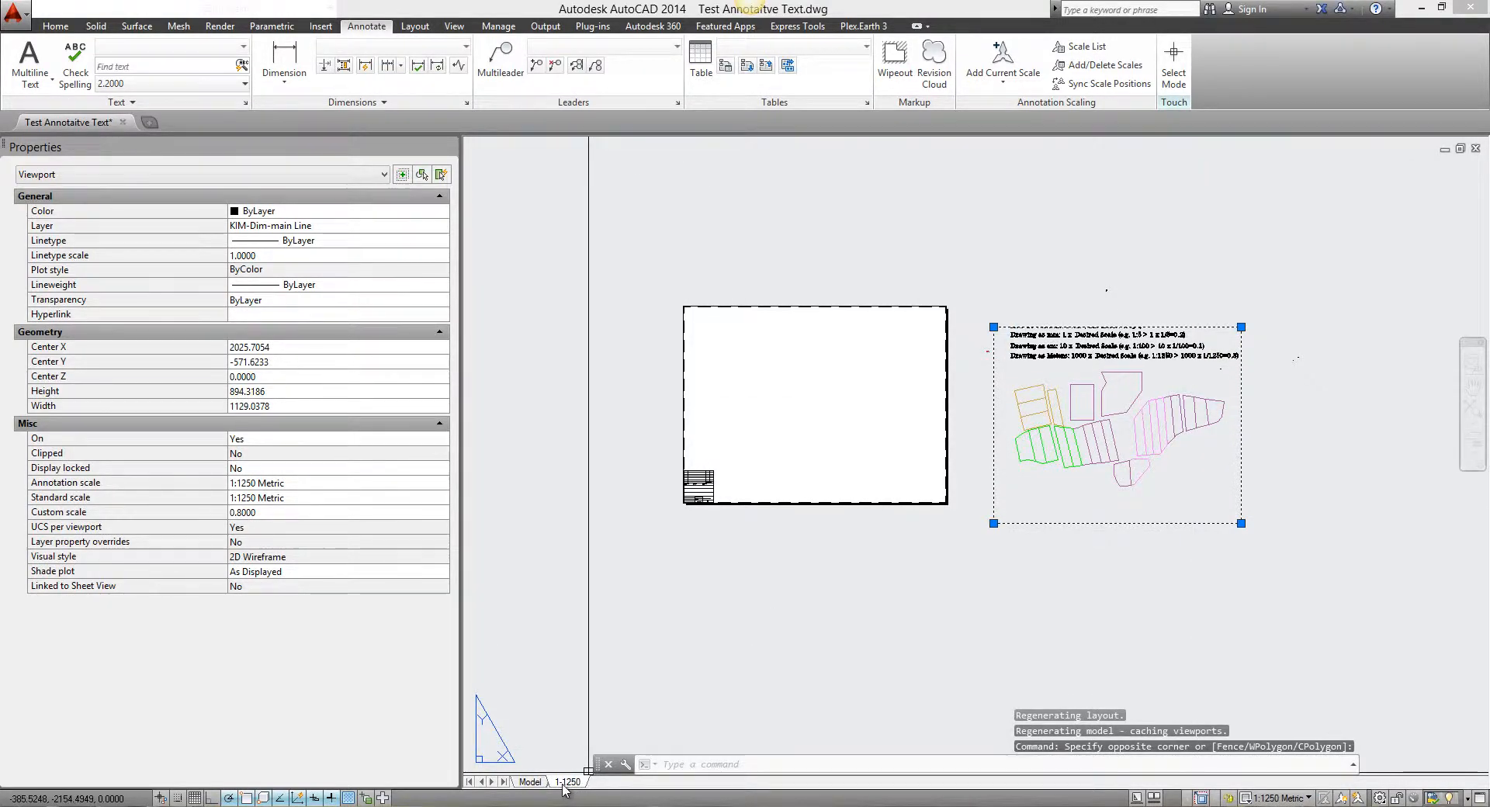
mouse_move(530, 782)
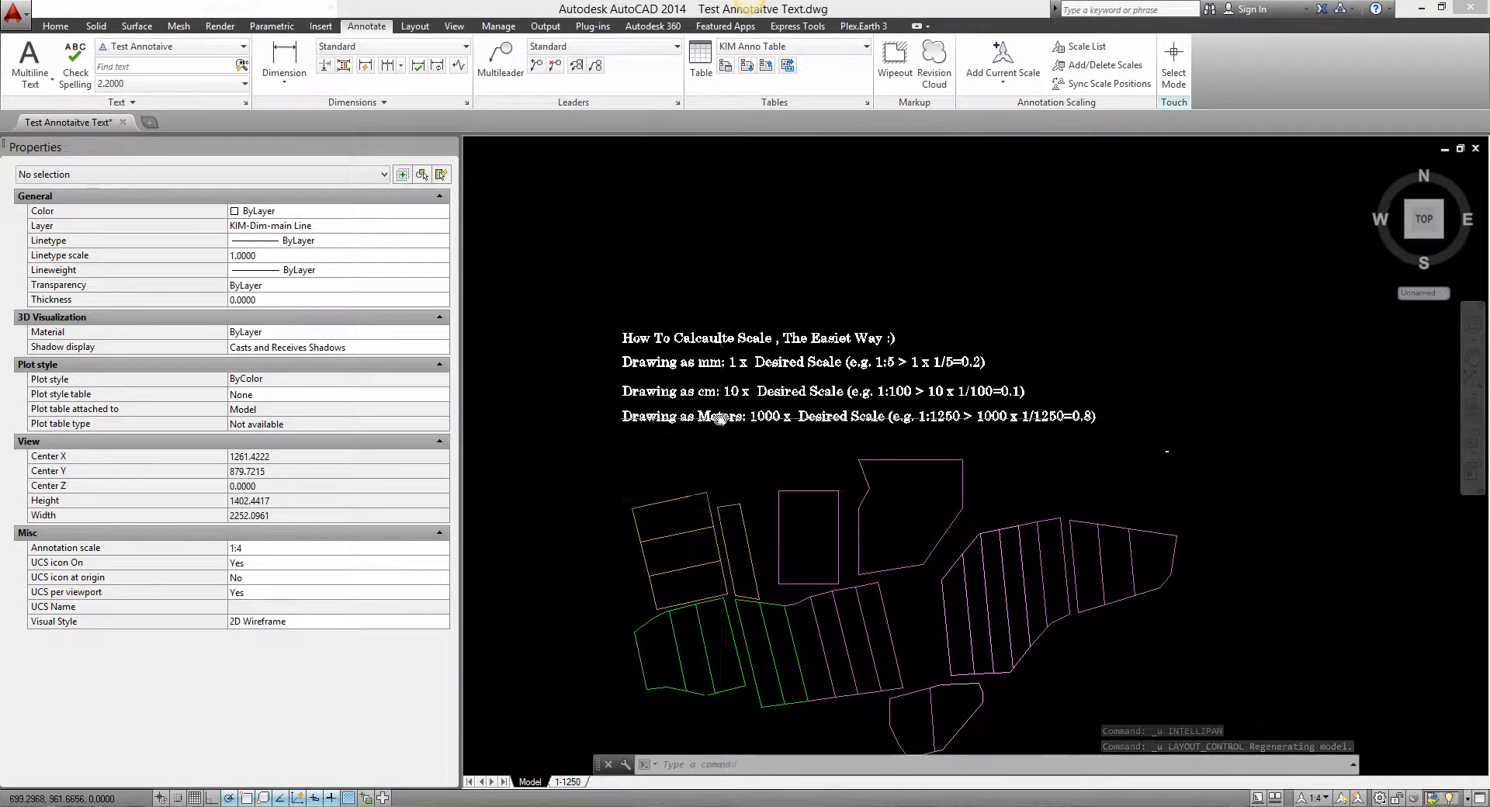
Zoom into the notes and evaluate 1000*1/1250 to get the 0.8 scale factor.
scroll("up", 3)
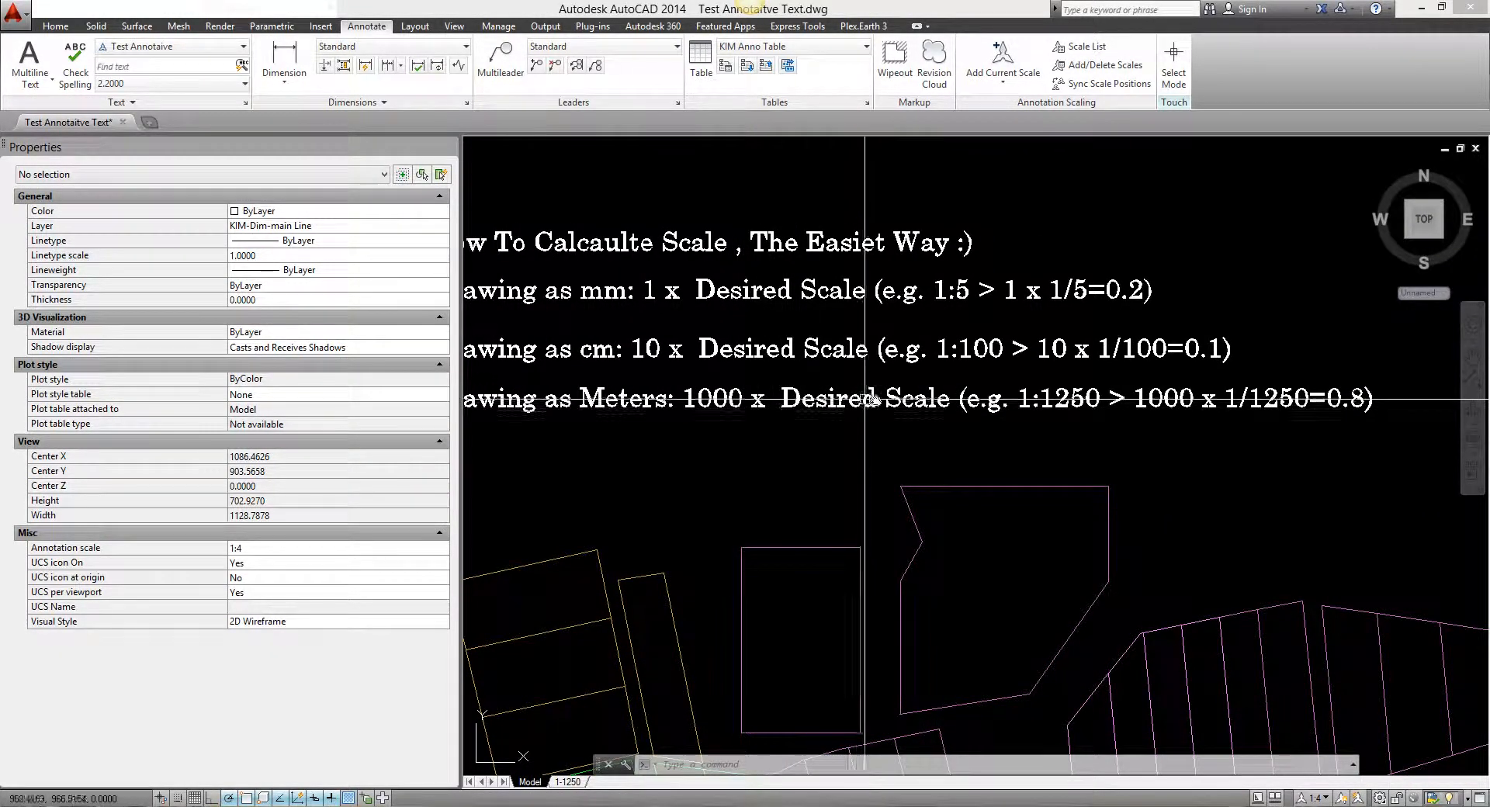
mouse_move(919, 415)
type("CAL")
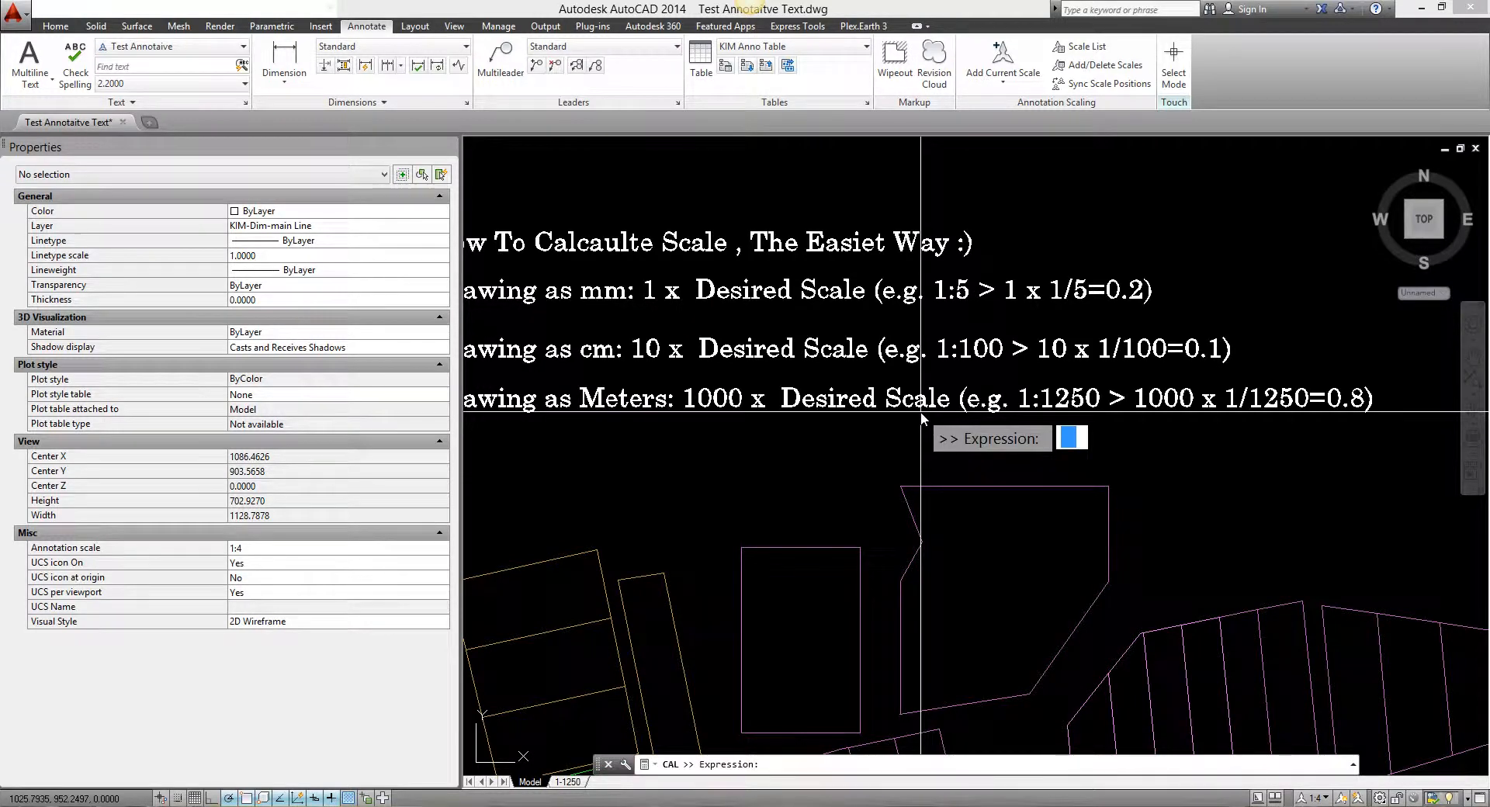
type("1000")
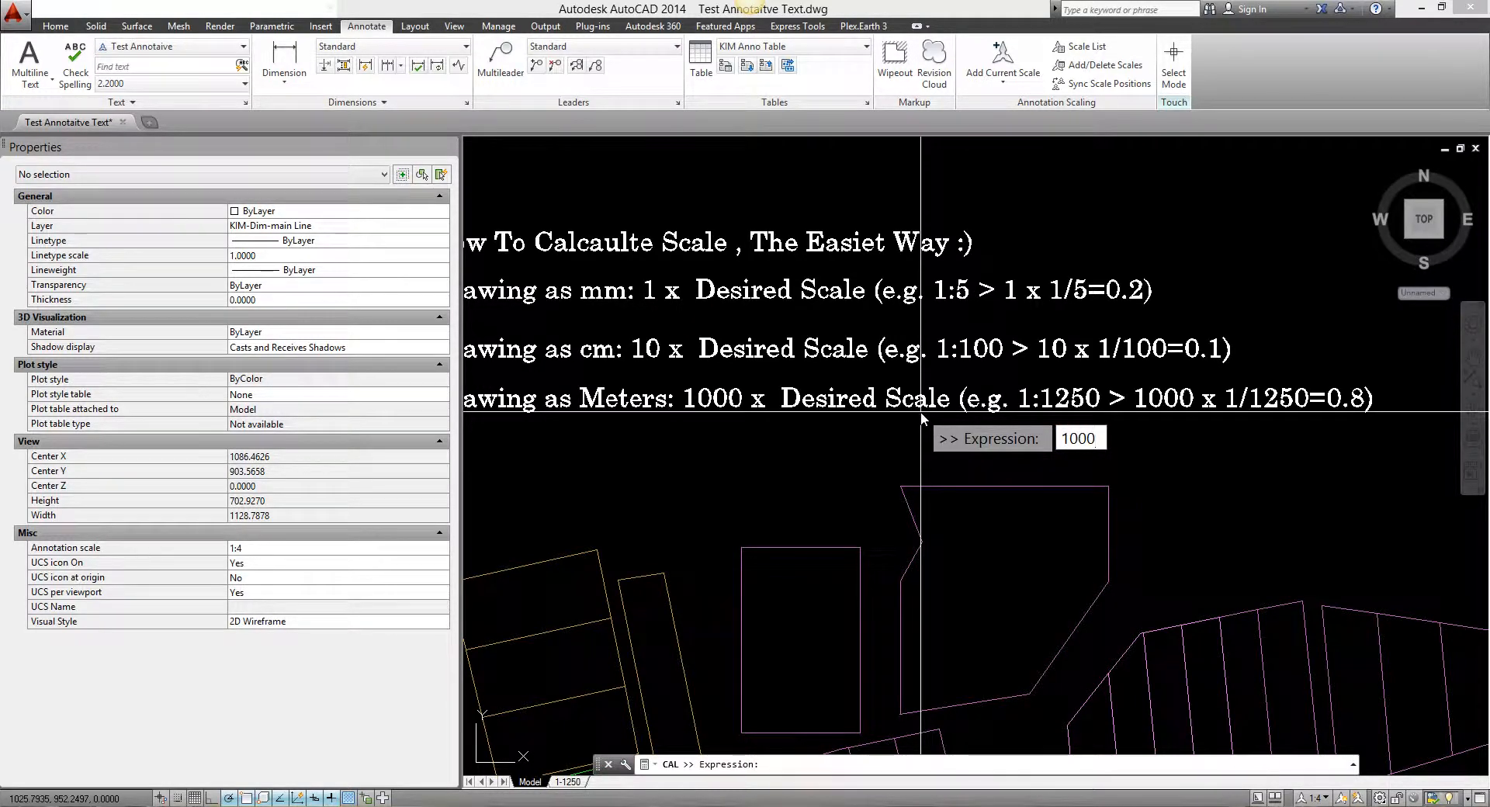
type("*1")
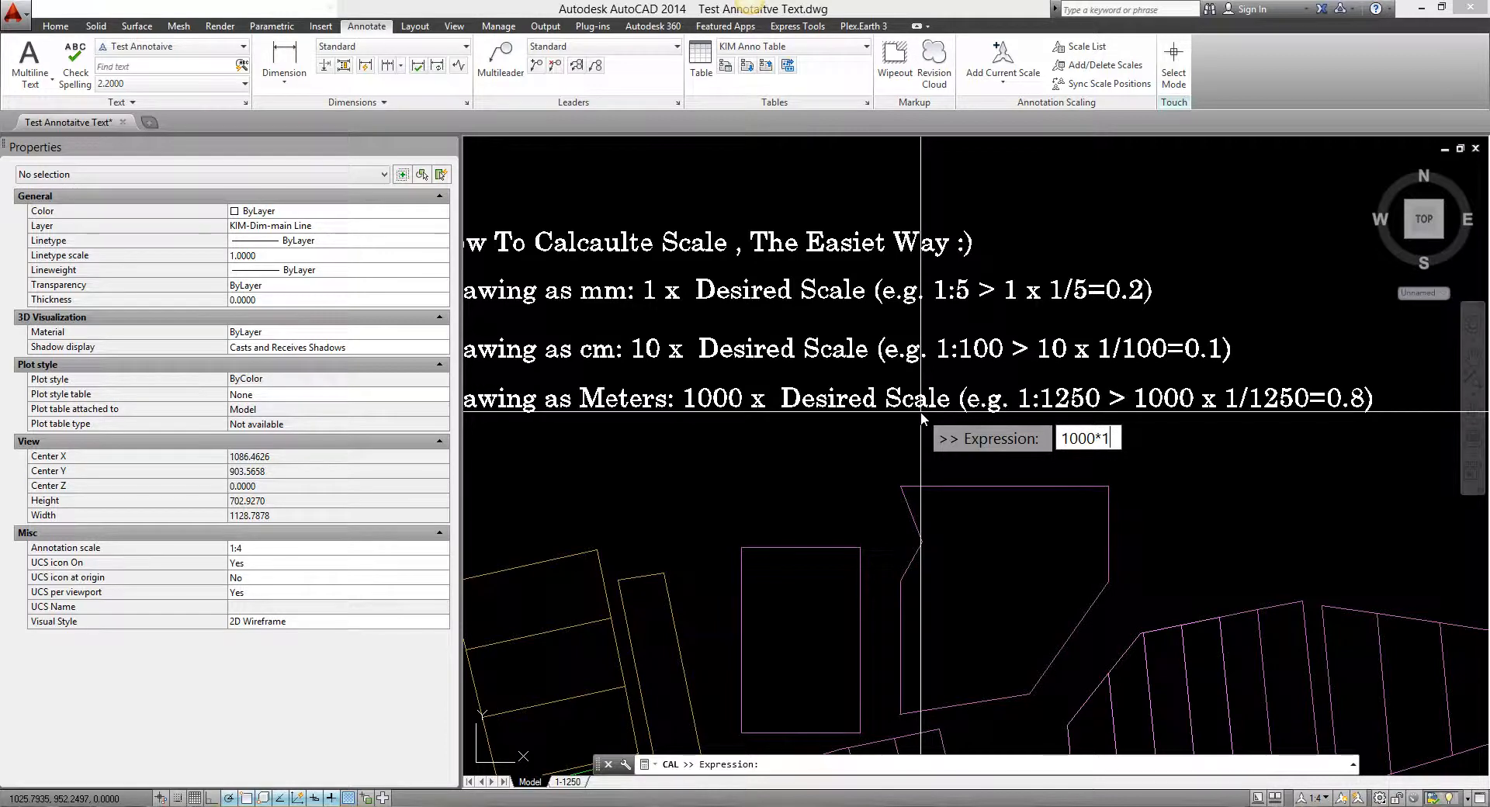
type("/125")
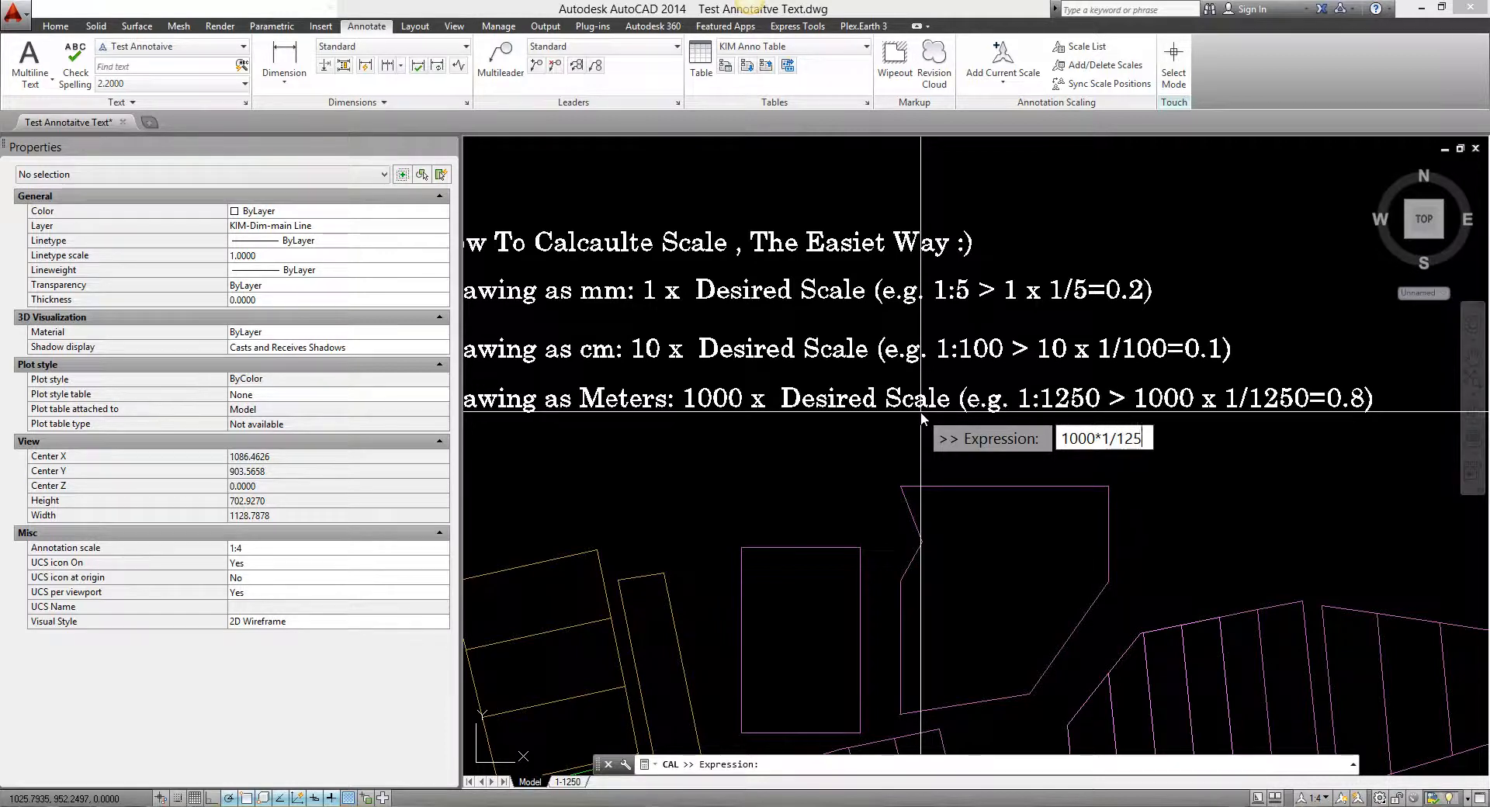
key("Return")
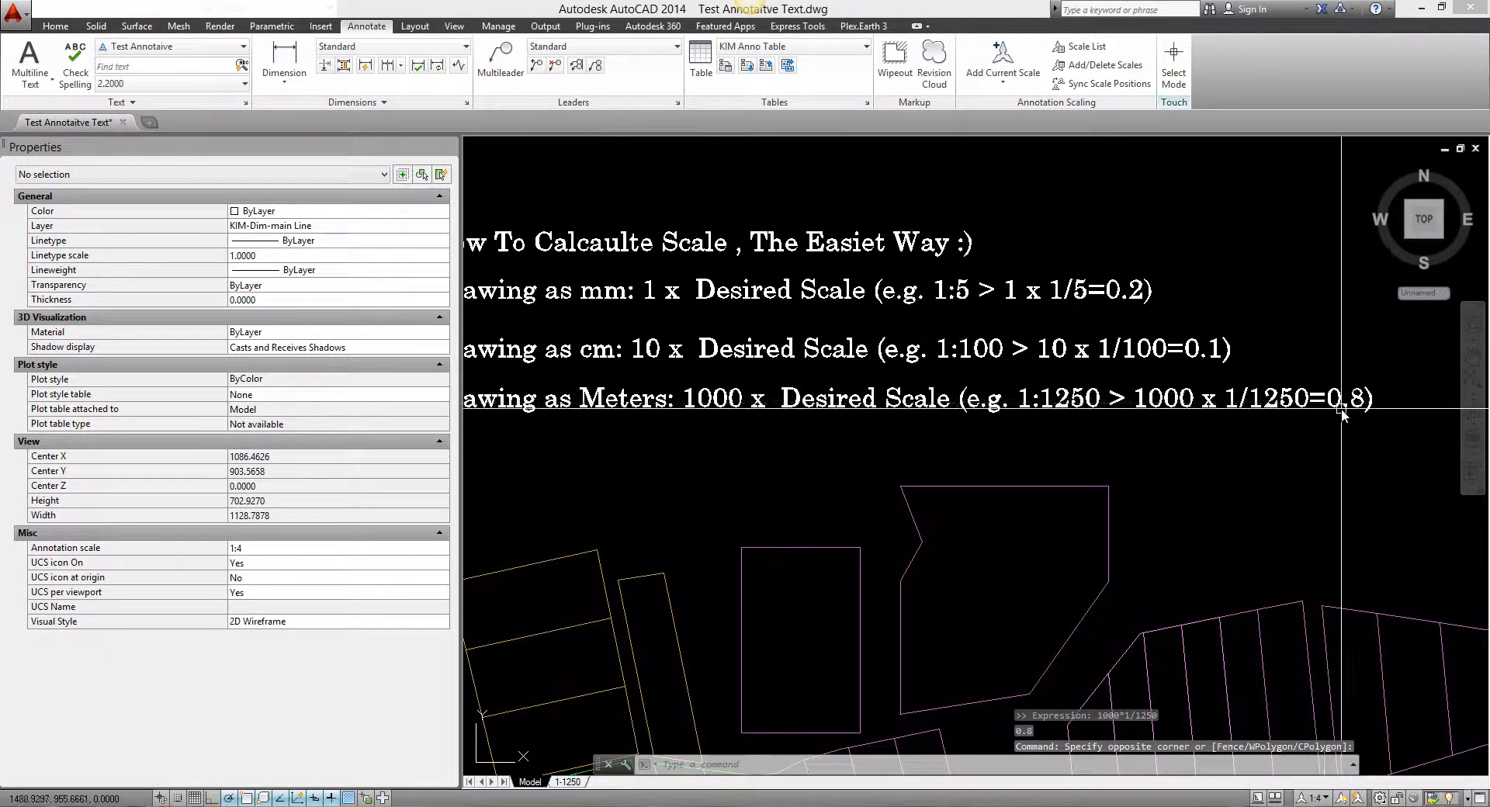
mouse_move(1340, 409)
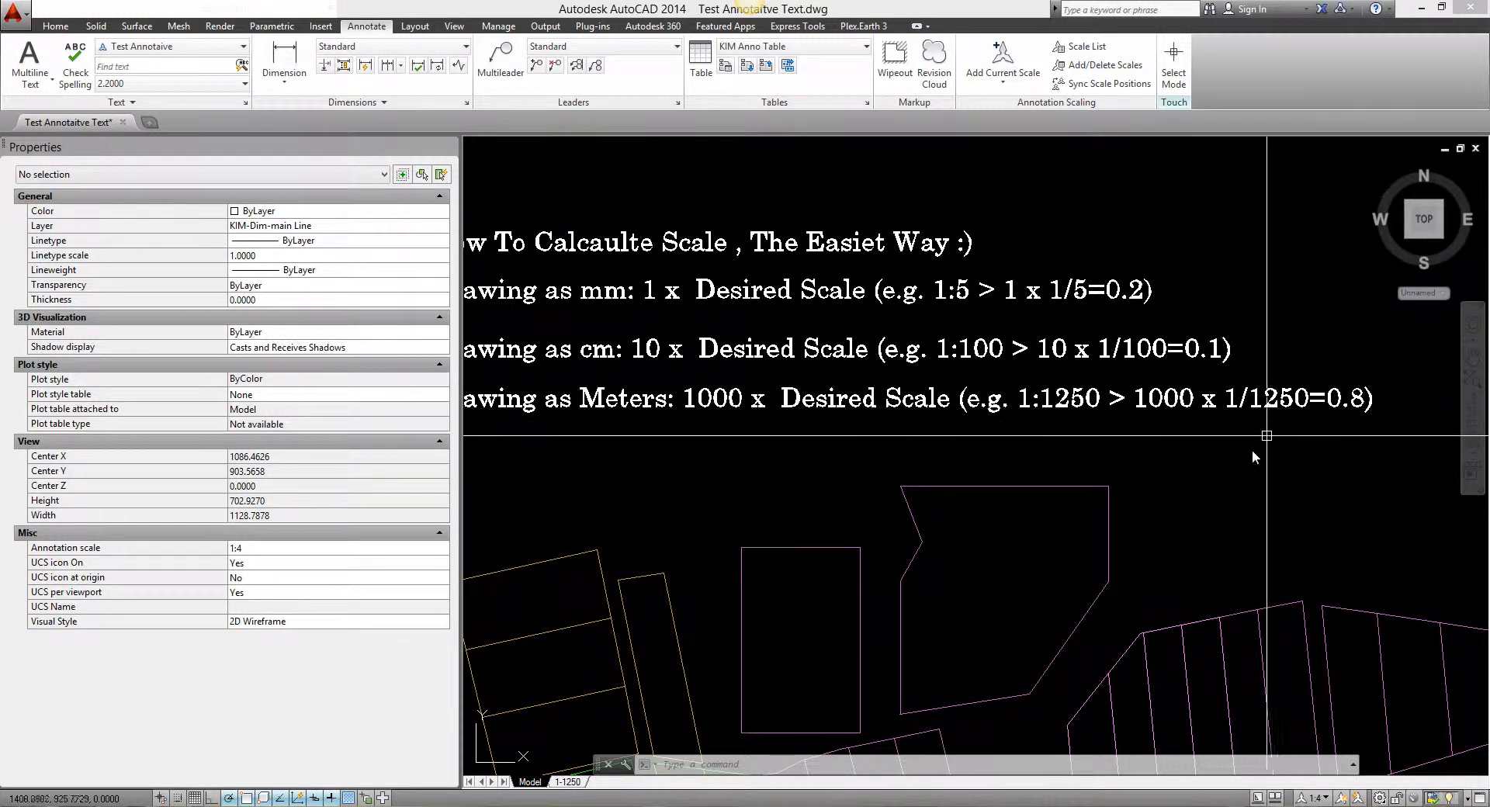
left_click(1266, 435)
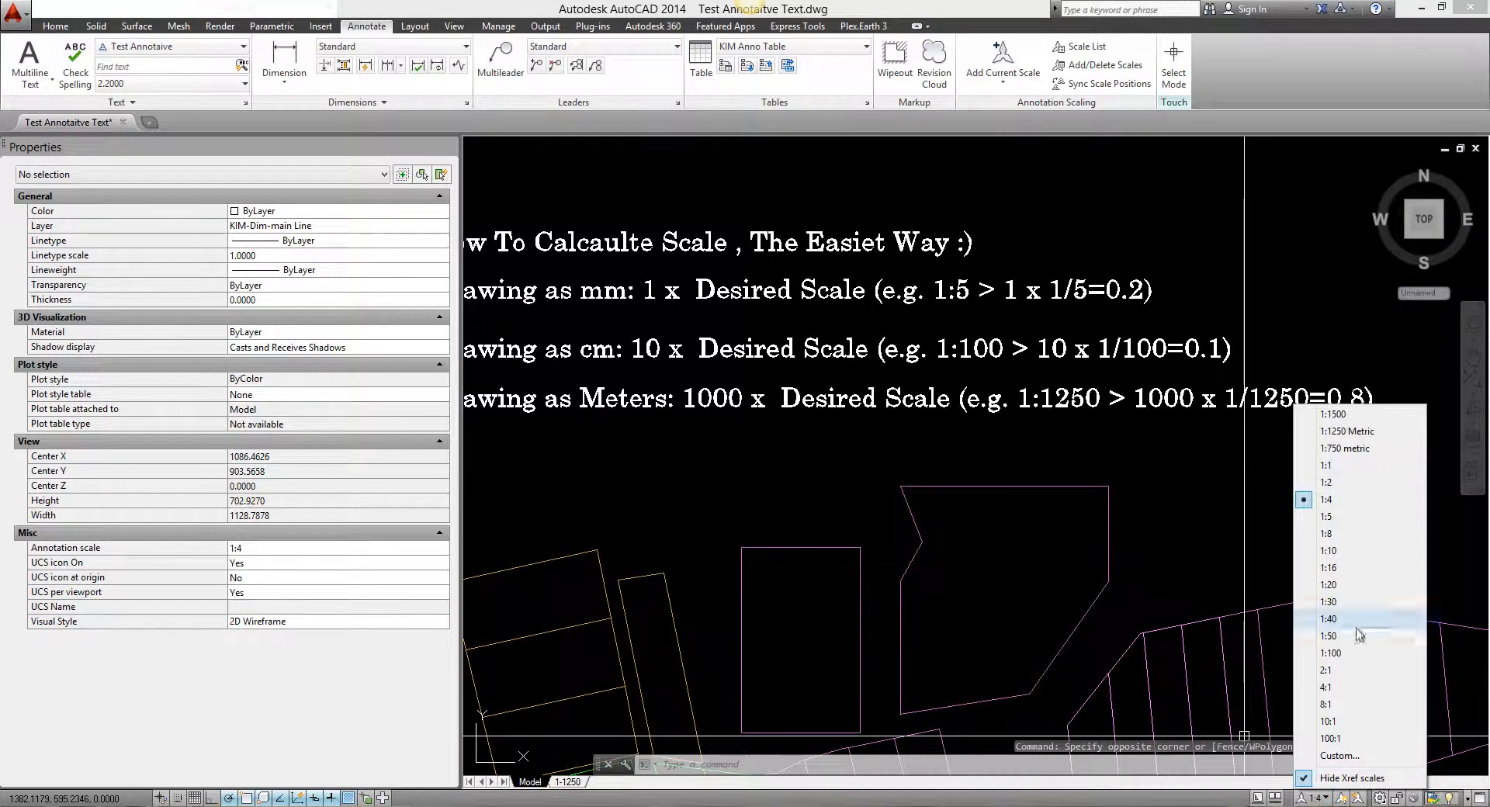
mouse_move(1228, 488)
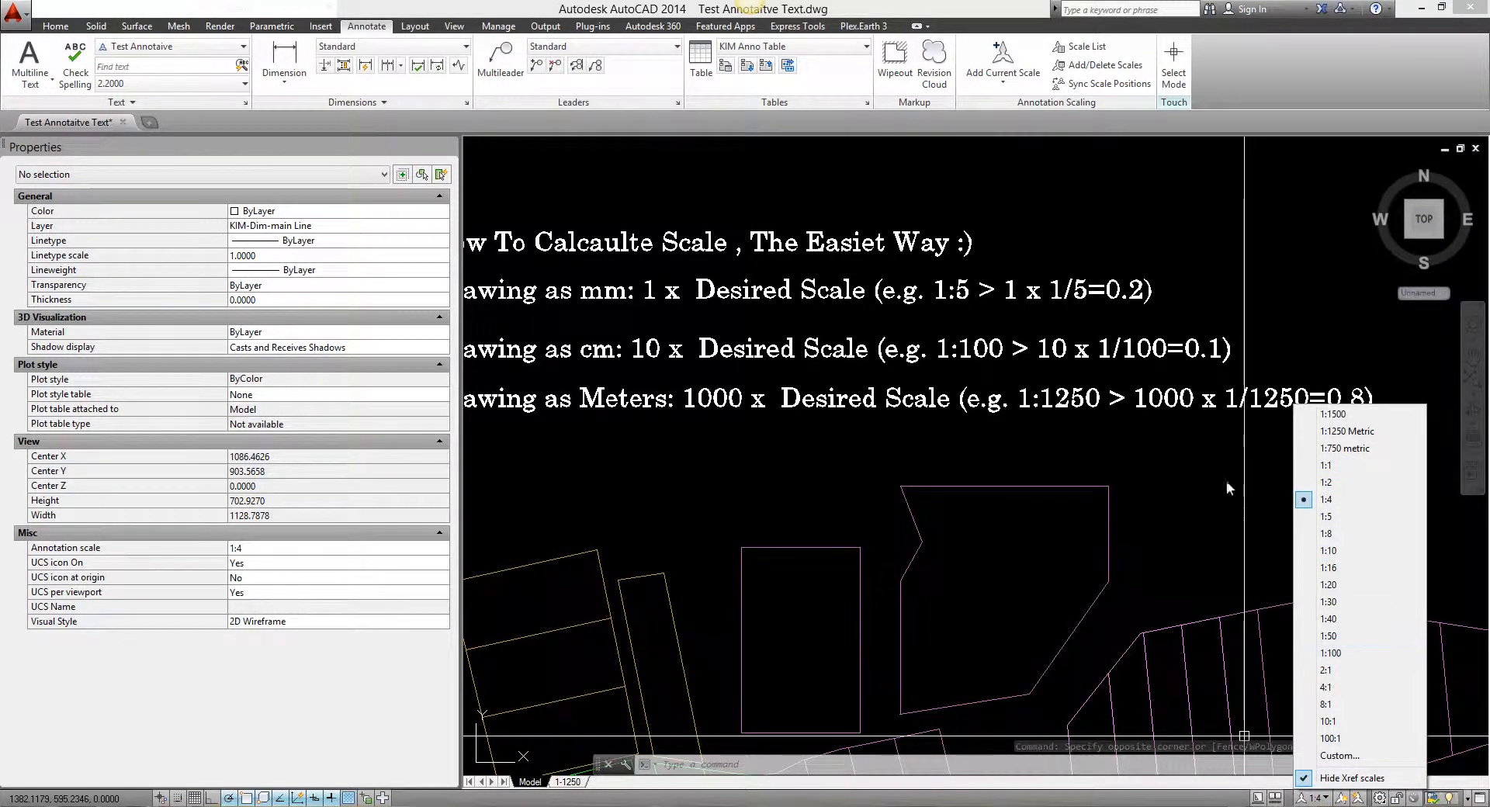
mouse_move(1349, 551)
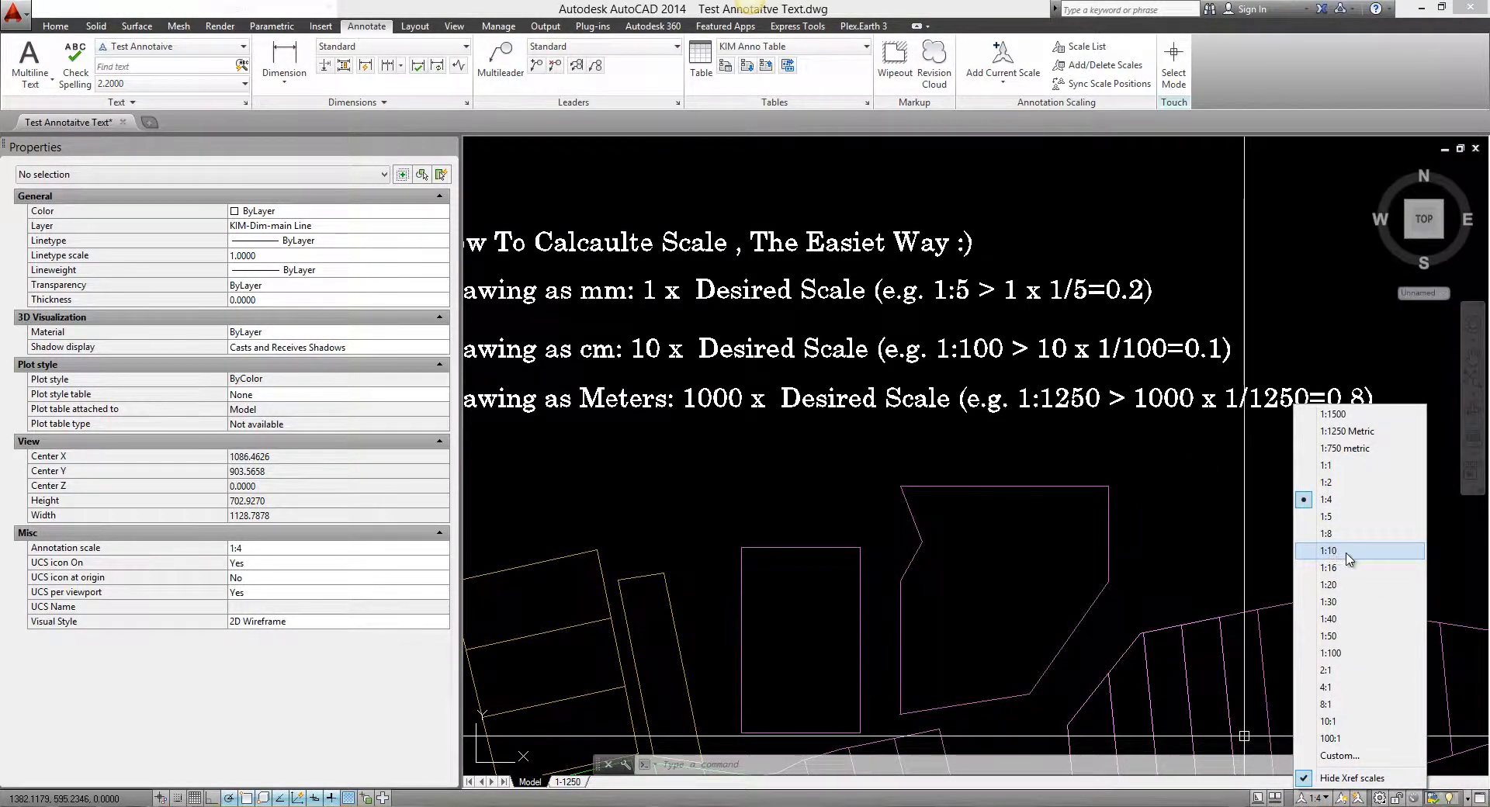
mouse_move(1359, 403)
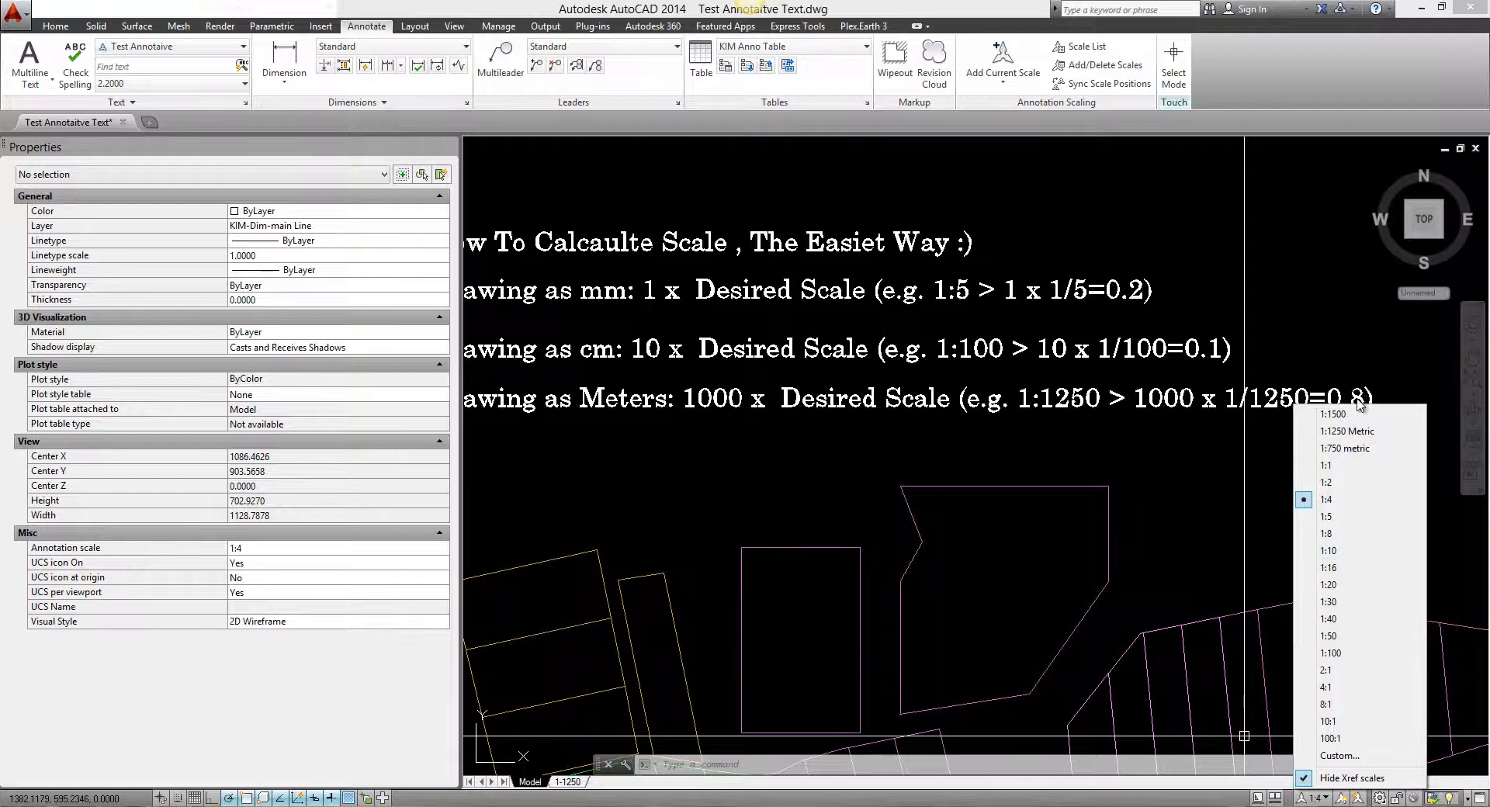
mouse_move(1334, 414)
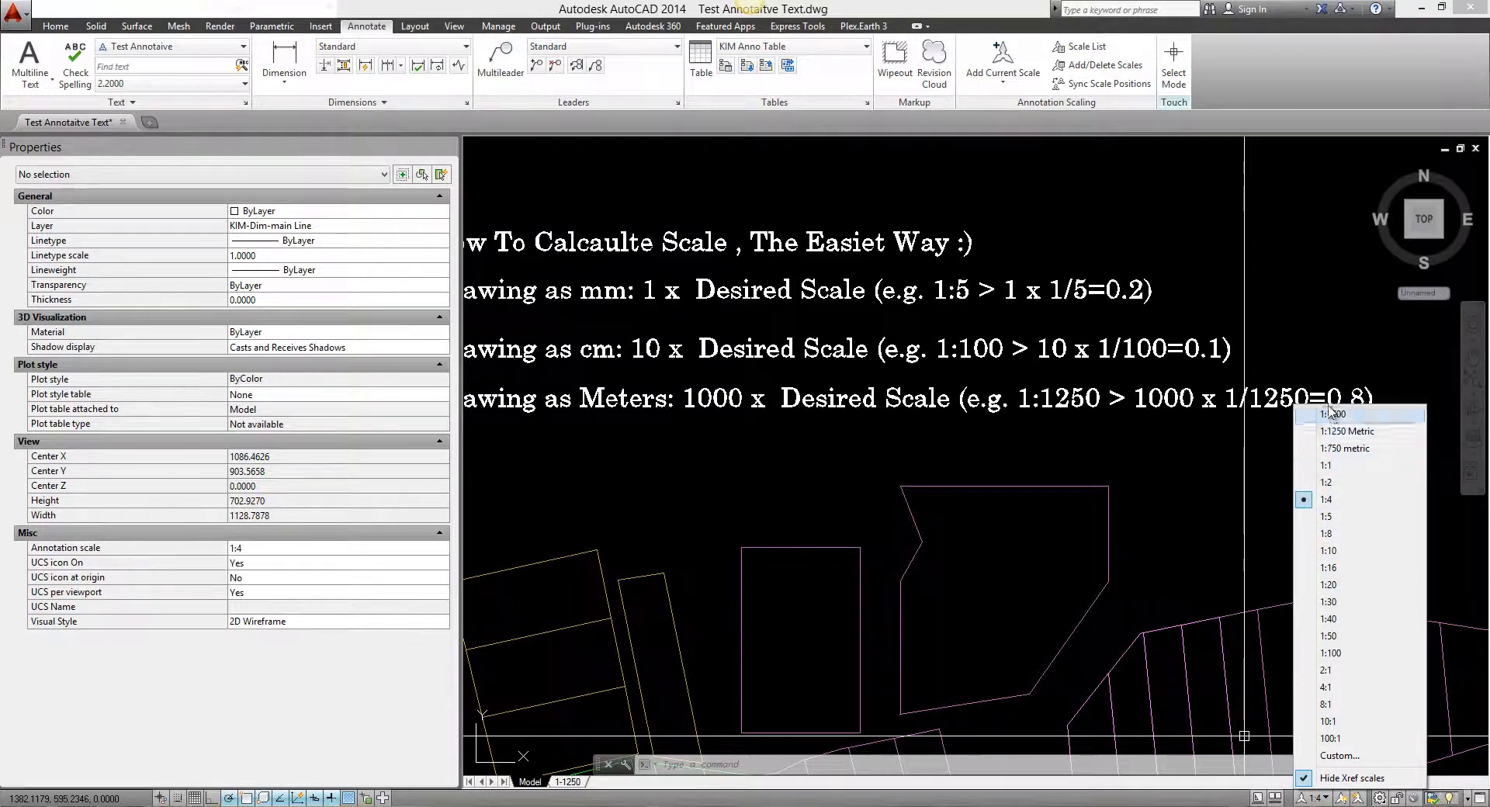
mouse_move(1327, 516)
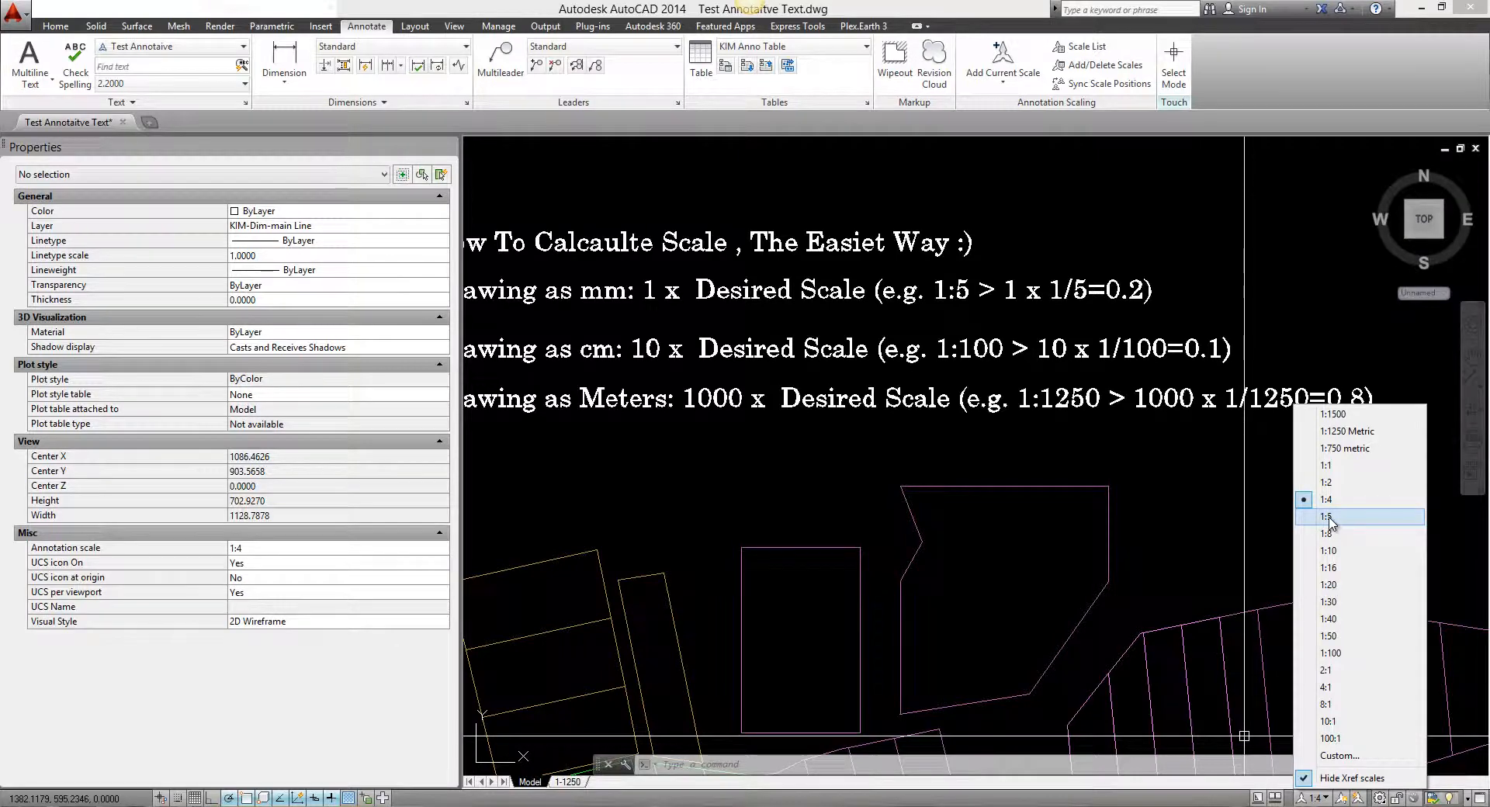
mouse_move(1337, 529)
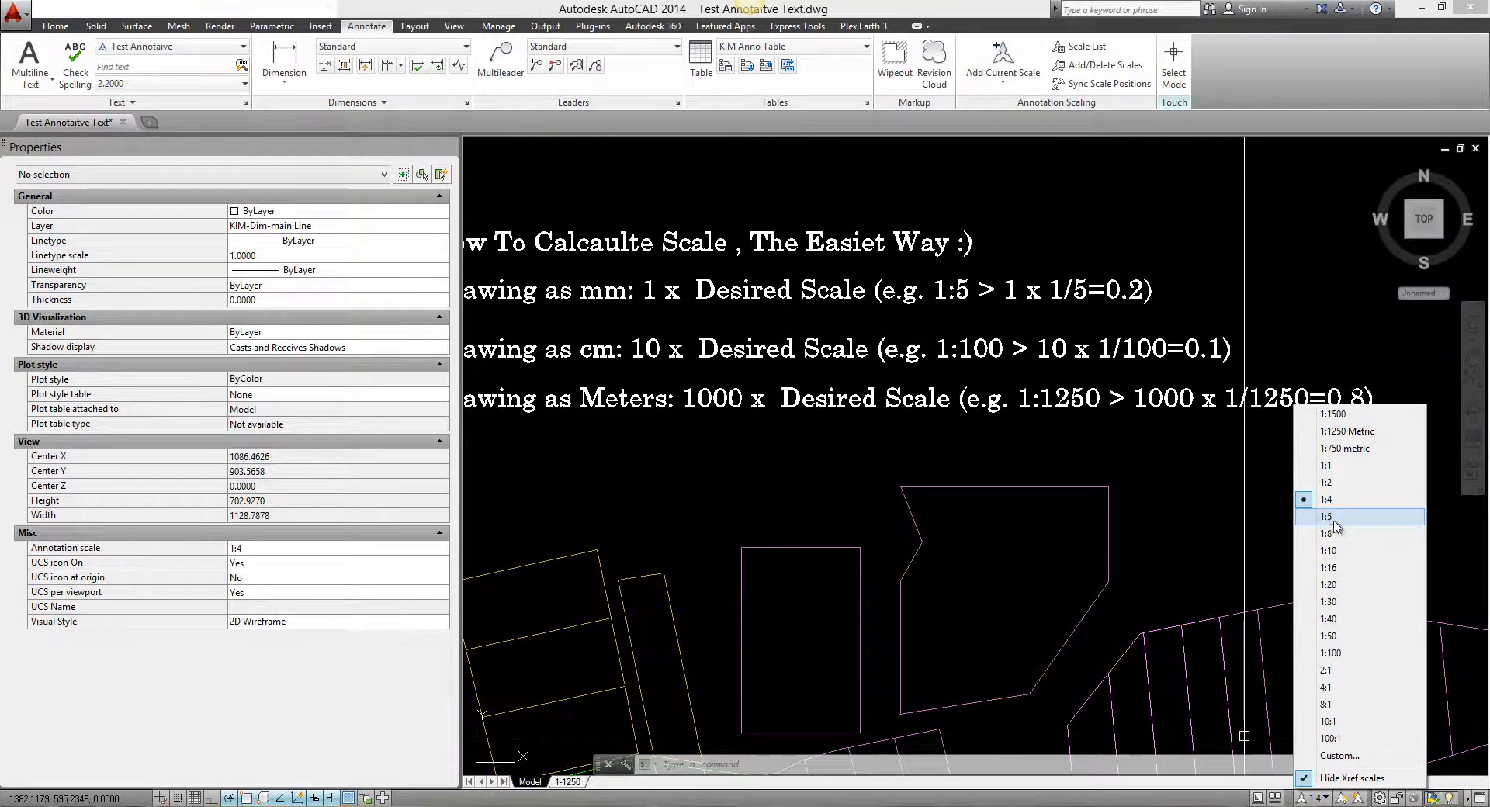
mouse_move(1328, 532)
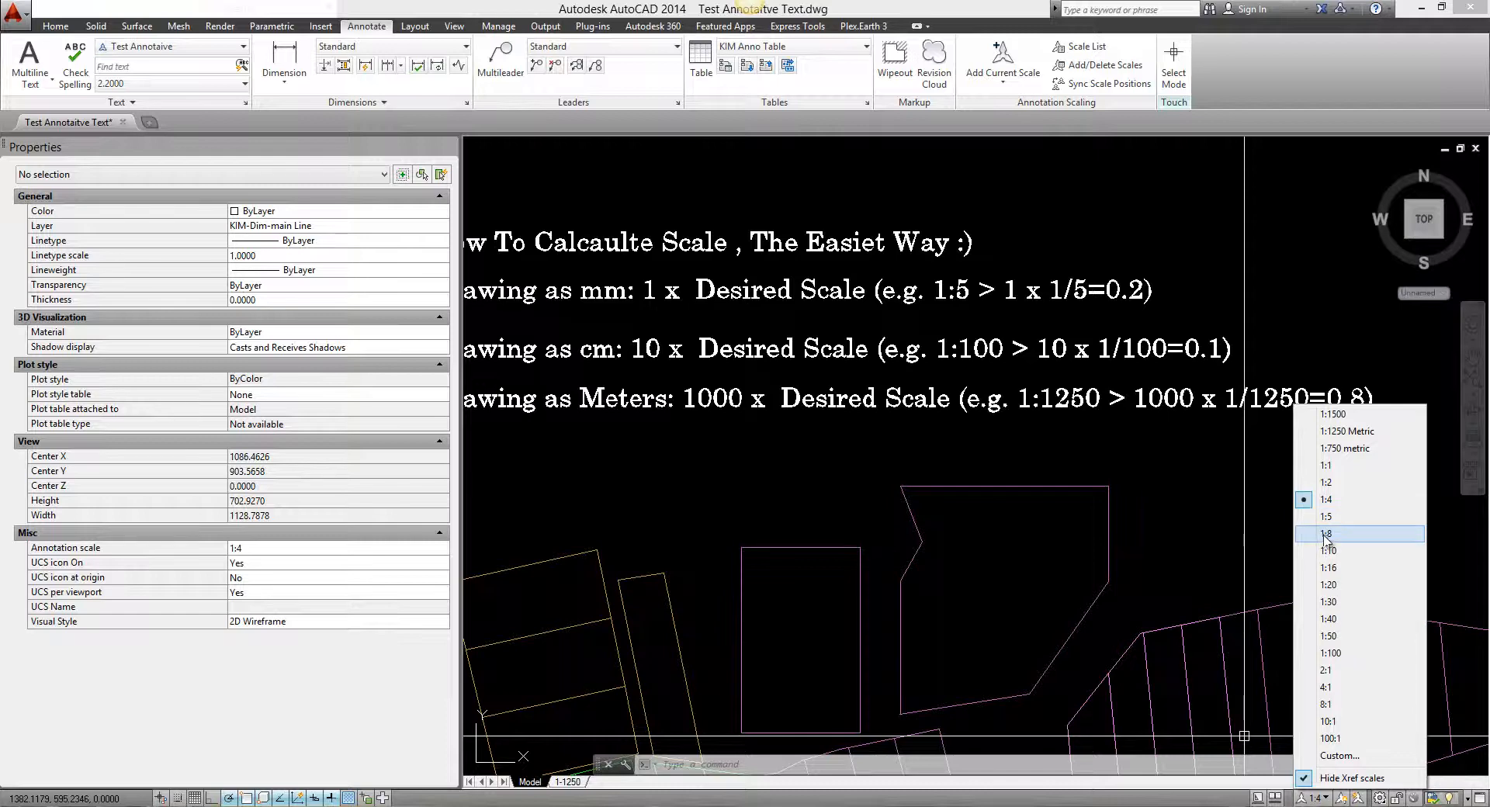
mouse_move(1273, 434)
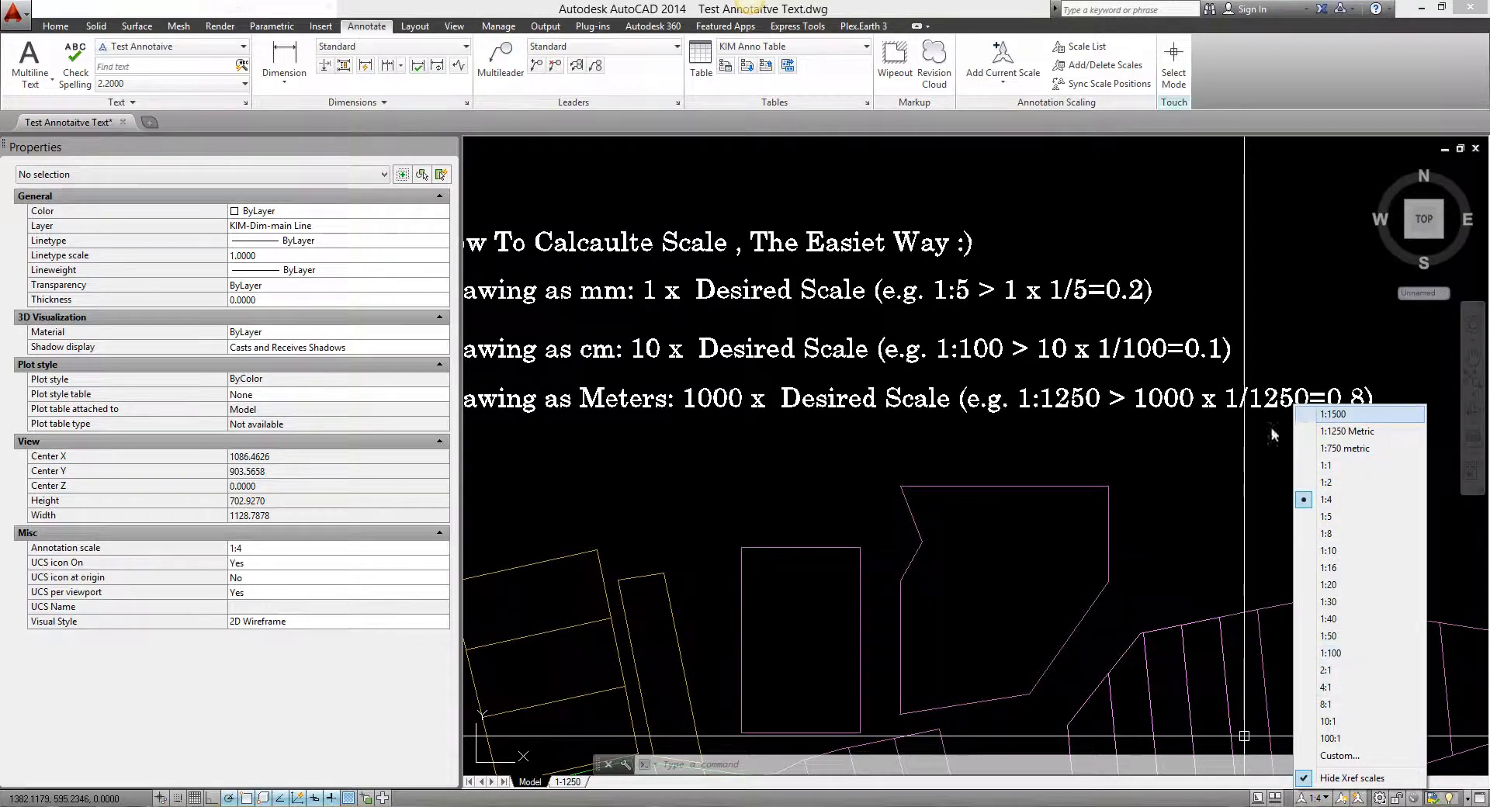
mouse_move(1347, 414)
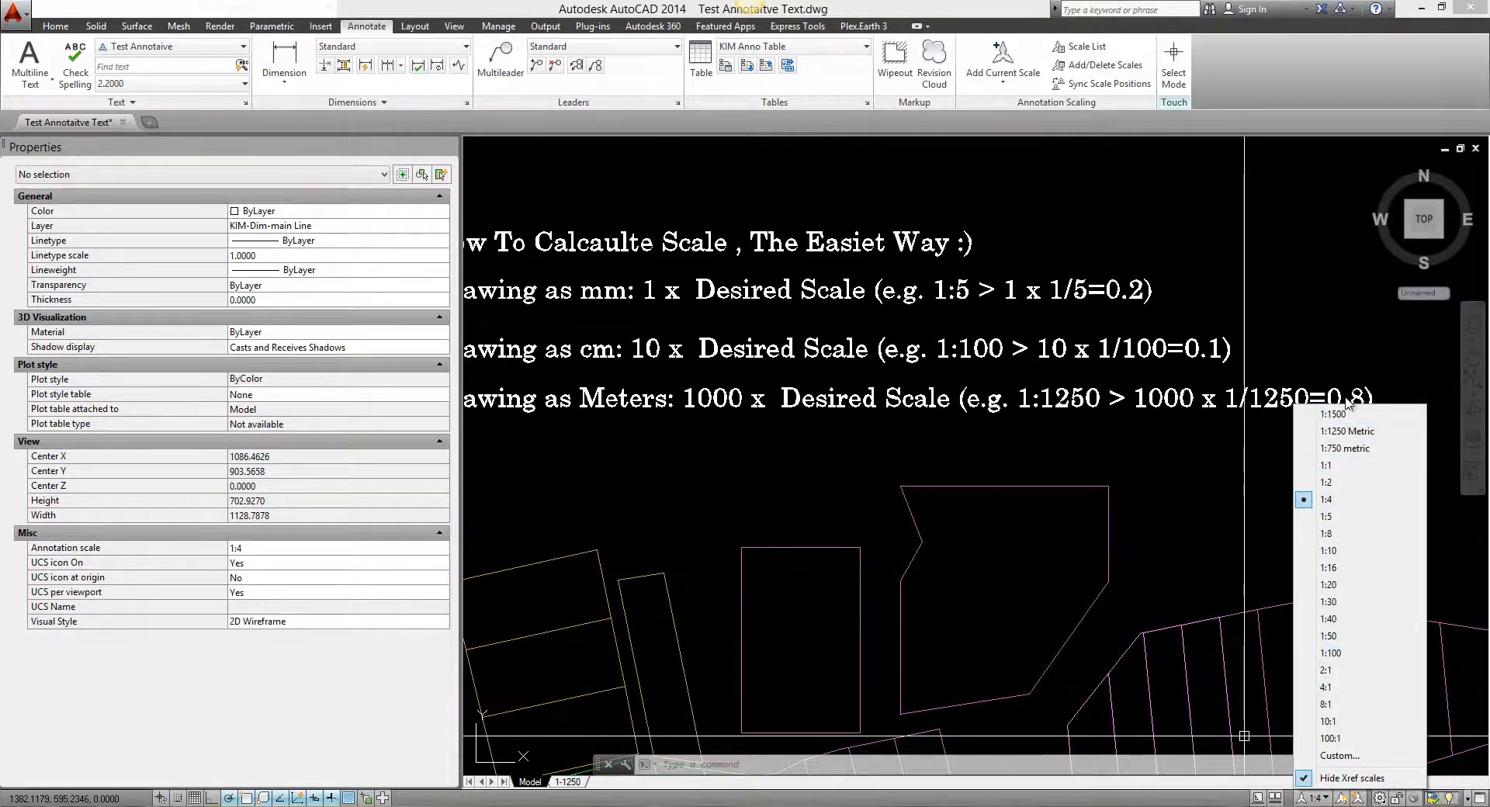
Add a new custom scale to the drawing scale list named Pig 1:1250 Metric.
left_click(1339, 756)
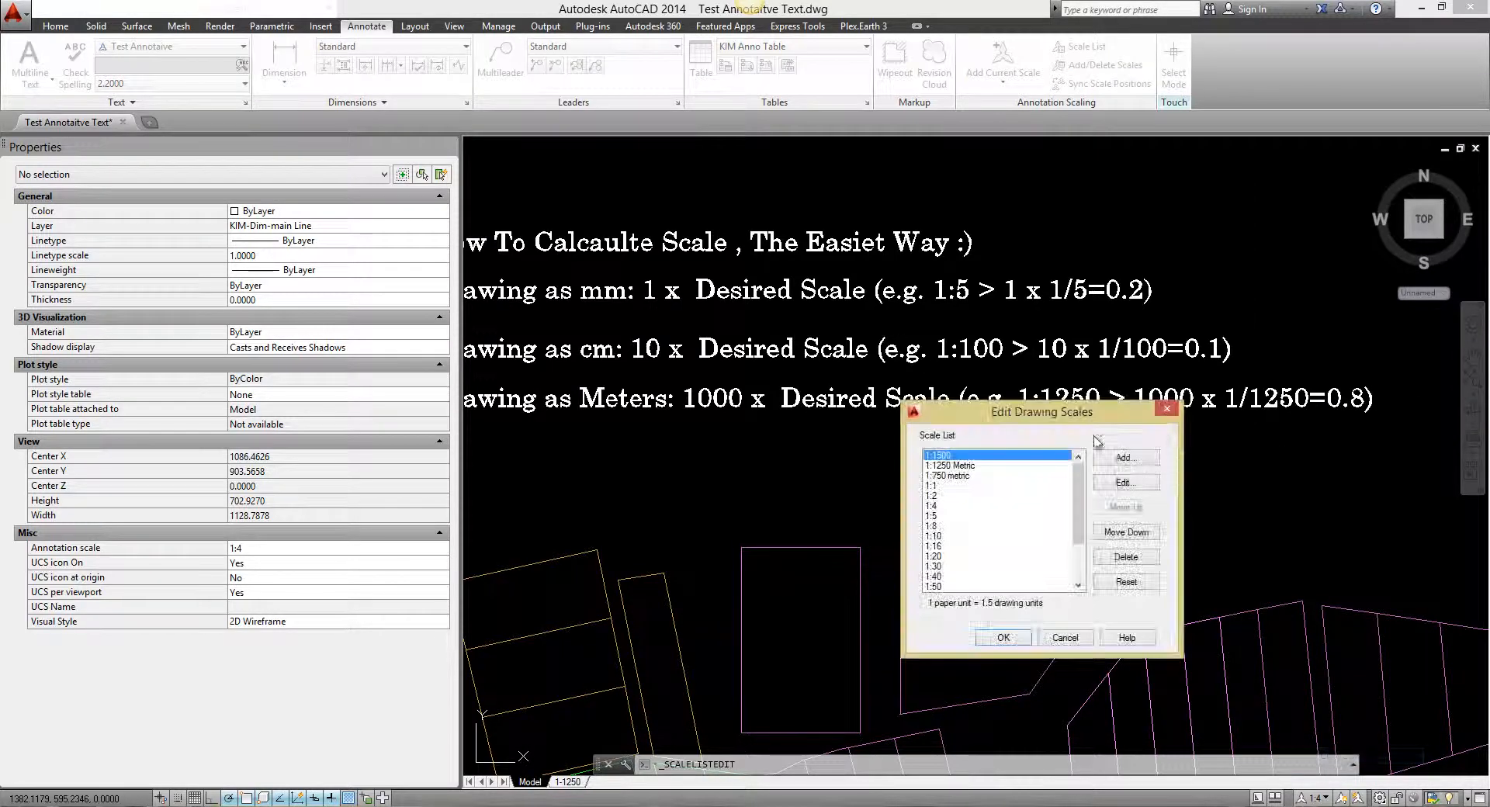
left_click(1125, 458)
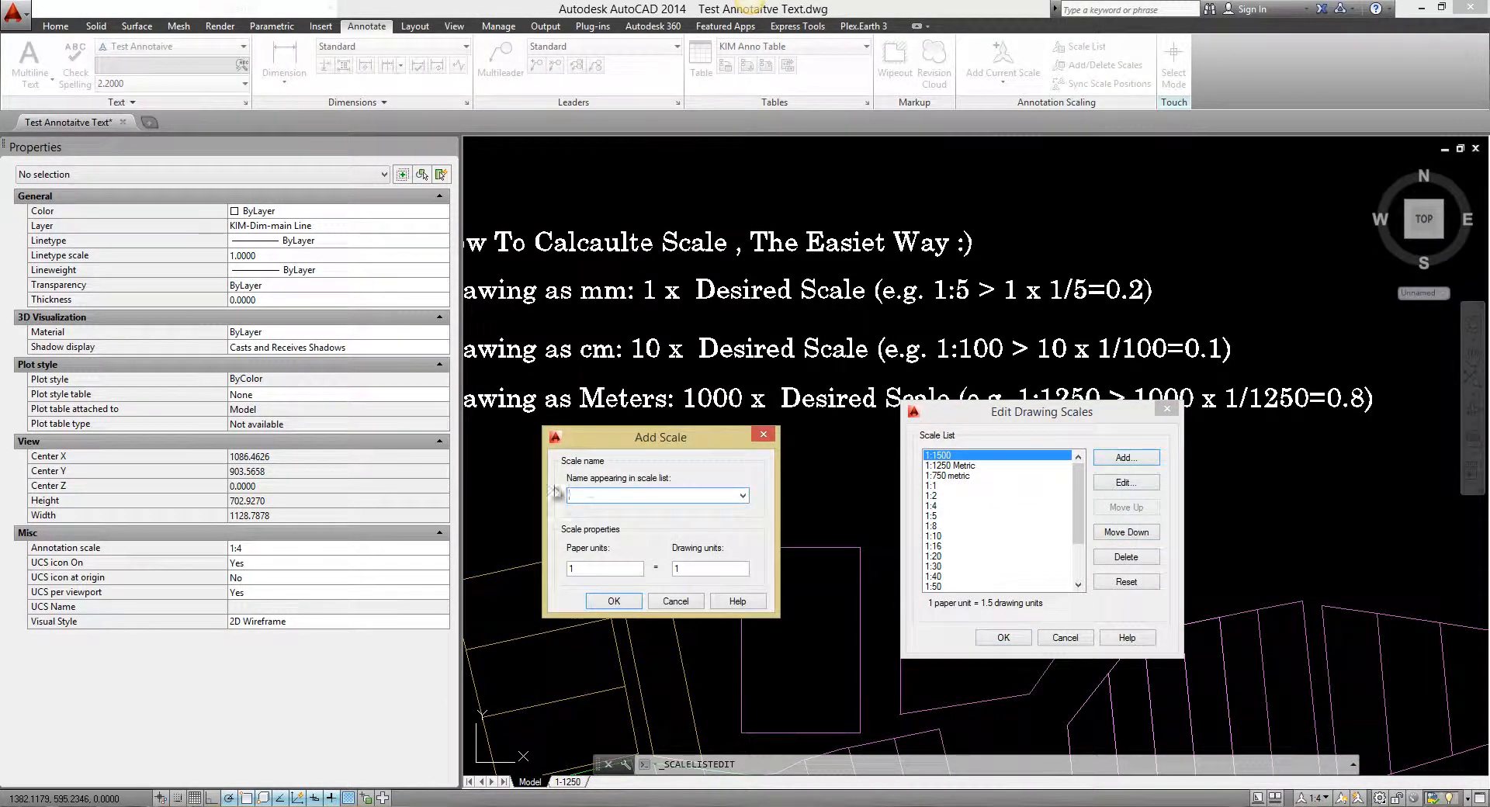
left_click(656, 495)
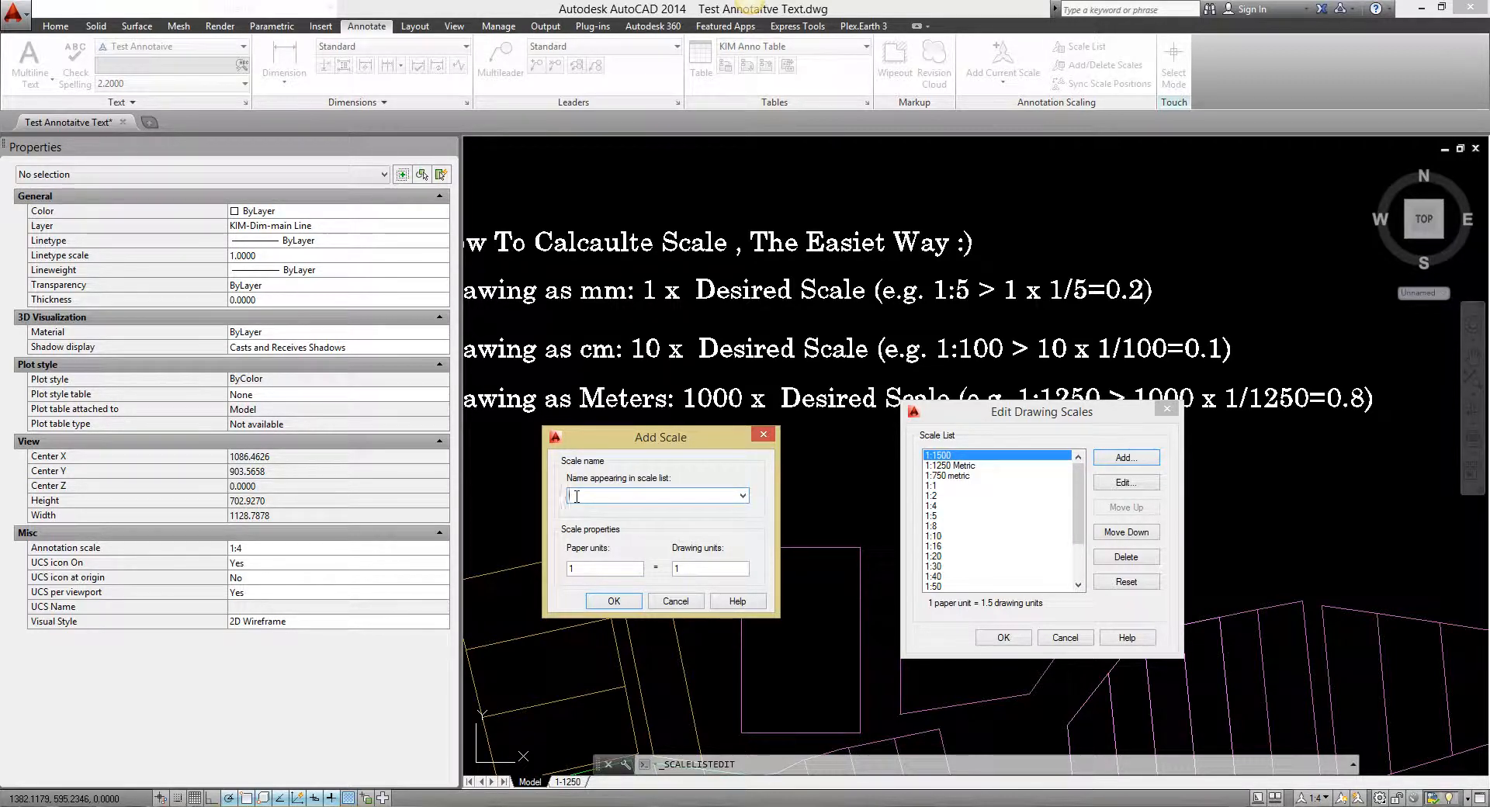
type("Pl 1")
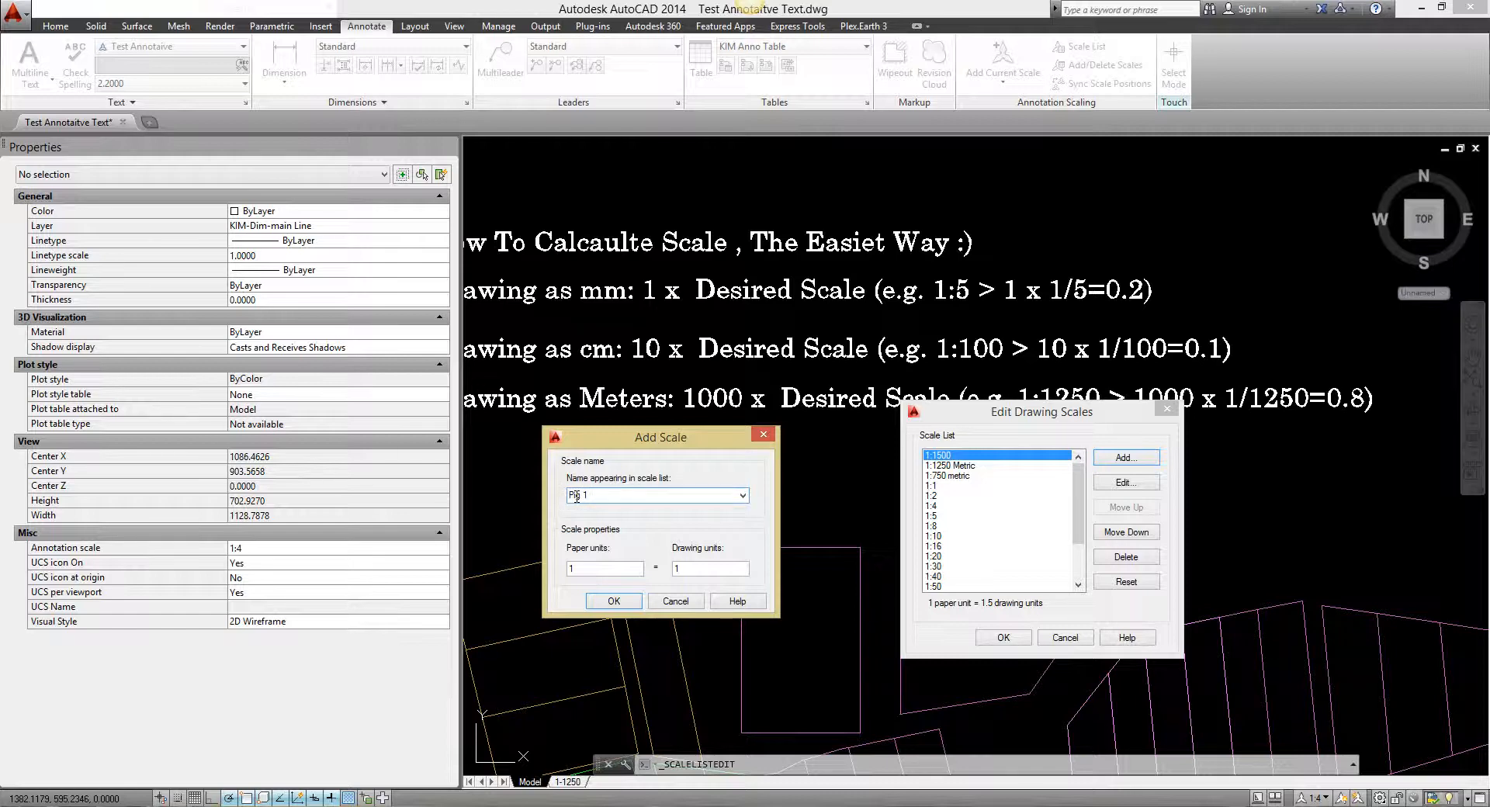
type(":1250")
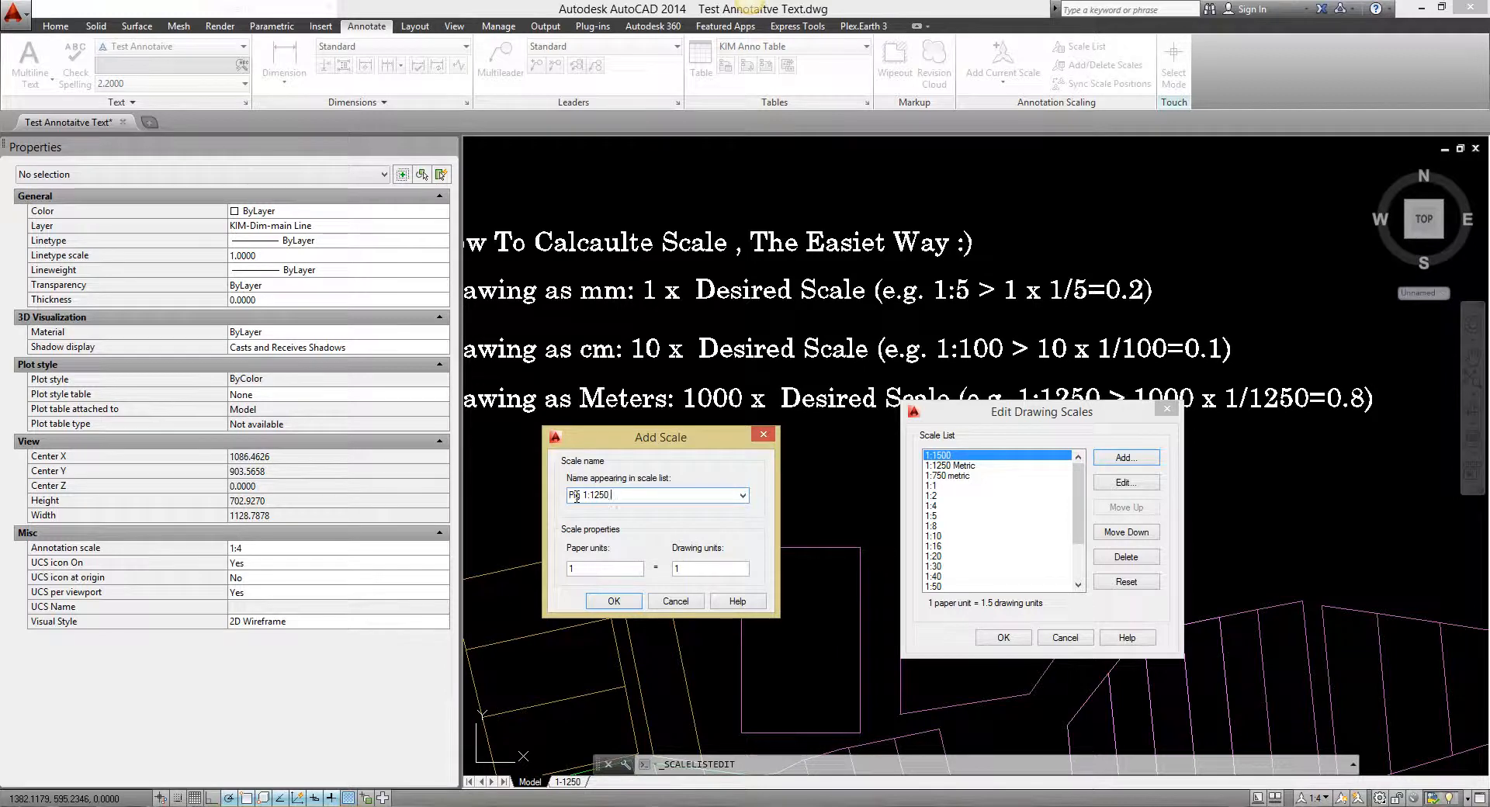
type("Metric")
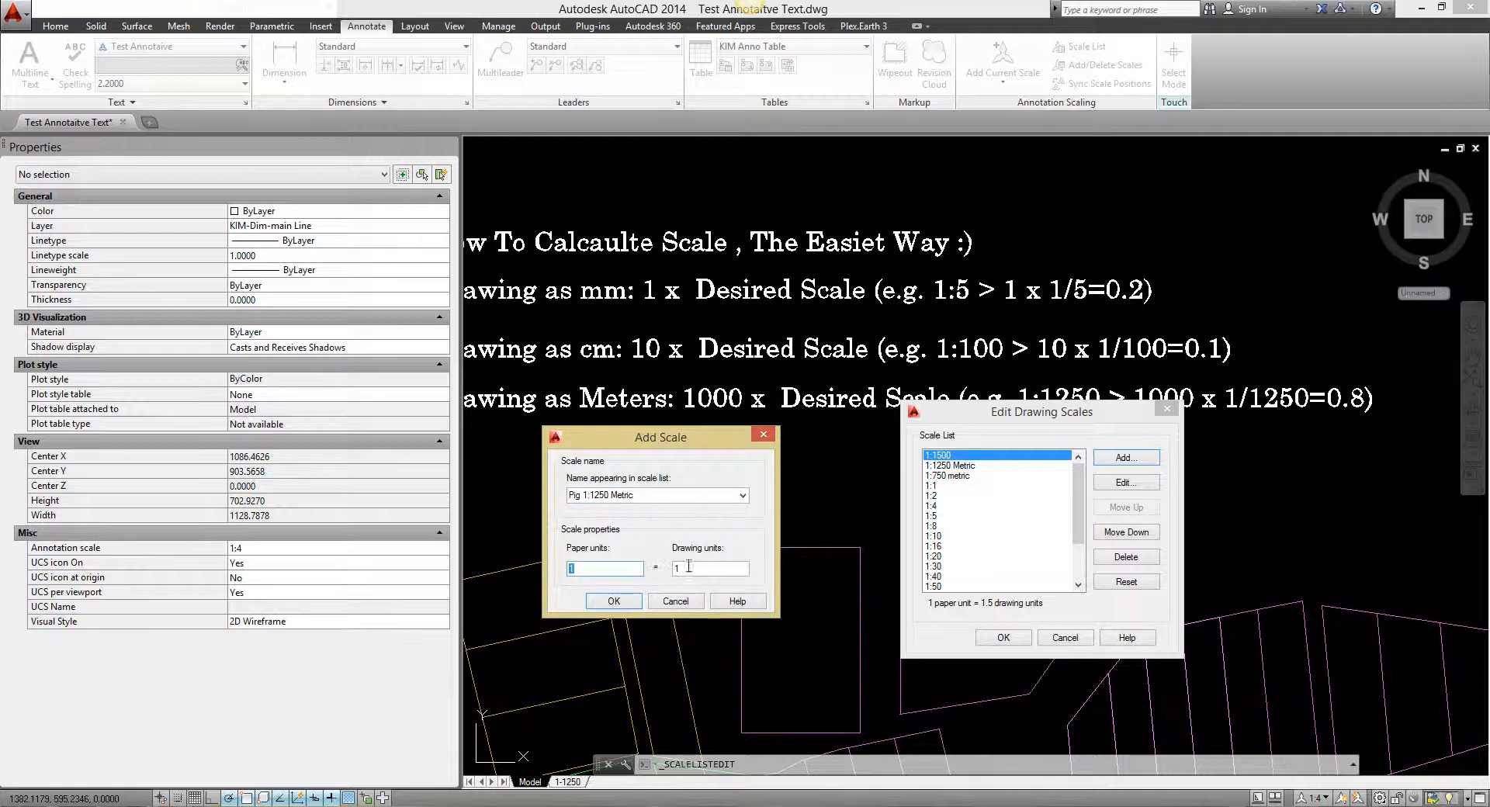
Set the new scale to 1000 paper units and 1250 drawing units.
left_click(709, 569)
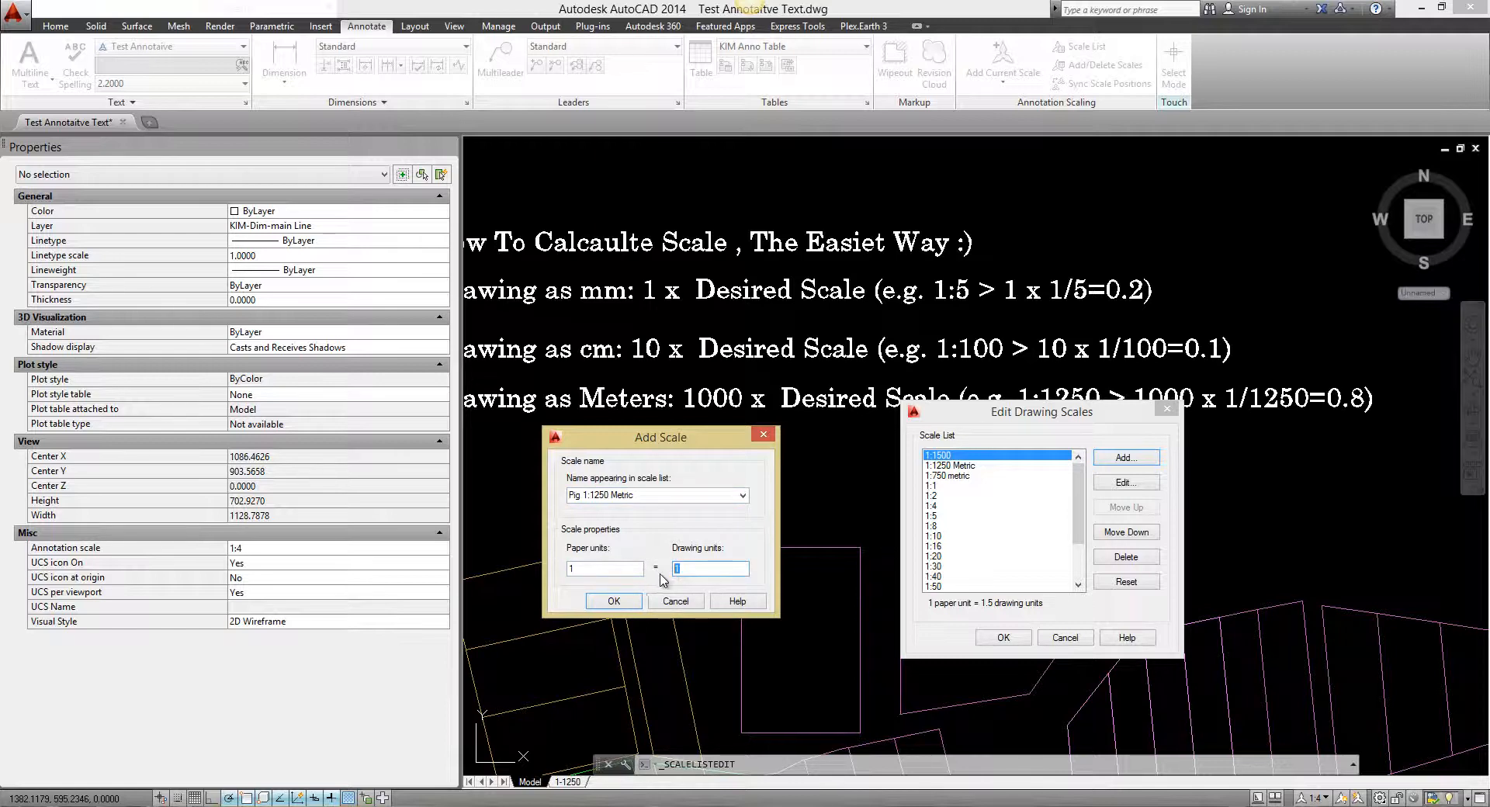
left_click(605, 569)
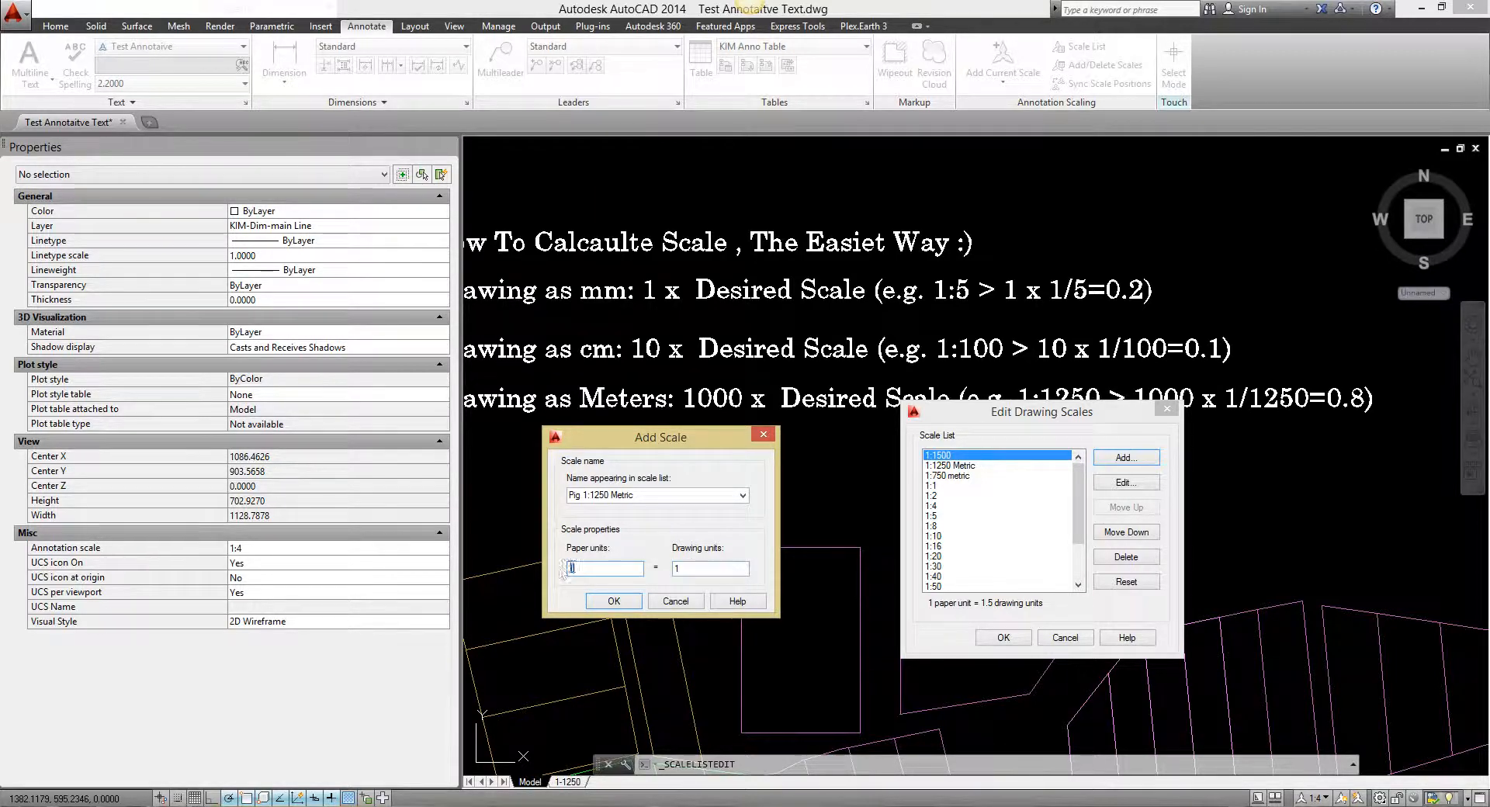
left_click(710, 569)
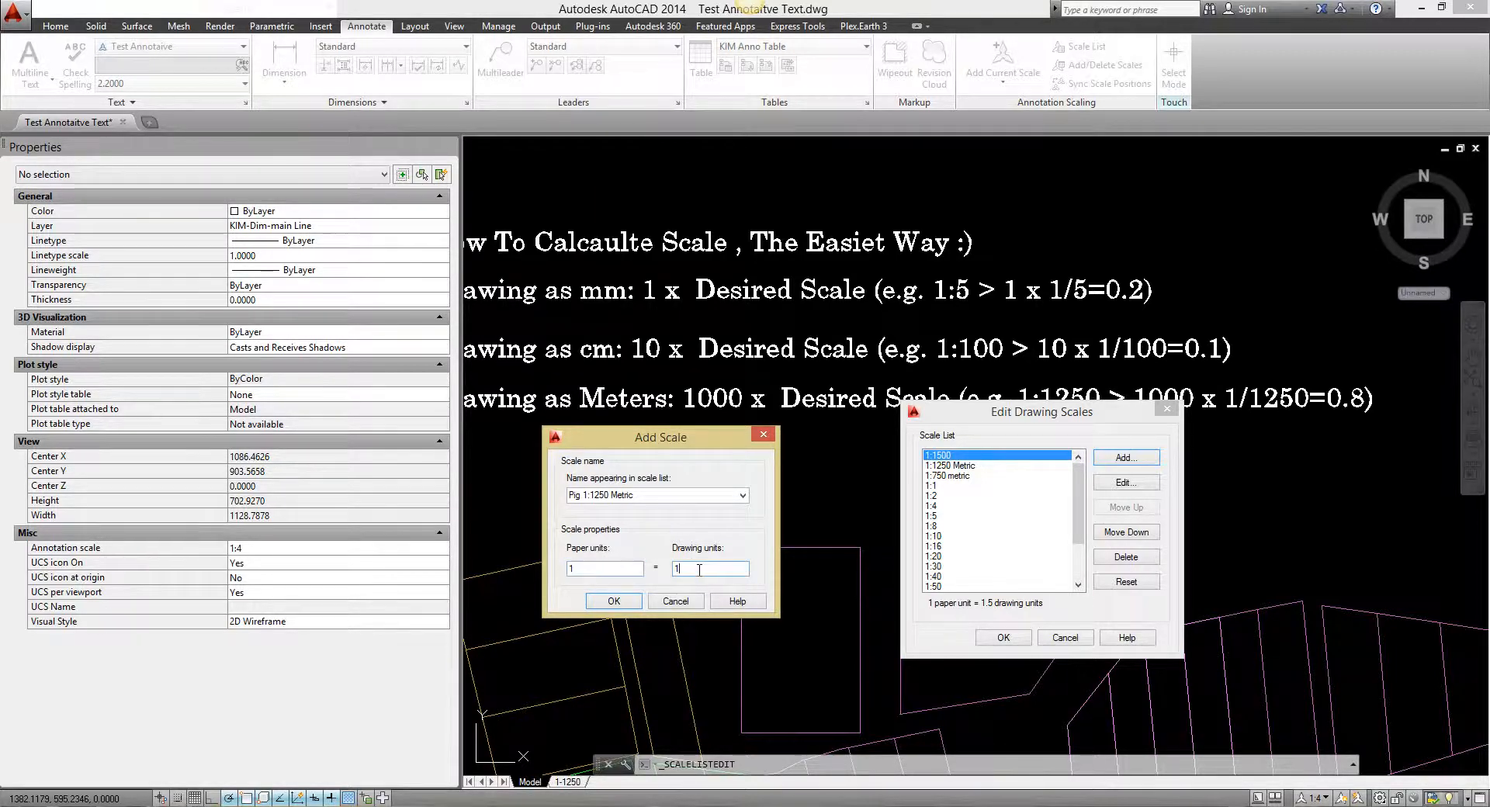
left_click(605, 569)
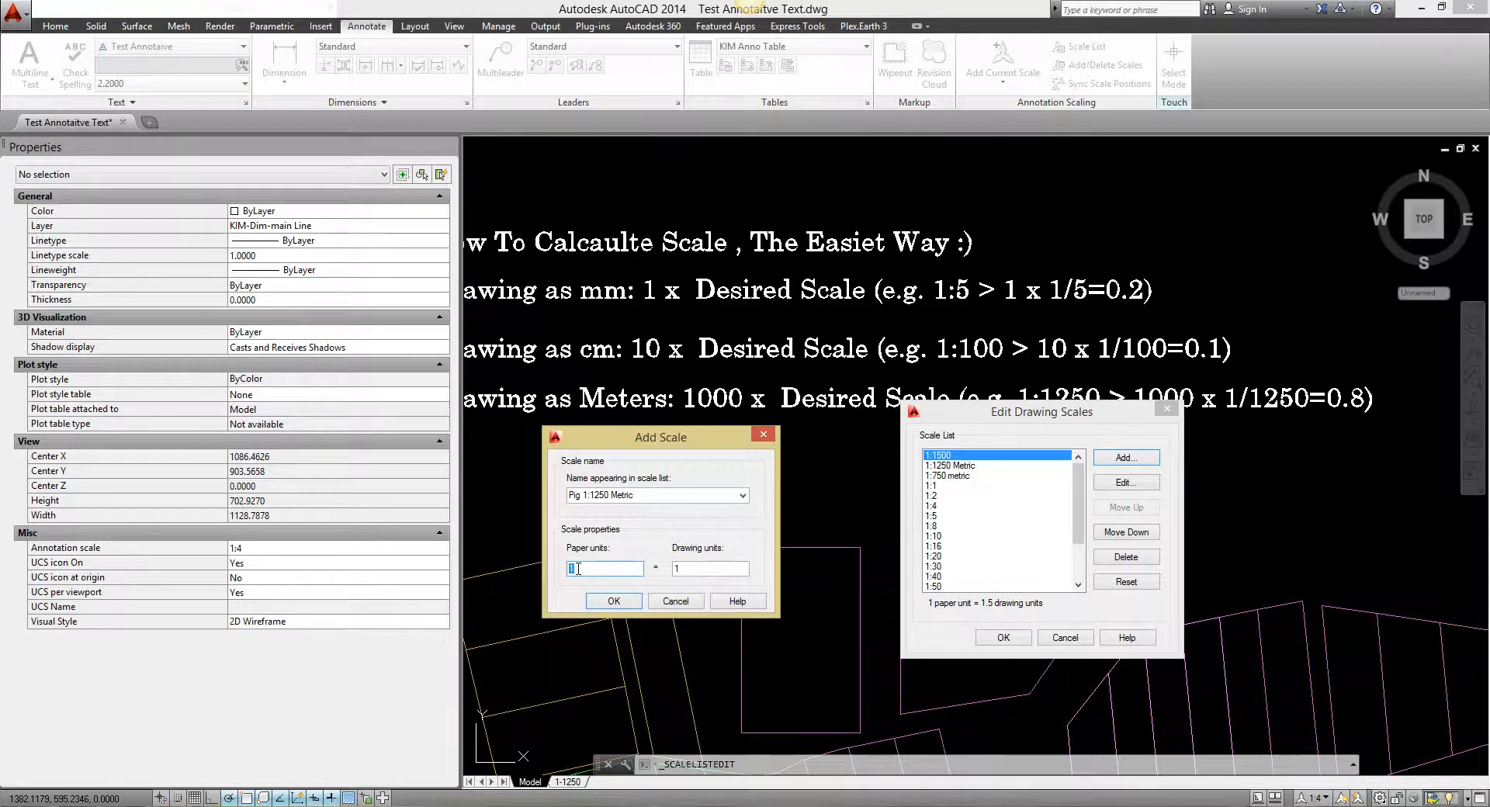
type("1000")
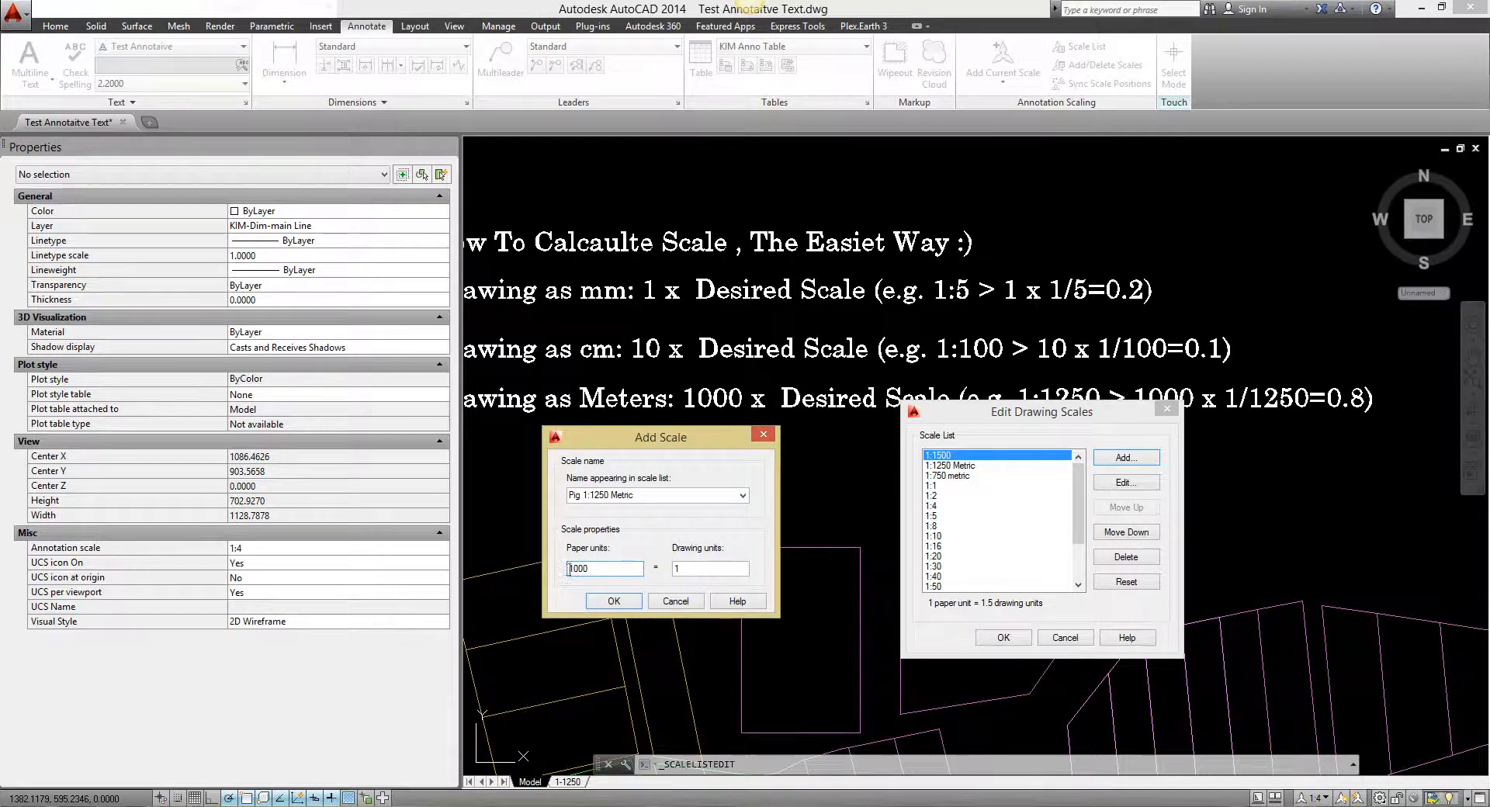
left_click(708, 569)
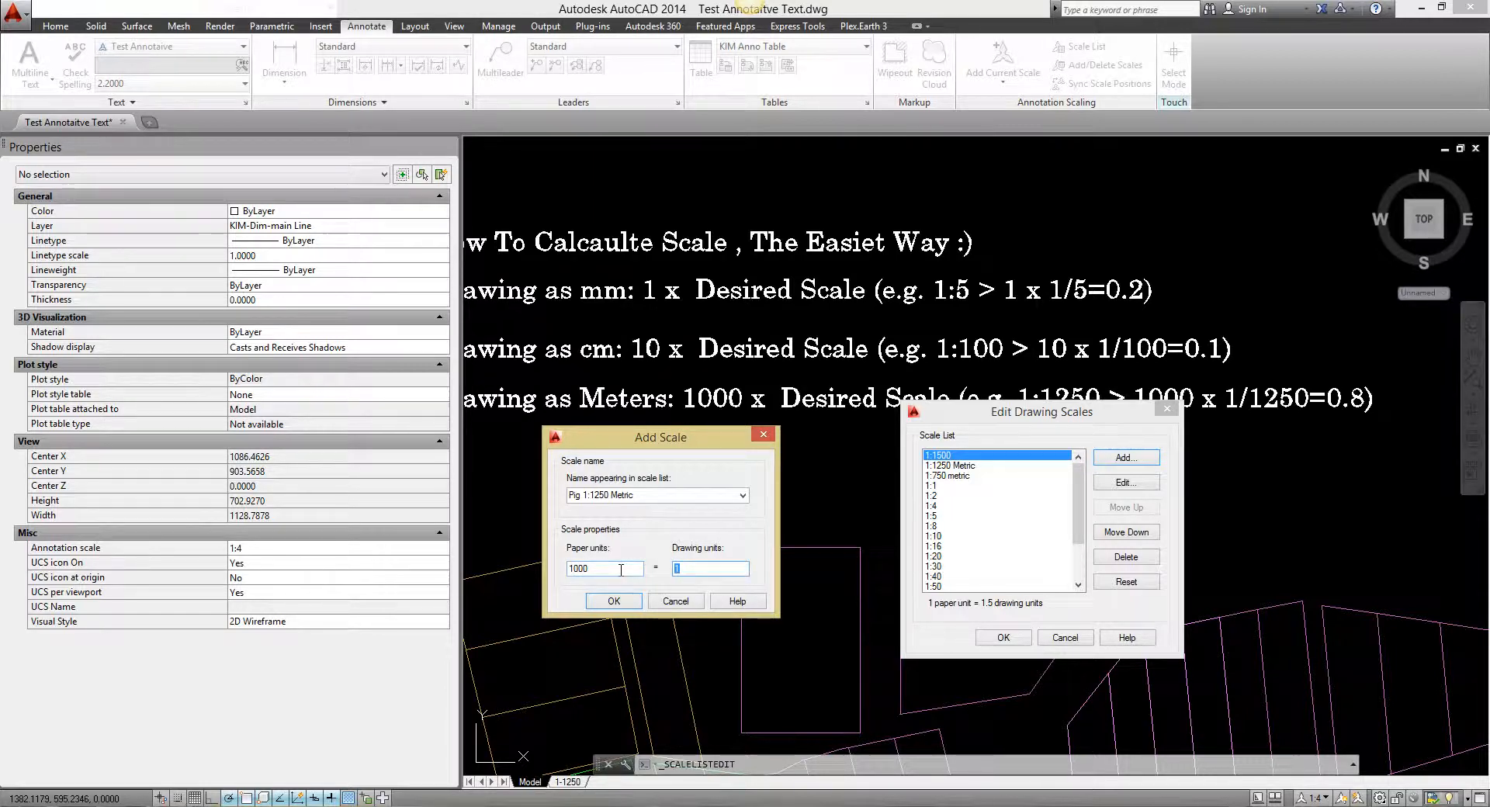
type("1250")
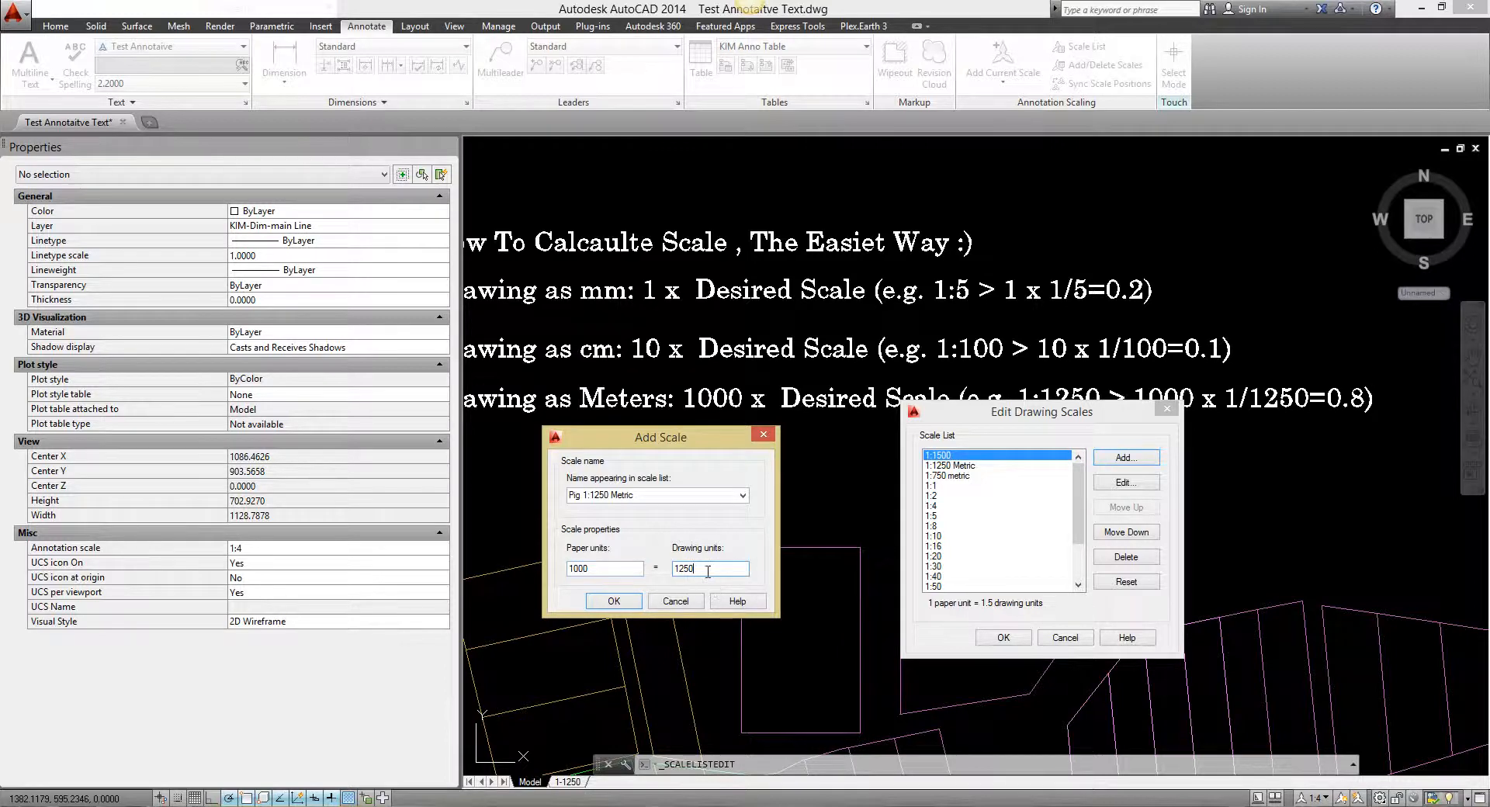
triple_click(604, 569)
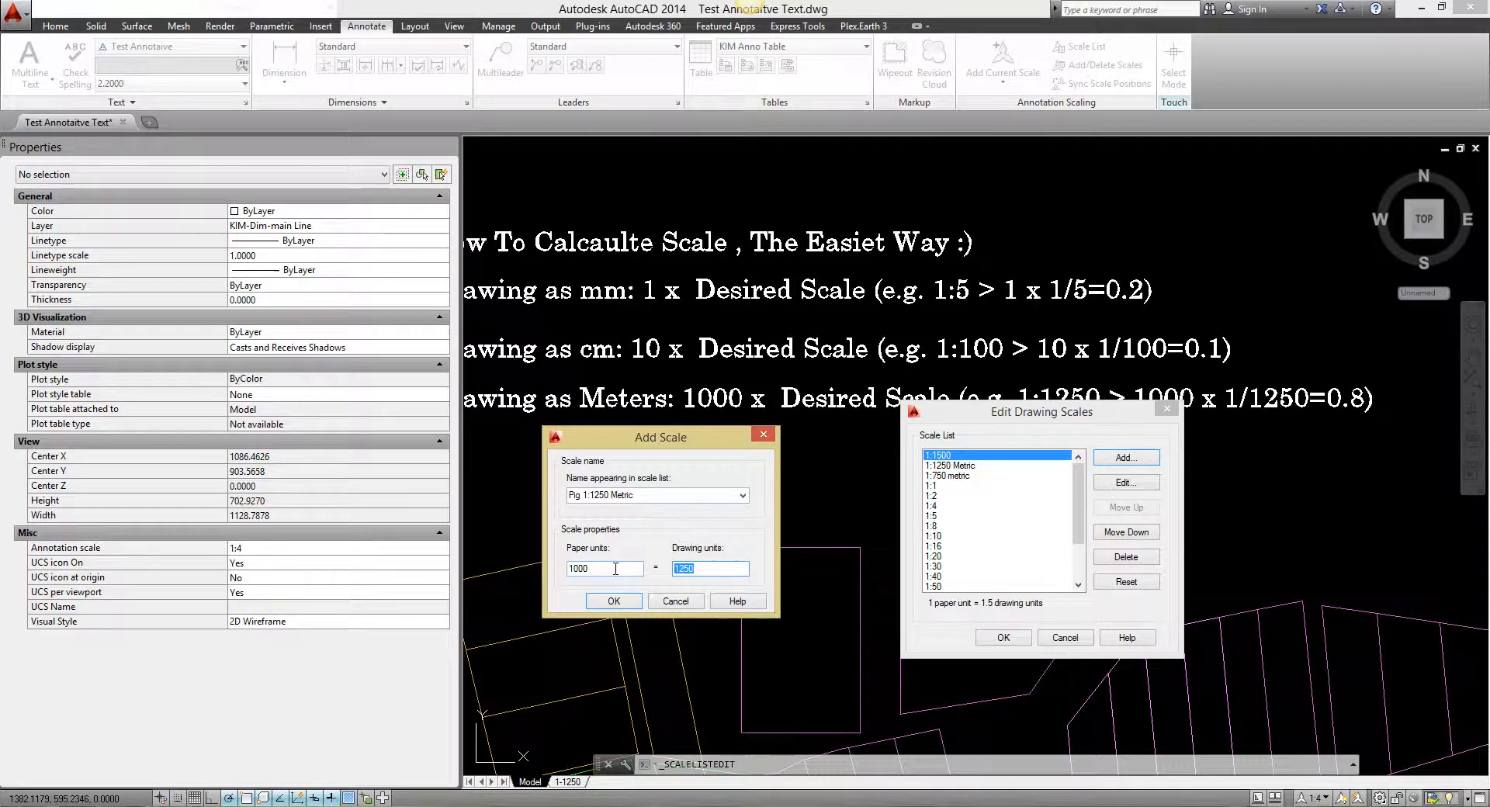
triple_click(605, 567)
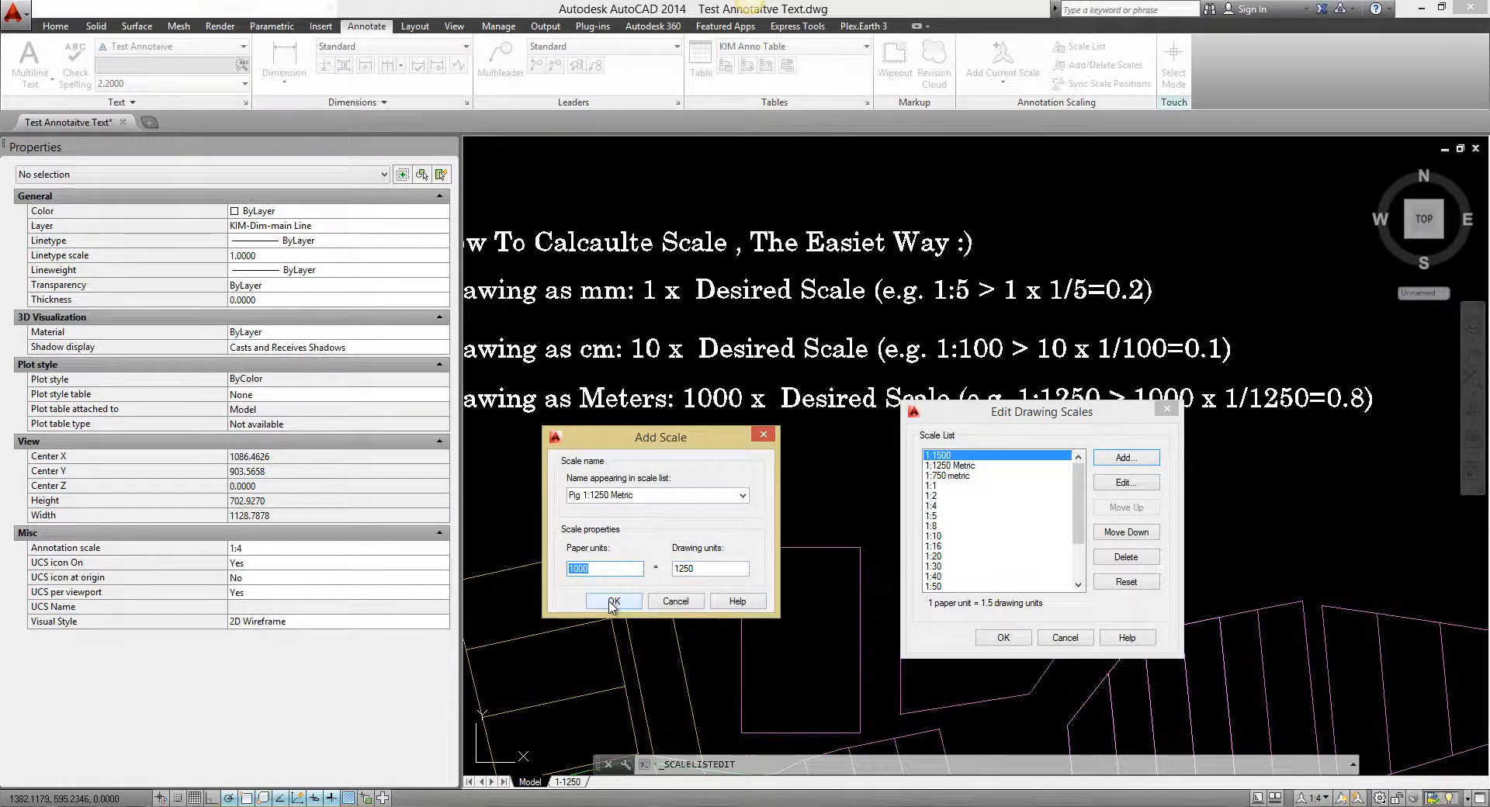
Confirm the Pig 1:1250 Metric scale and select it from the status bar scale list.
left_click(613, 600)
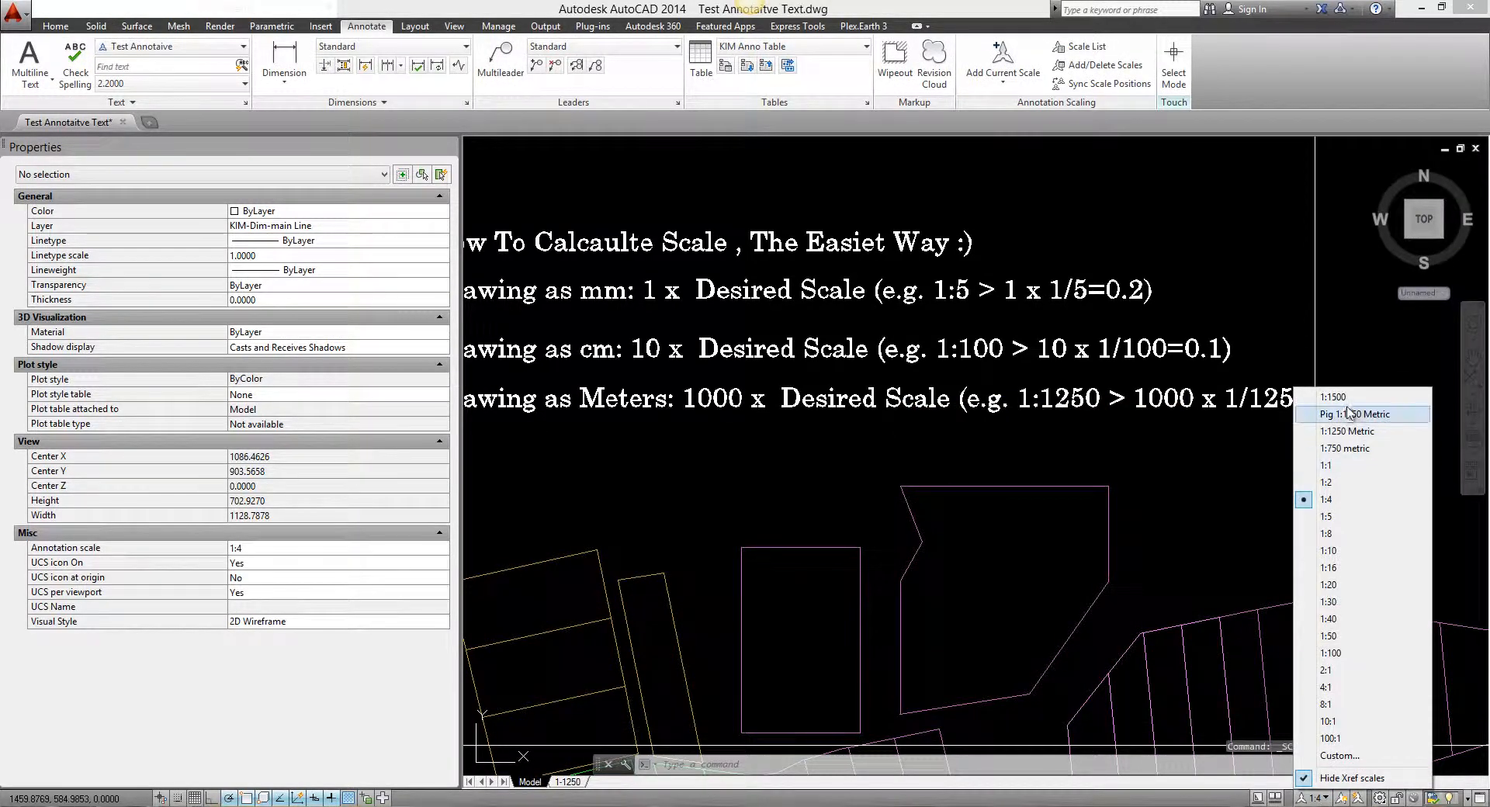
mouse_move(1360, 413)
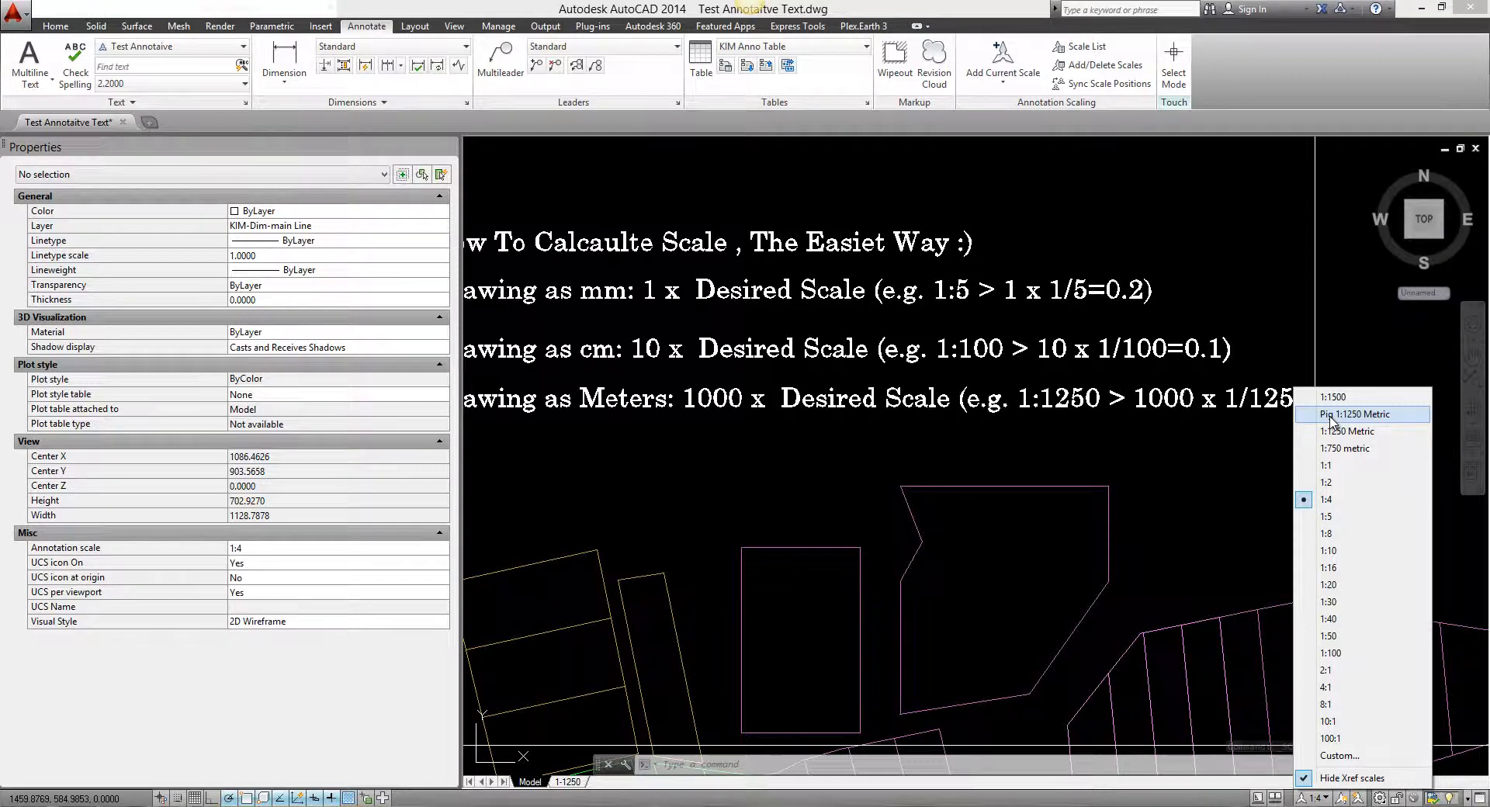
left_click(1353, 414)
type("TEXT")
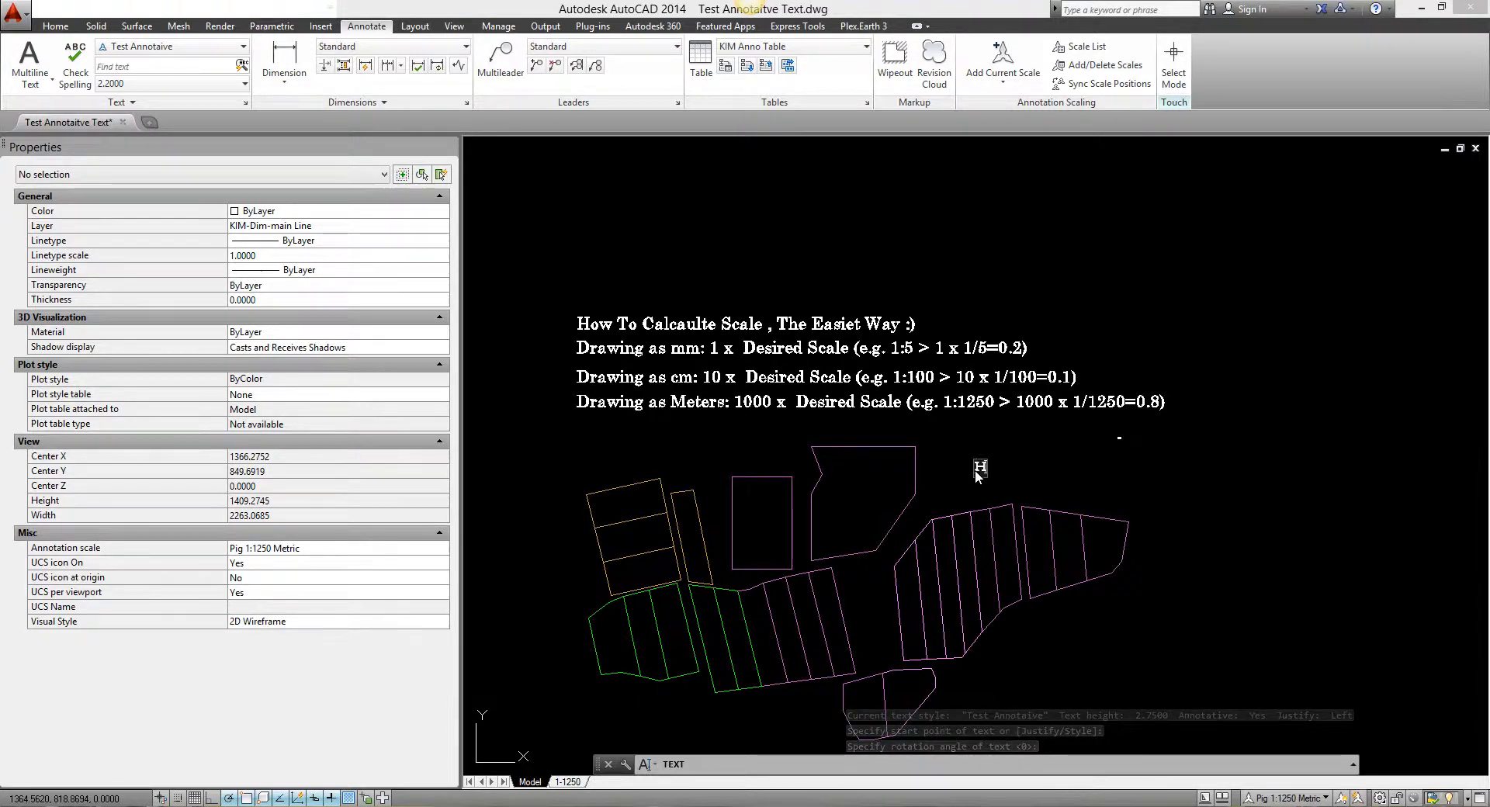
Enter the annotative text 'Hello' and zoom in on it.
type("Hello")
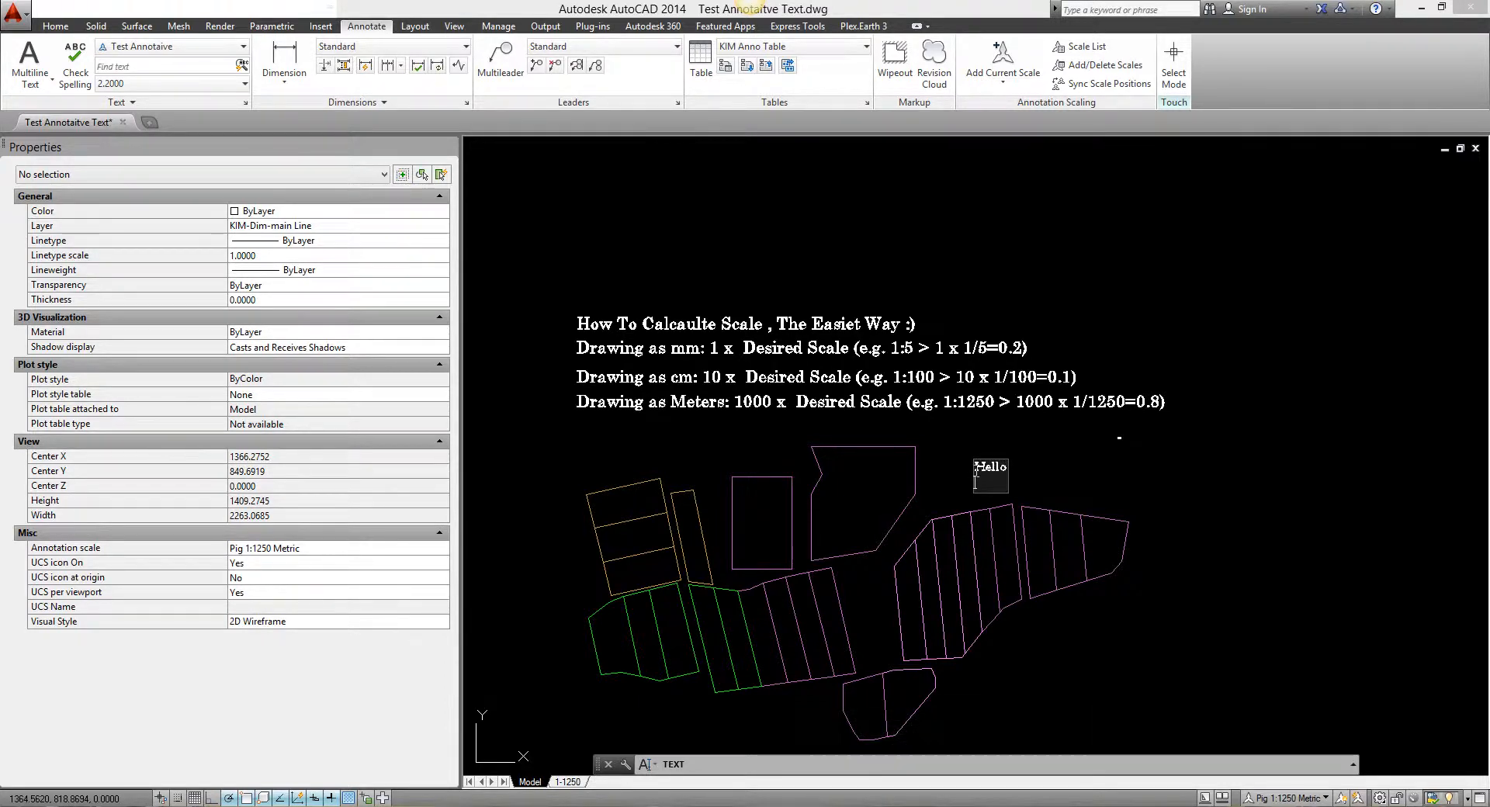
scroll("up", 3)
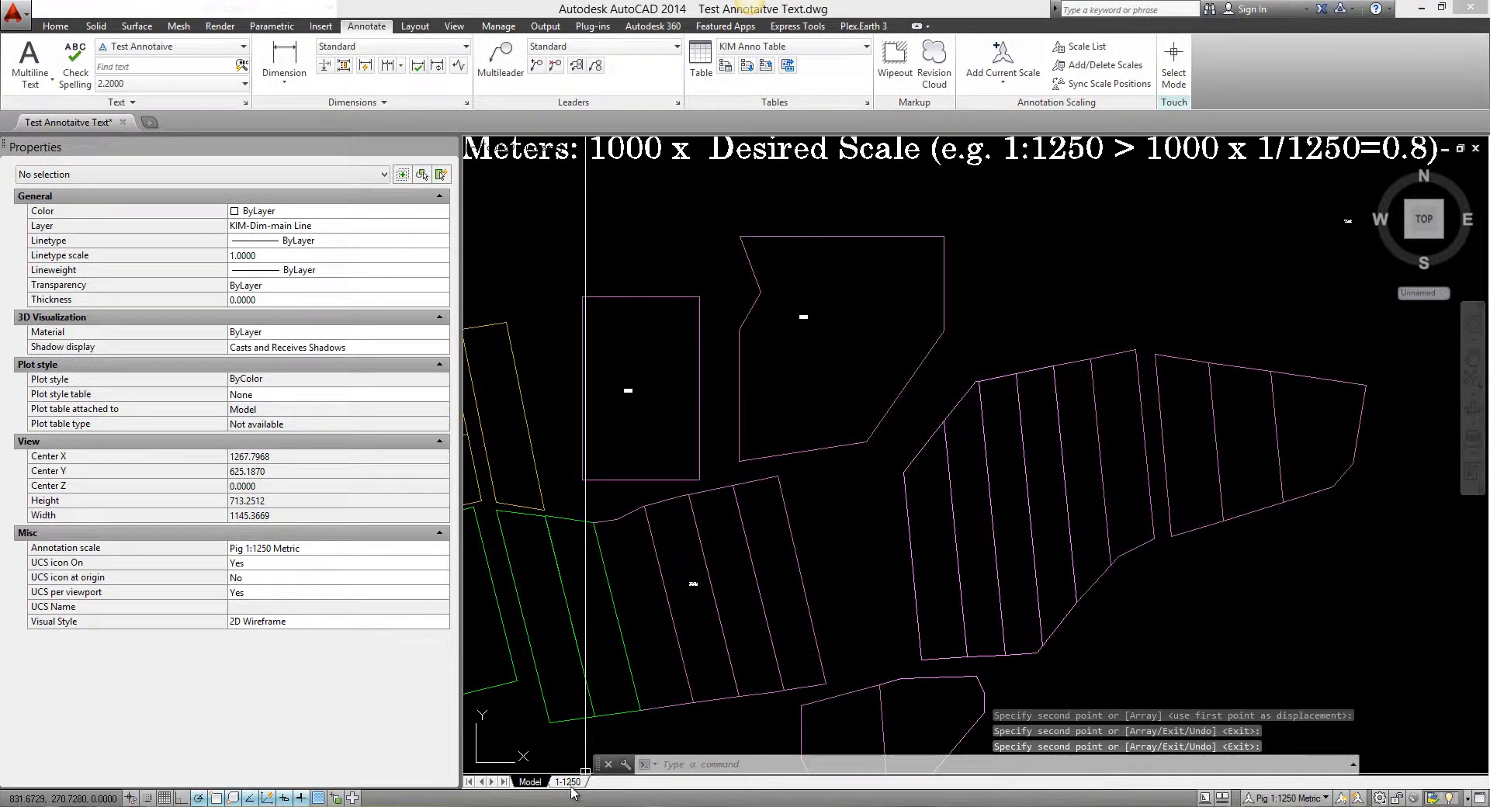
On the 1-1250 layout, use VIEWPORTS to create a Single viewport.
left_click(567, 781)
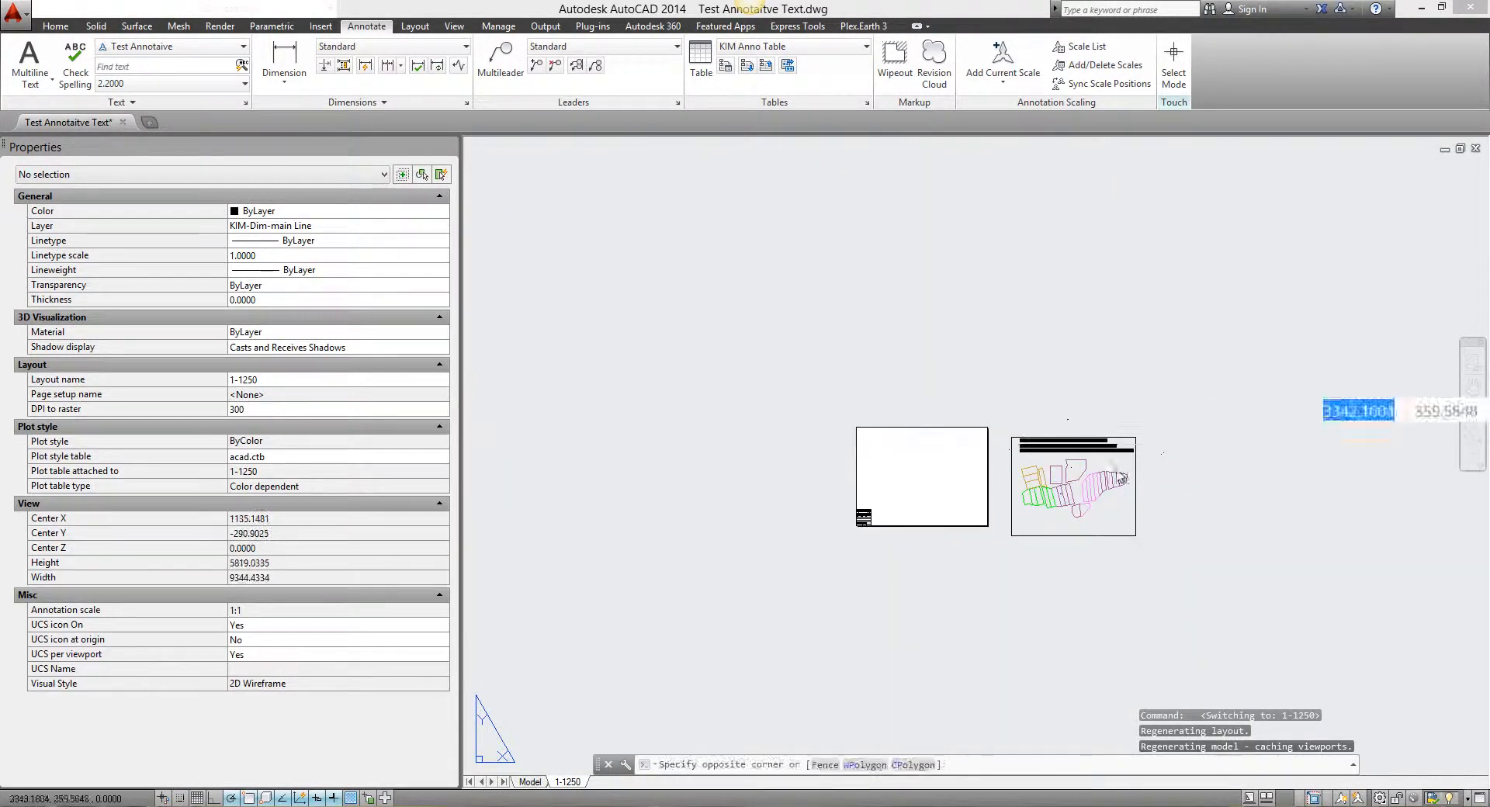
type("View")
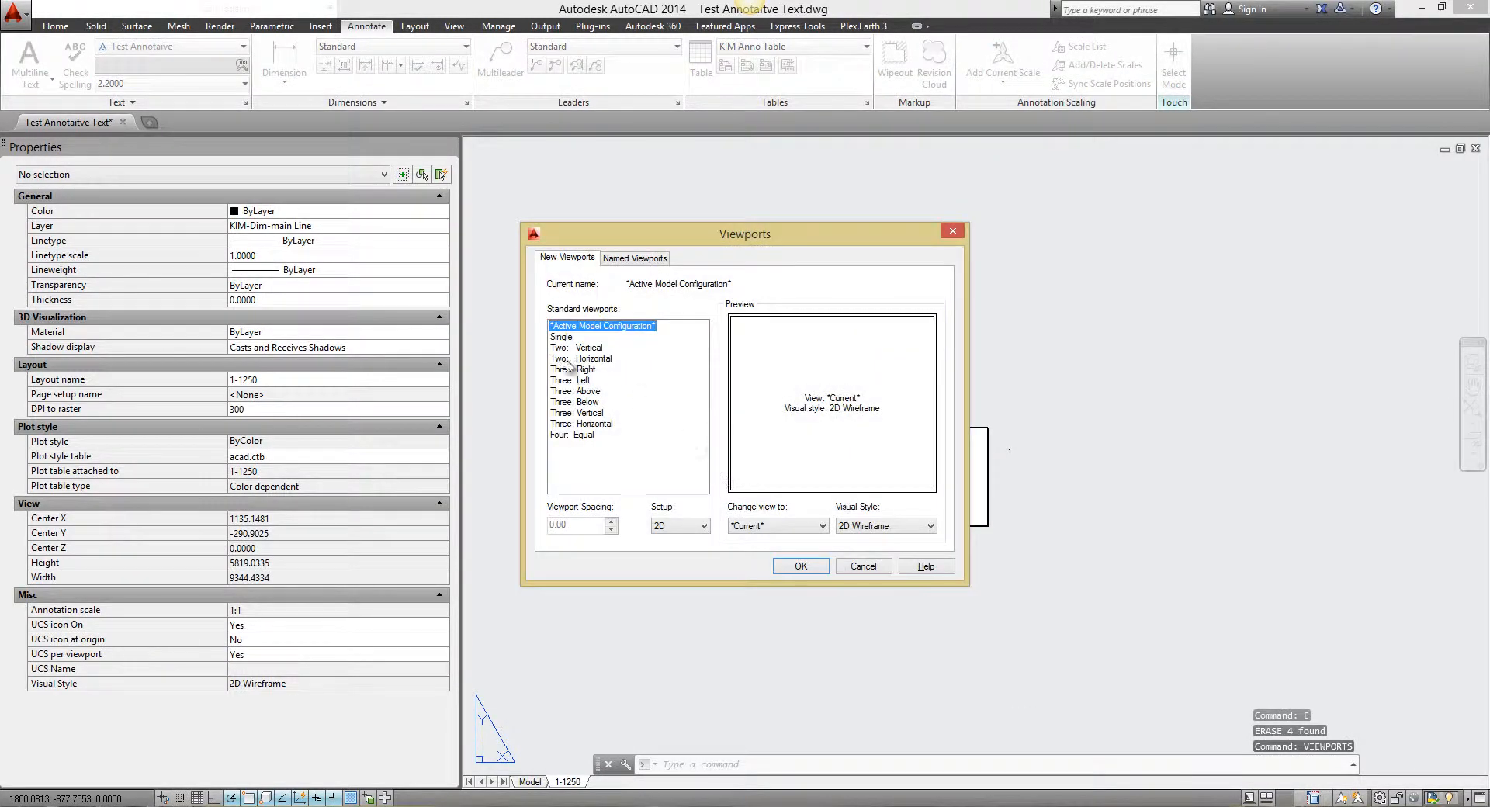
left_click(799, 566)
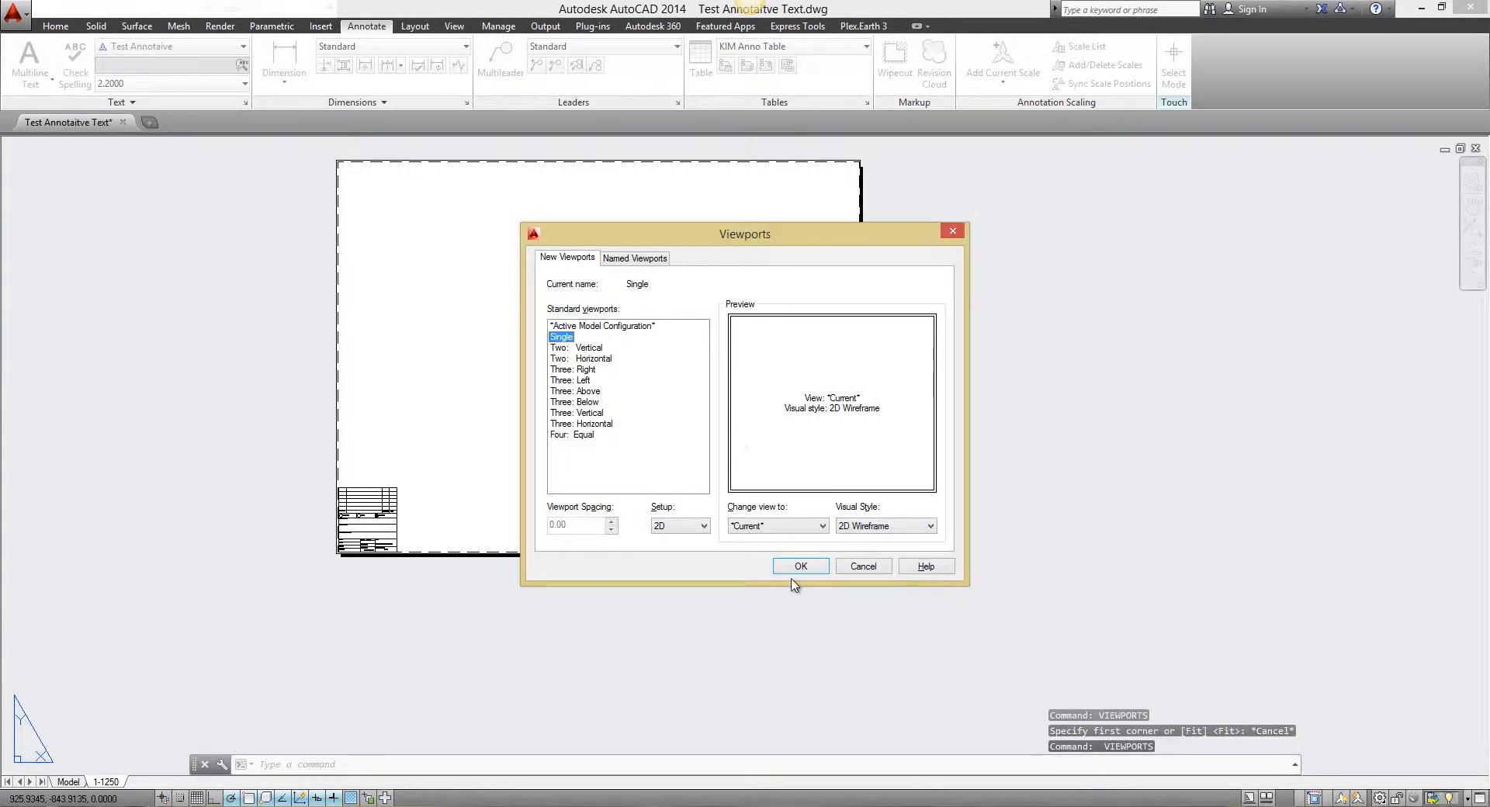
left_click(800, 566)
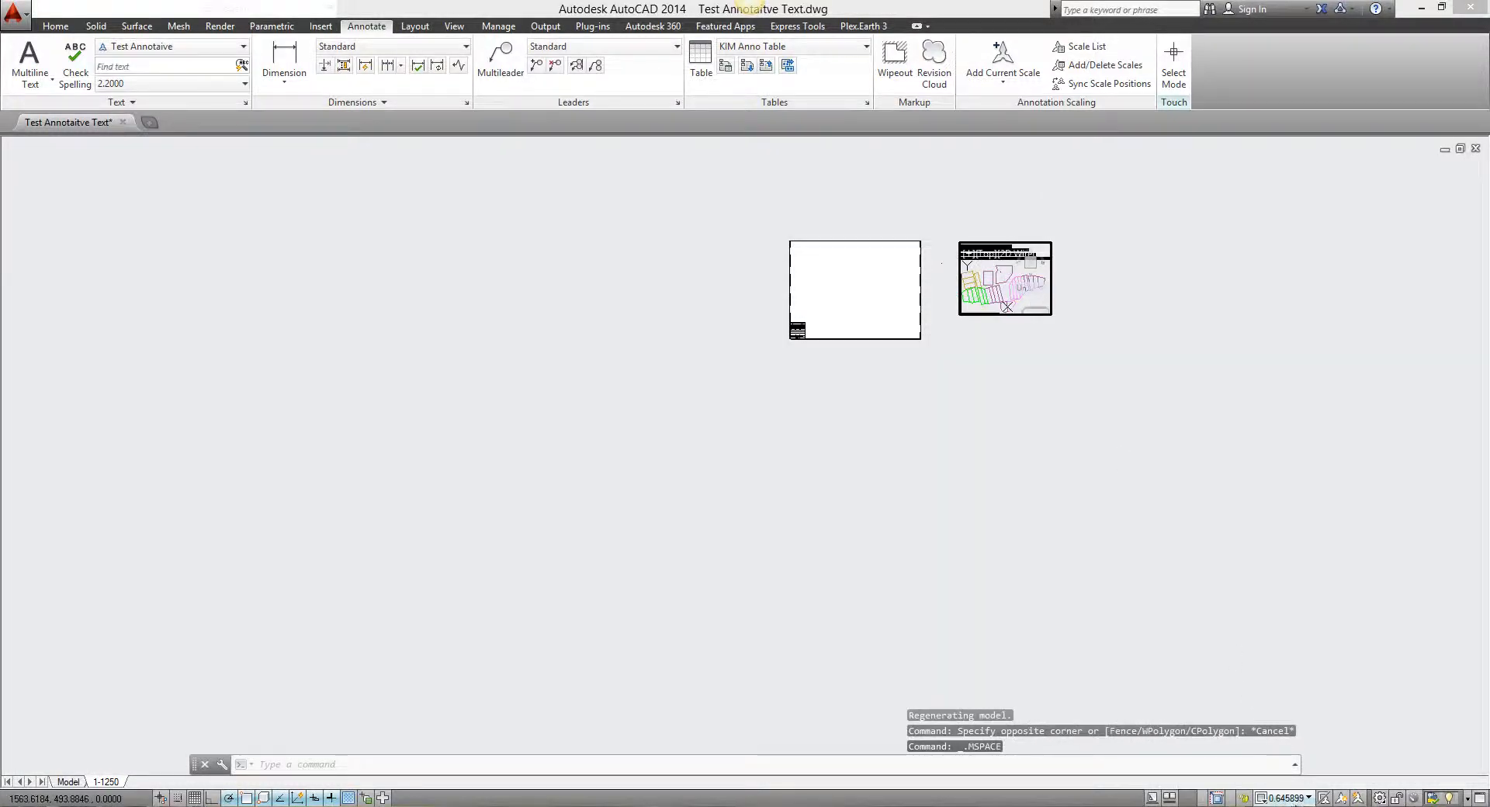
Set the viewport to Pig 1:1250 Metric and measure the Hello text height.
left_click(1283, 798)
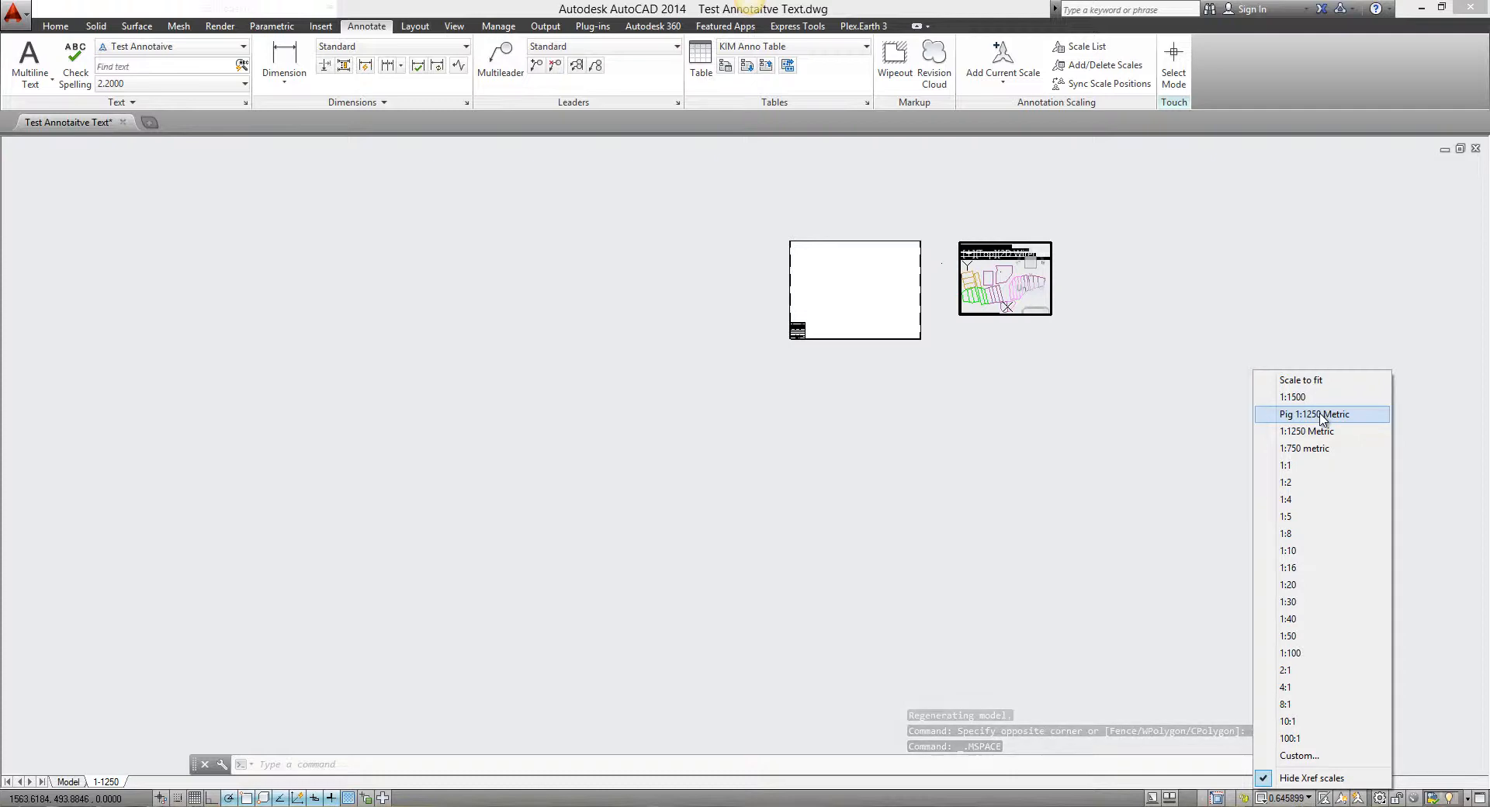
left_click(1314, 414)
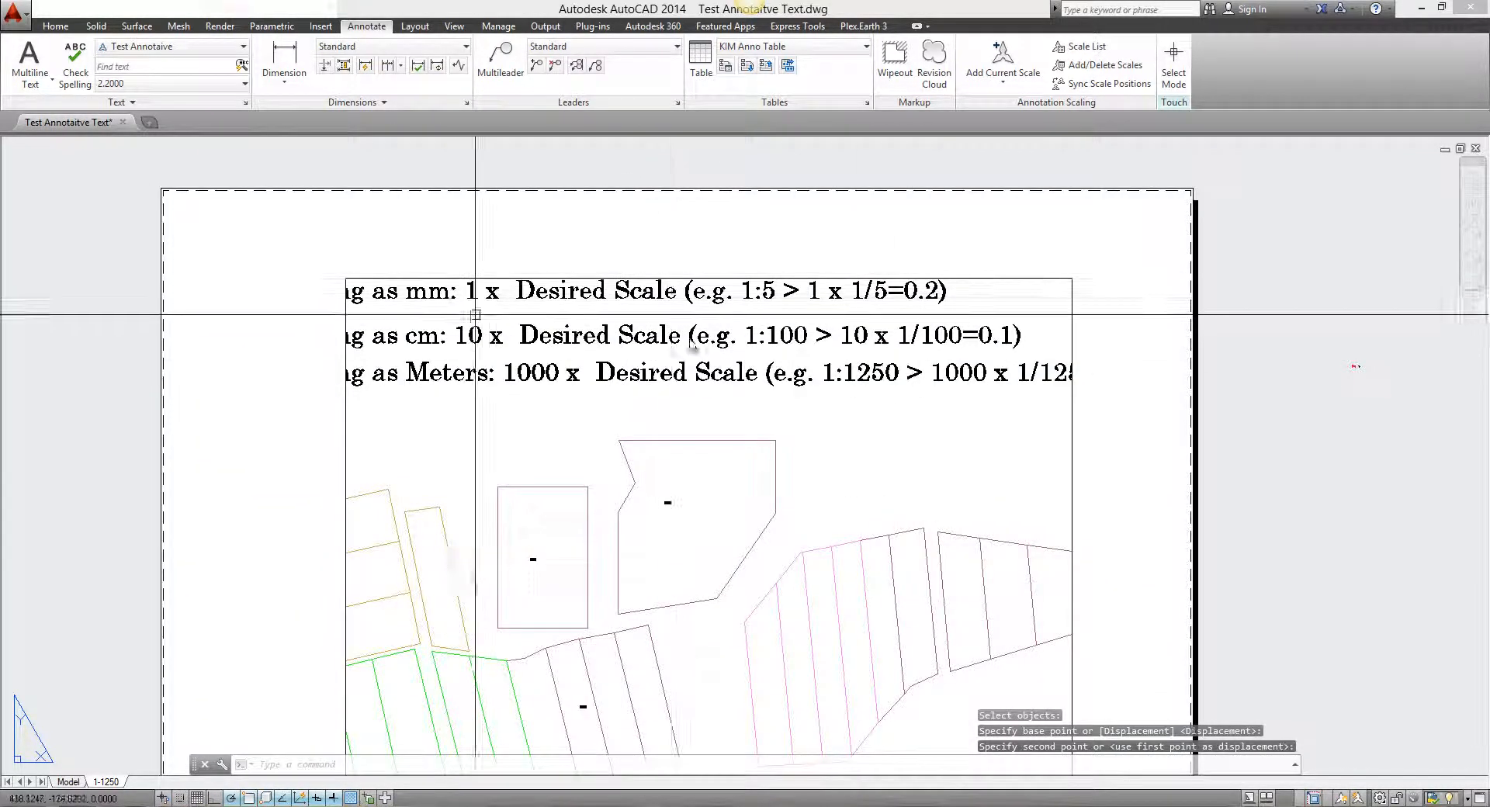
mouse_move(659, 432)
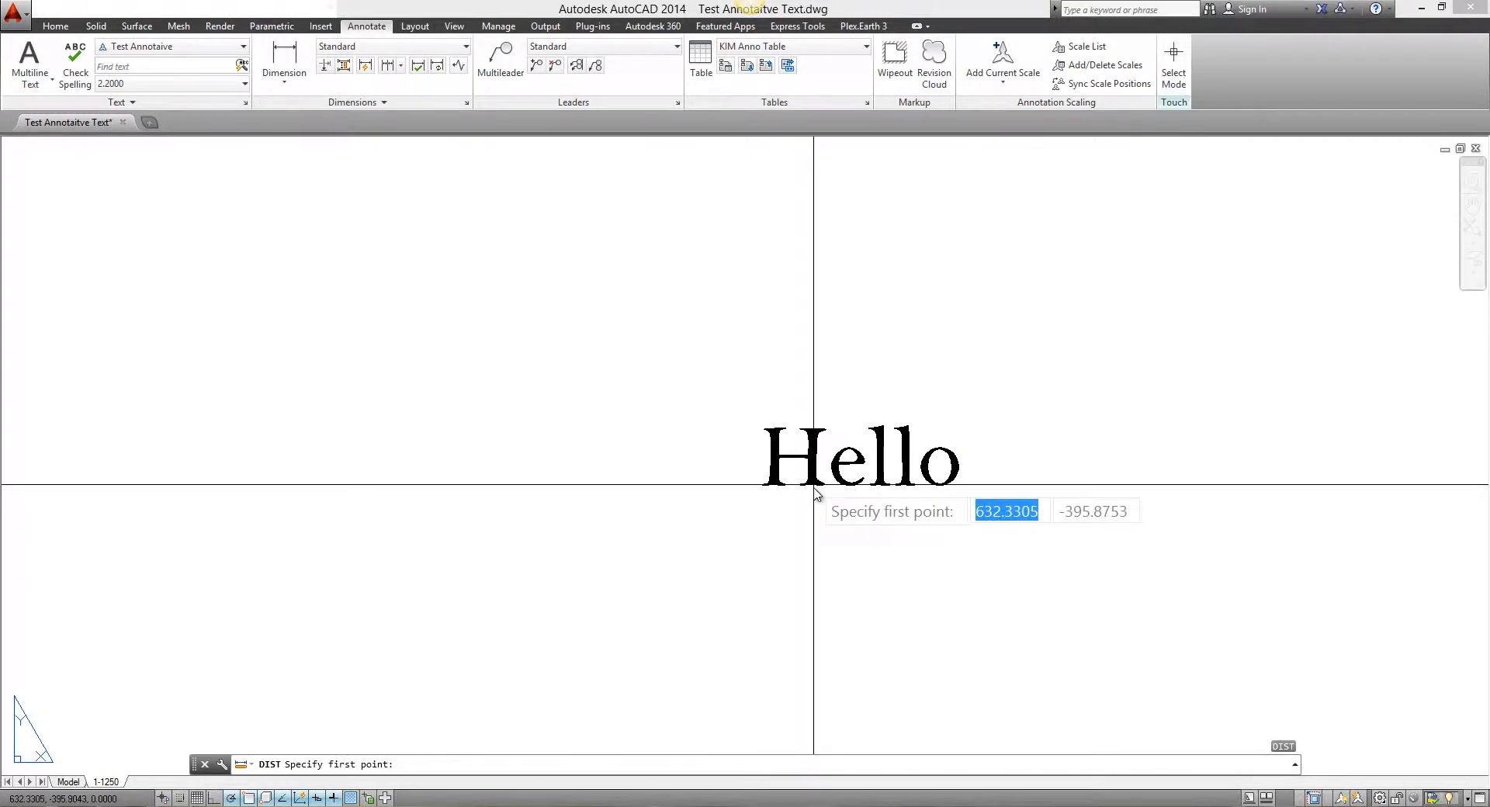
left_click(814, 481)
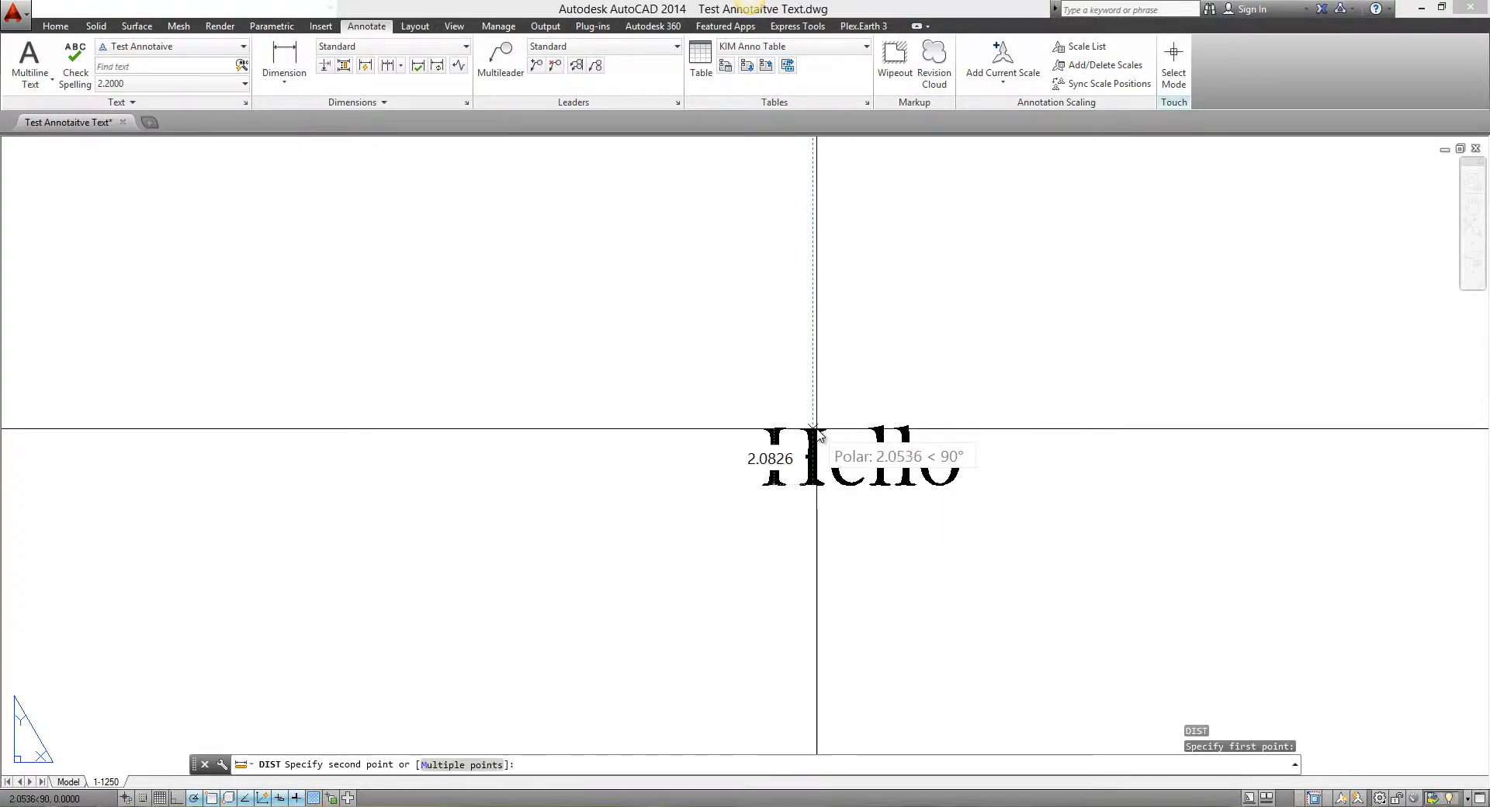
key("Escape")
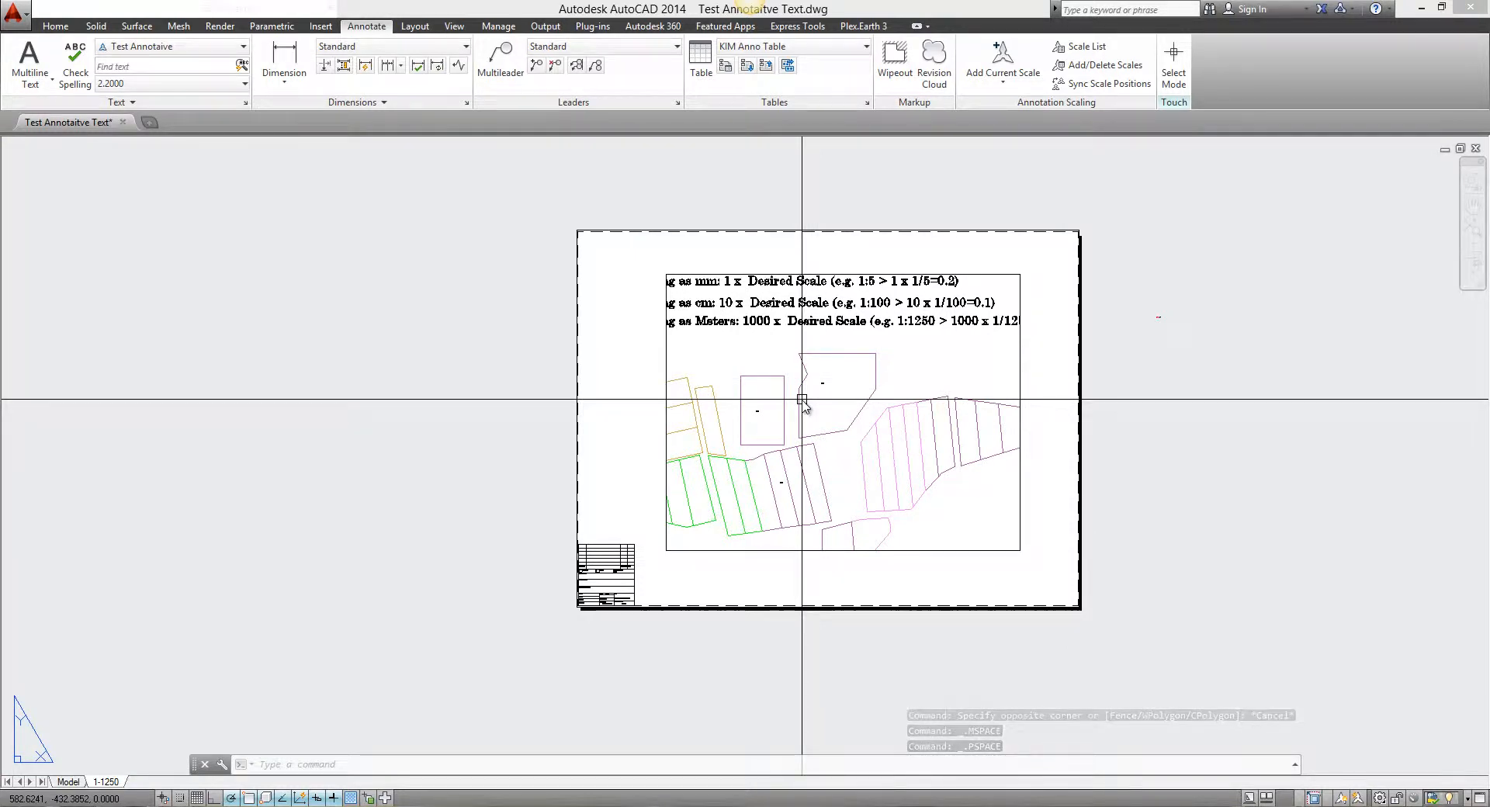
Inside the viewport, switch the annotation scale to 1:5, then to 1:750 metric.
double_click(808, 409)
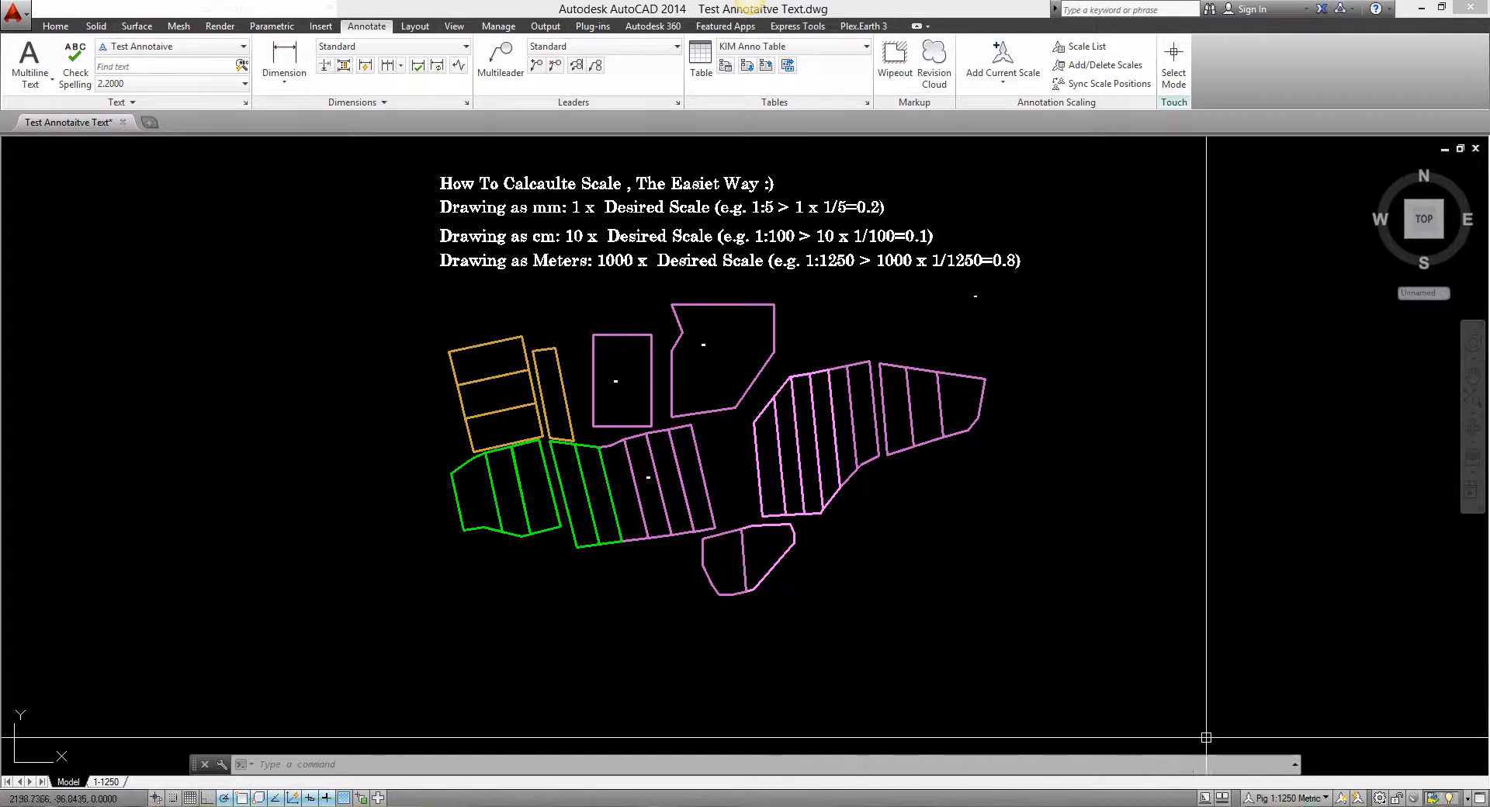
left_click(1285, 798)
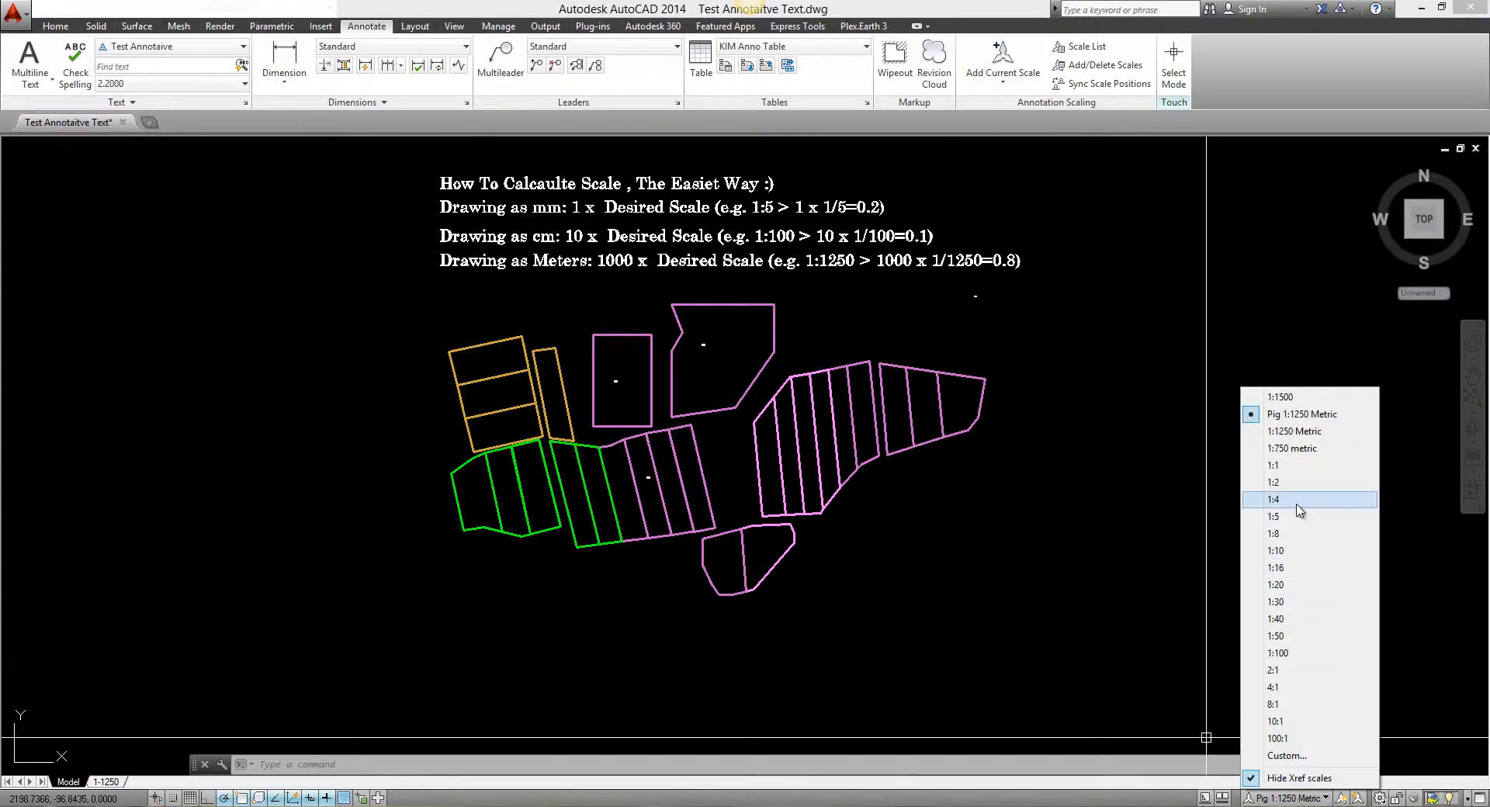
left_click(1273, 516)
type("HH")
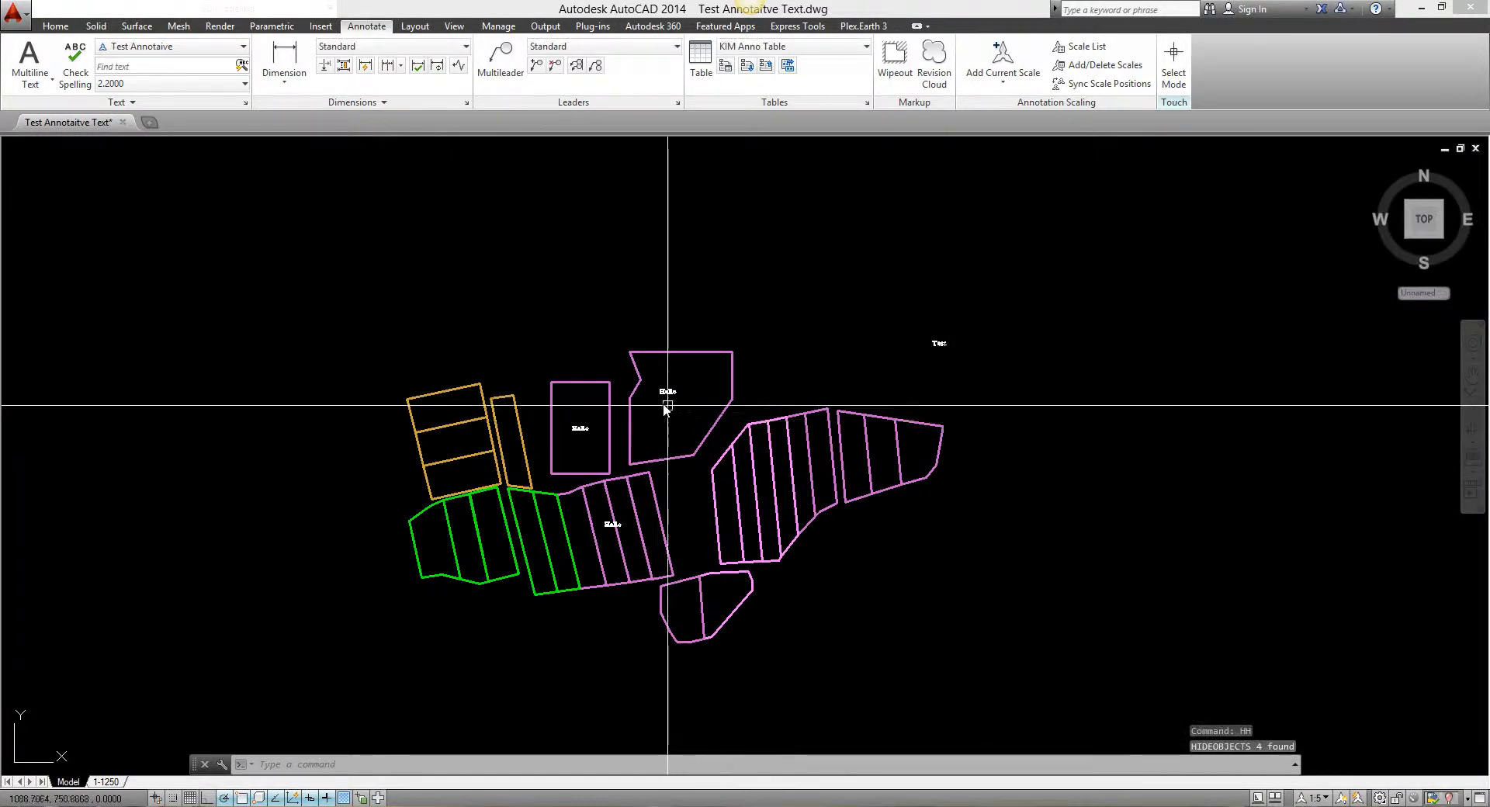
left_click(1313, 797)
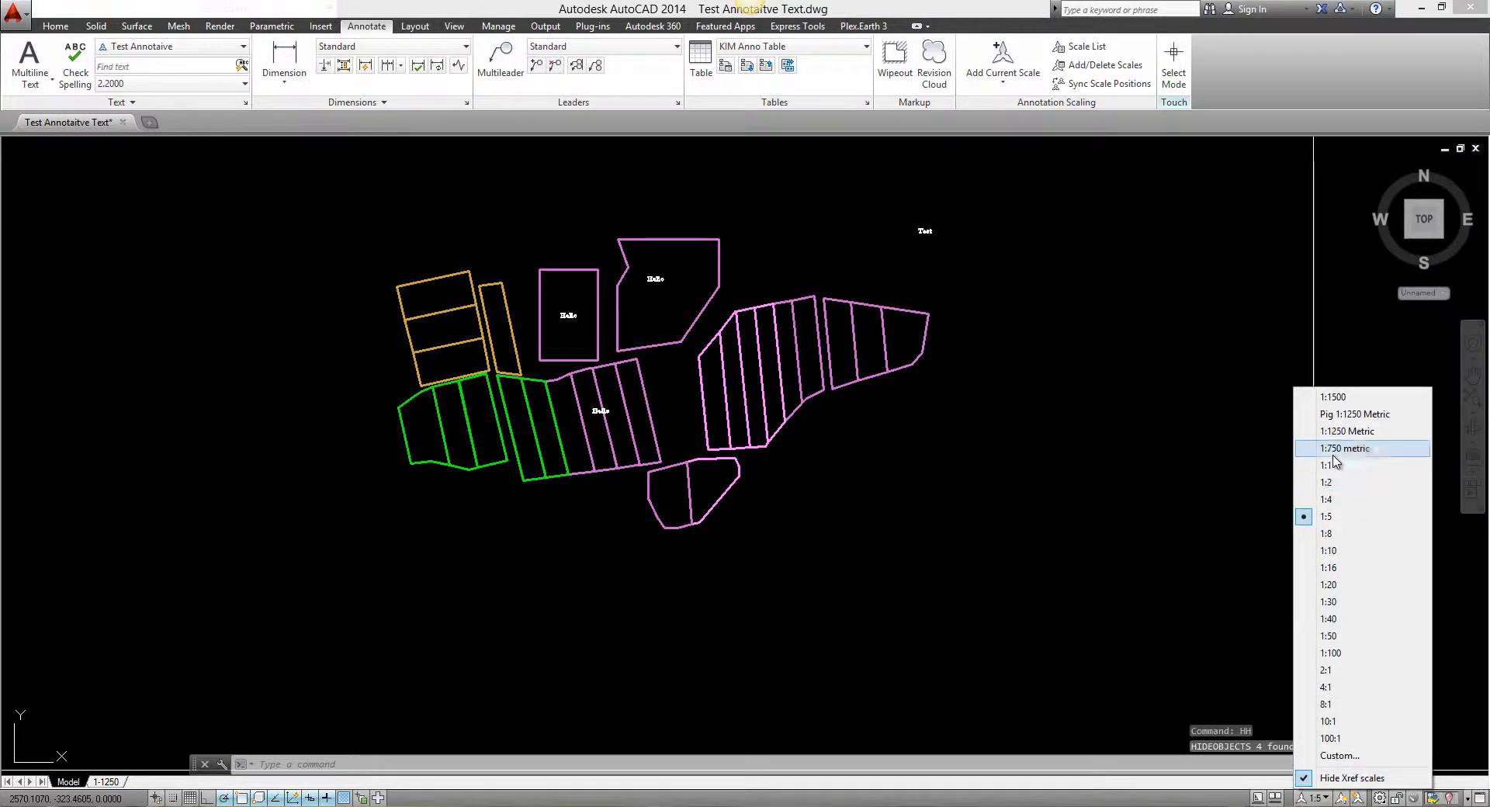
left_click(1327, 534)
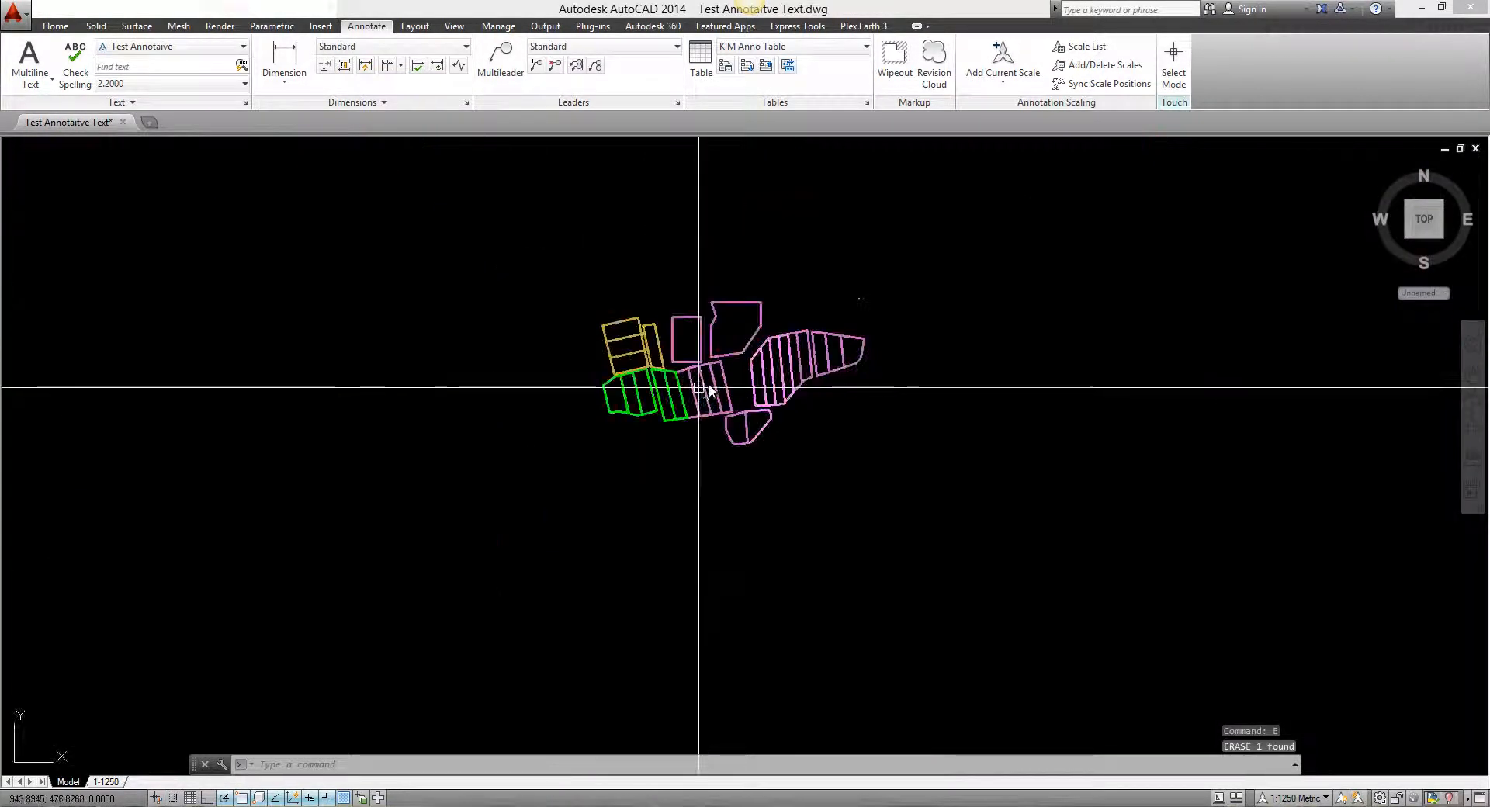
Run AREAMEASURE with an area table, confirm settings, and select the parcel boundaries.
type("Area")
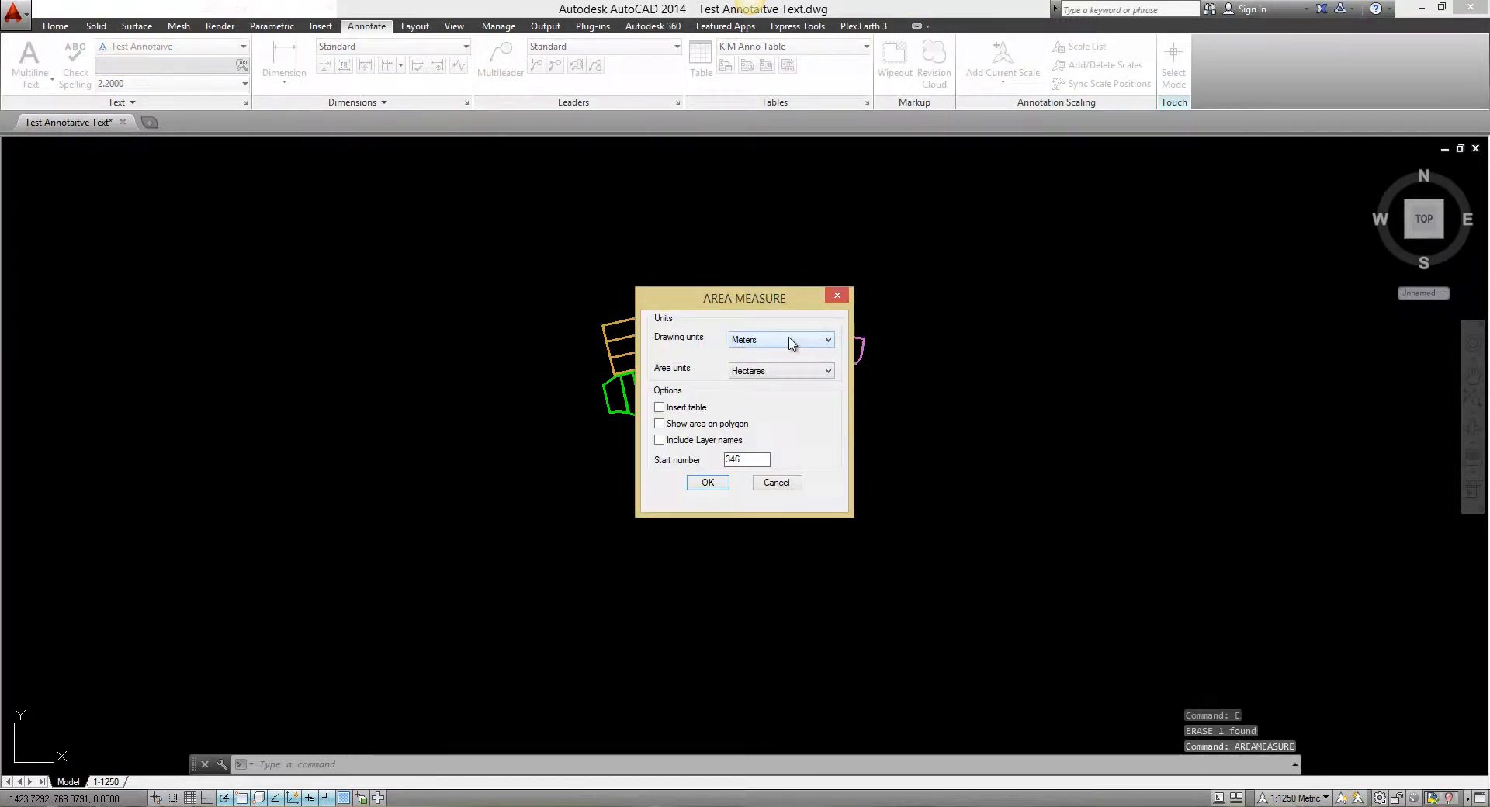
mouse_move(774, 376)
type("1")
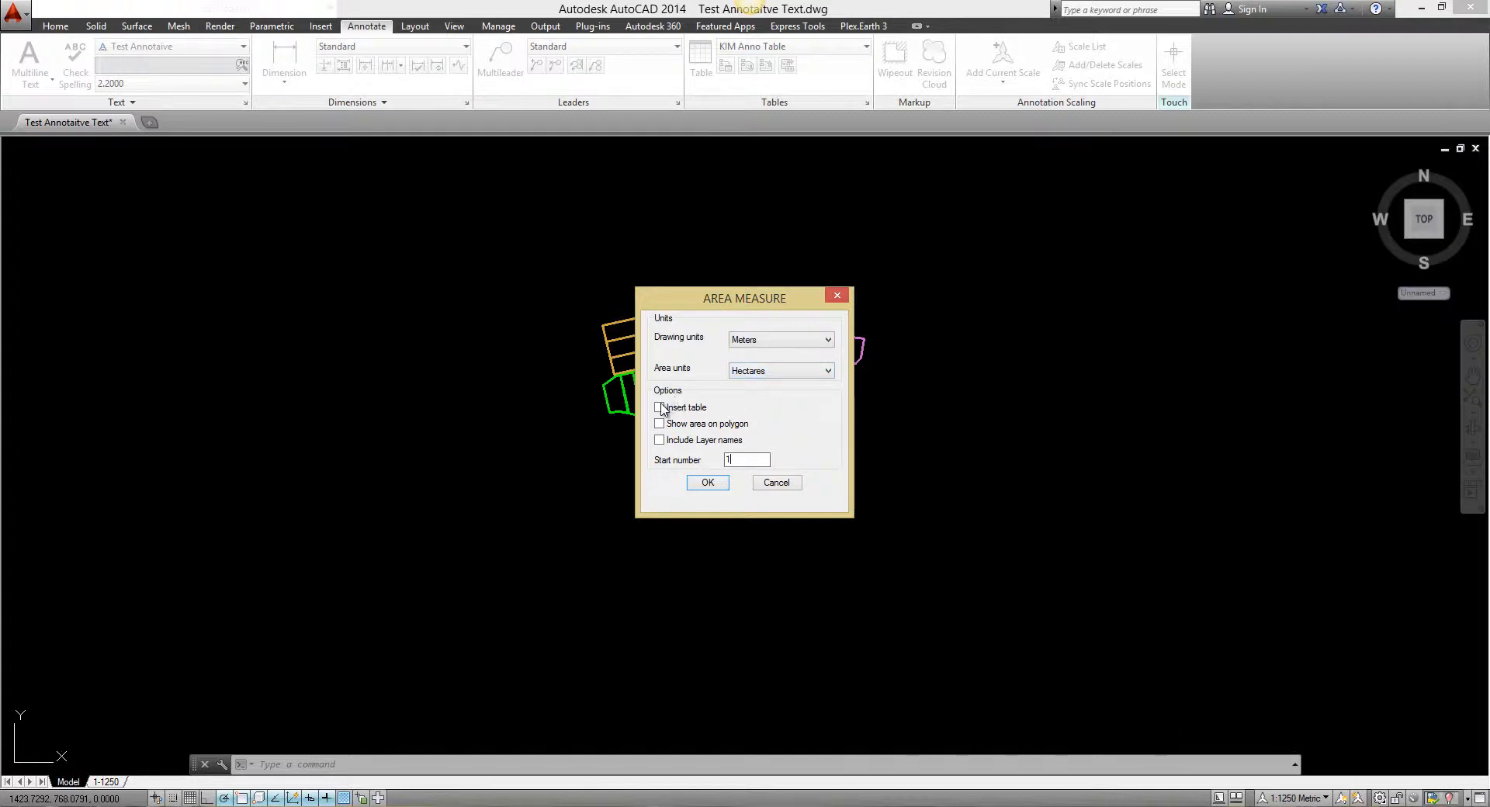
left_click(660, 423)
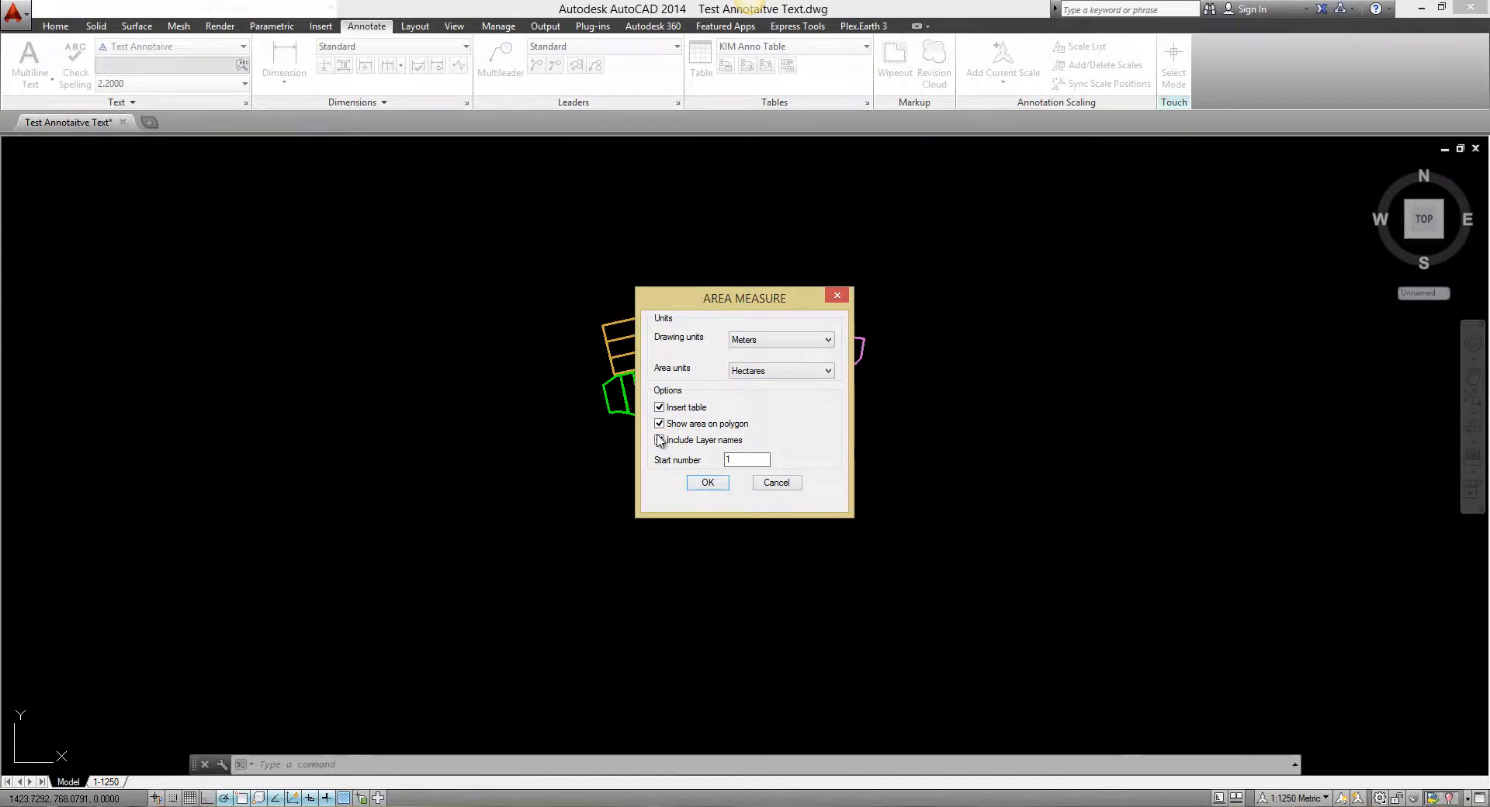
left_click(707, 482)
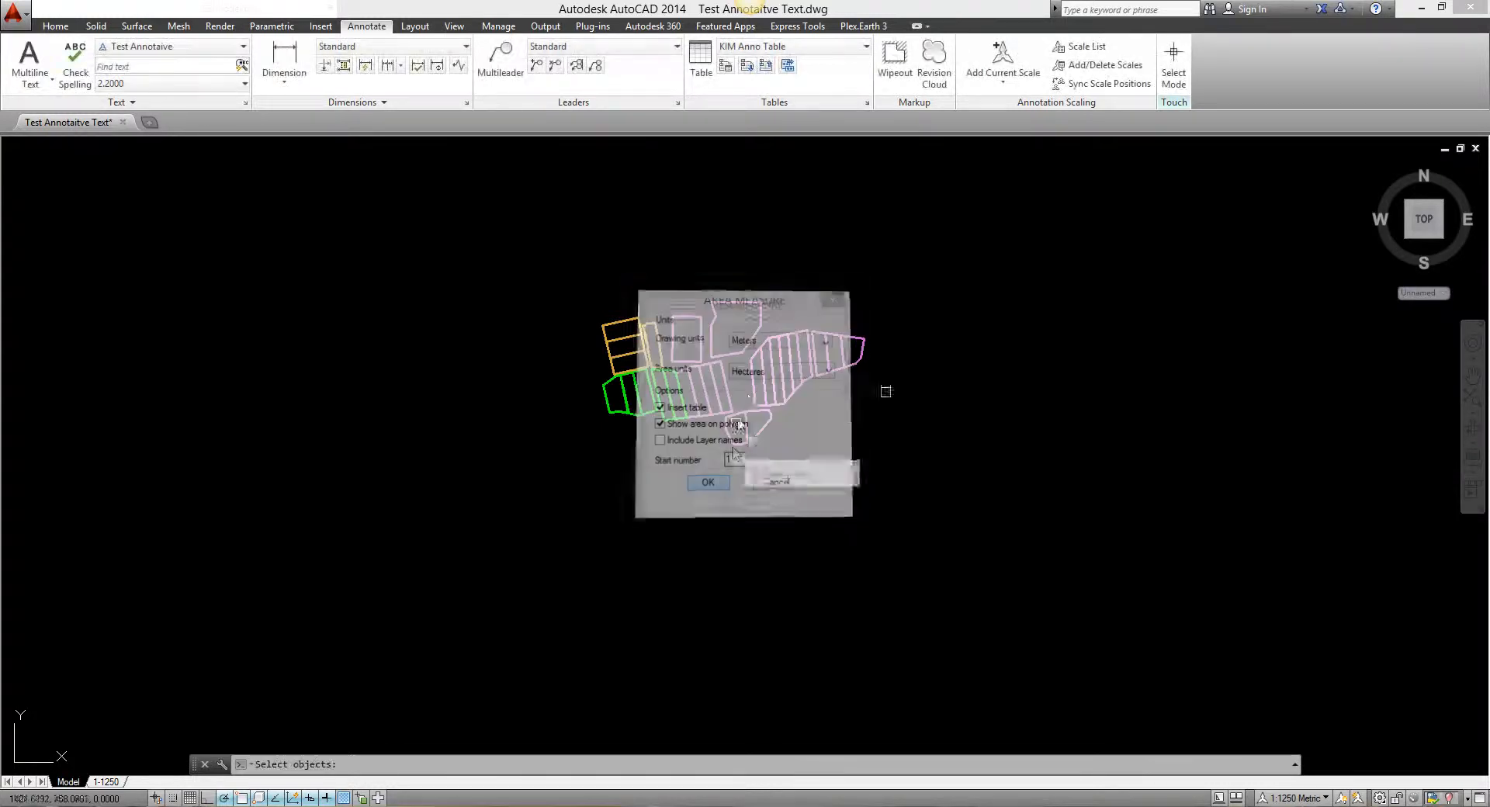
left_click(707, 482)
type("TABLES")
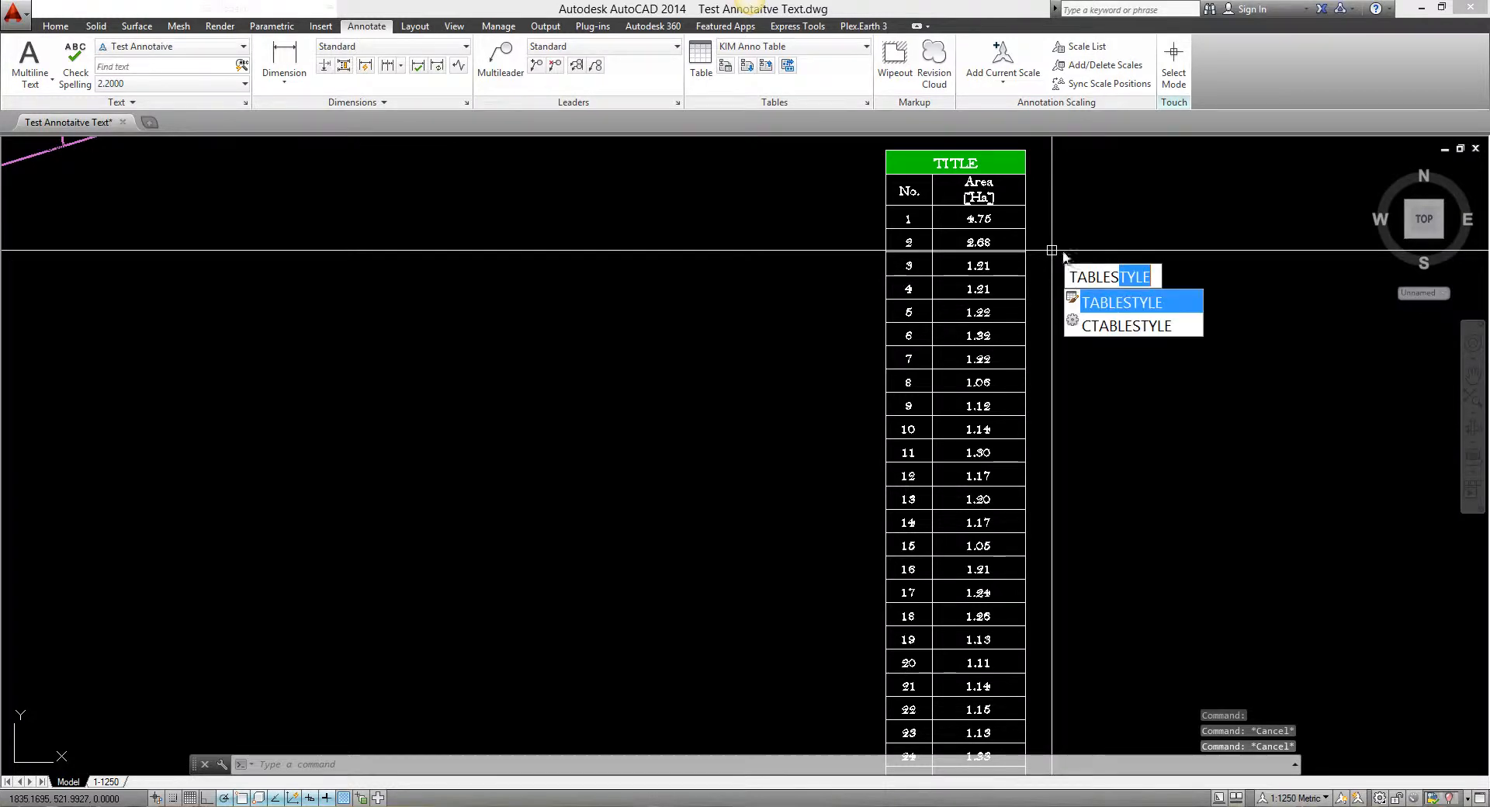
left_click(1121, 303)
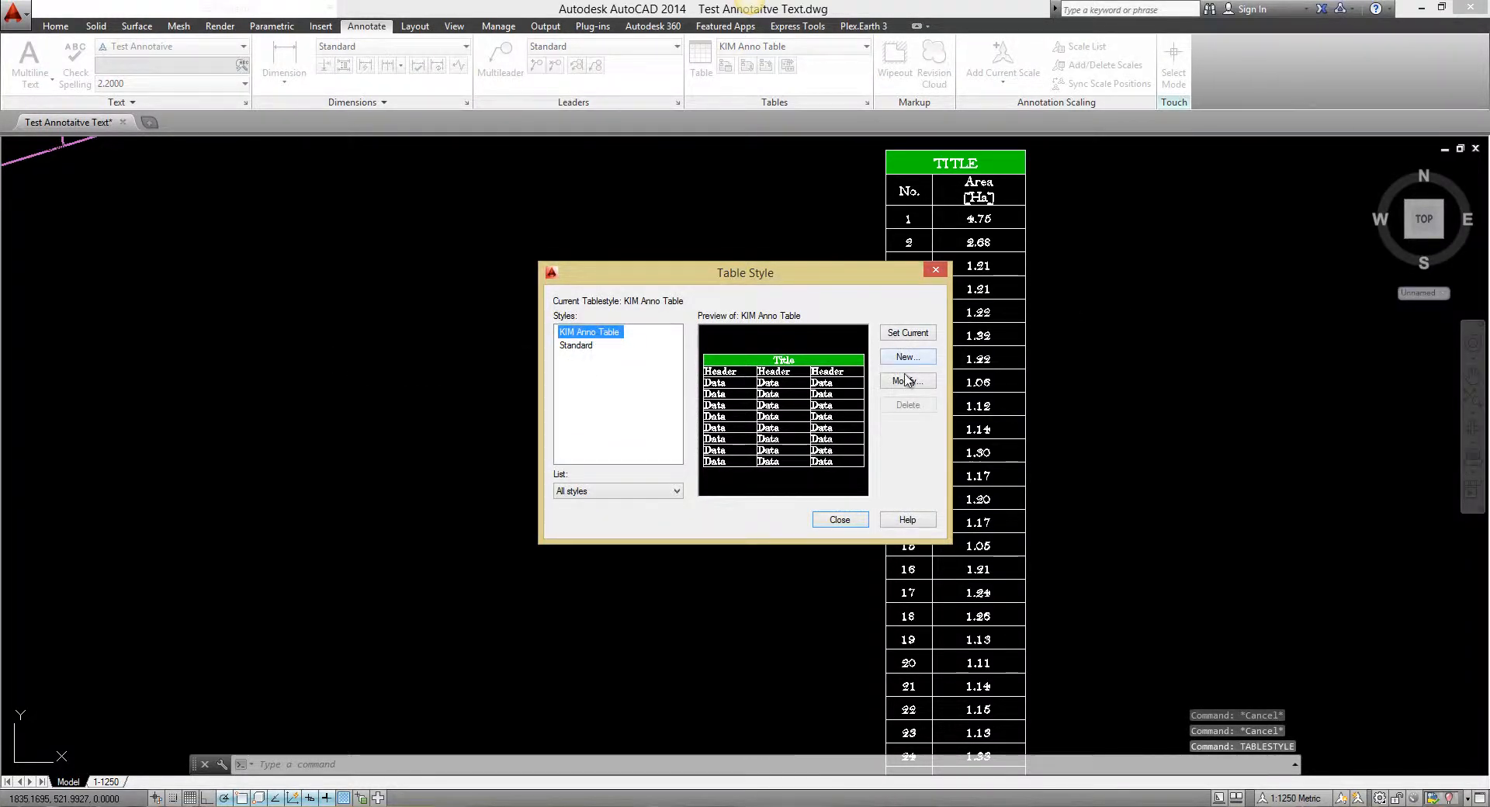
left_click(905, 380)
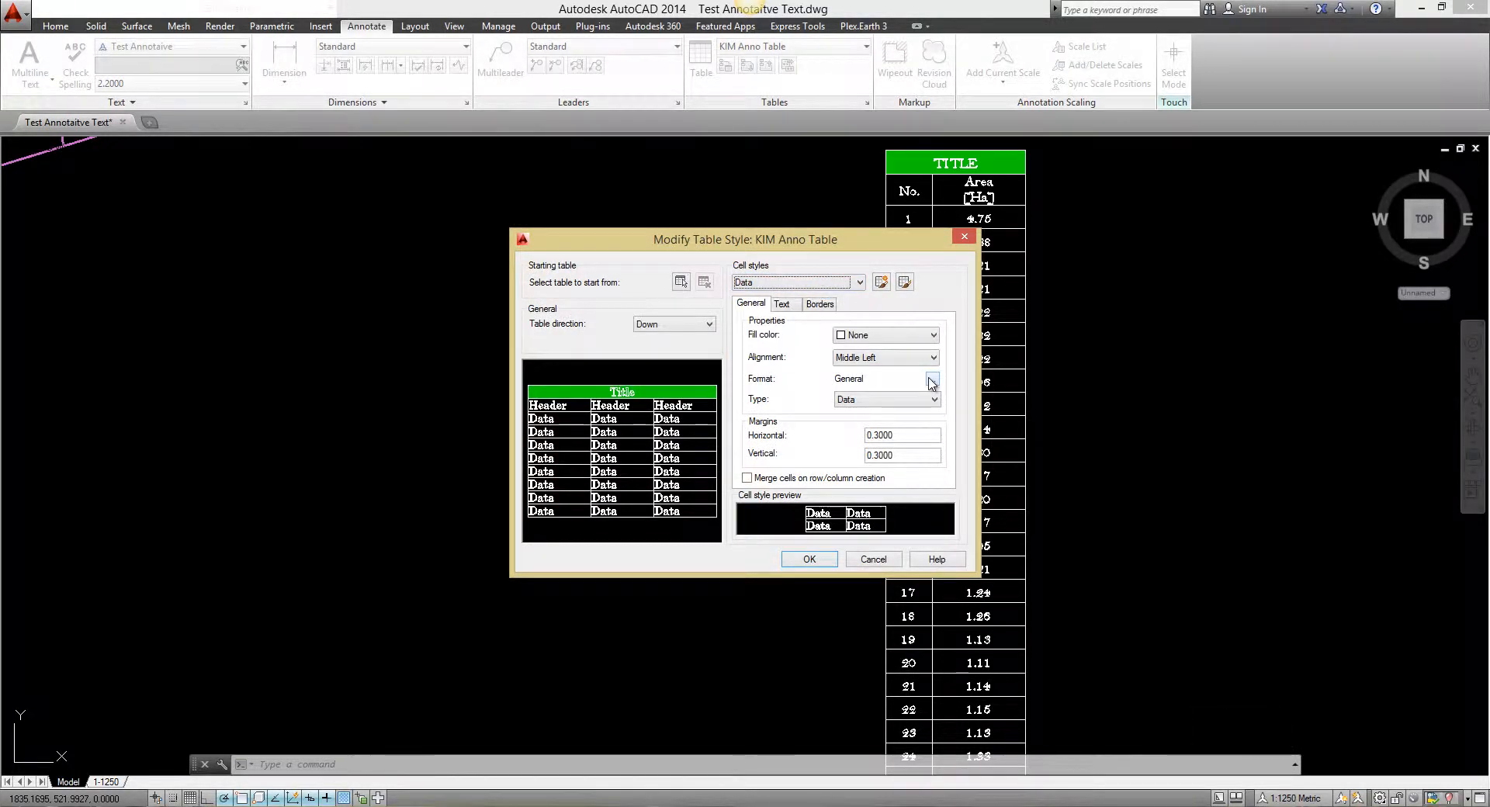
left_click(781, 303)
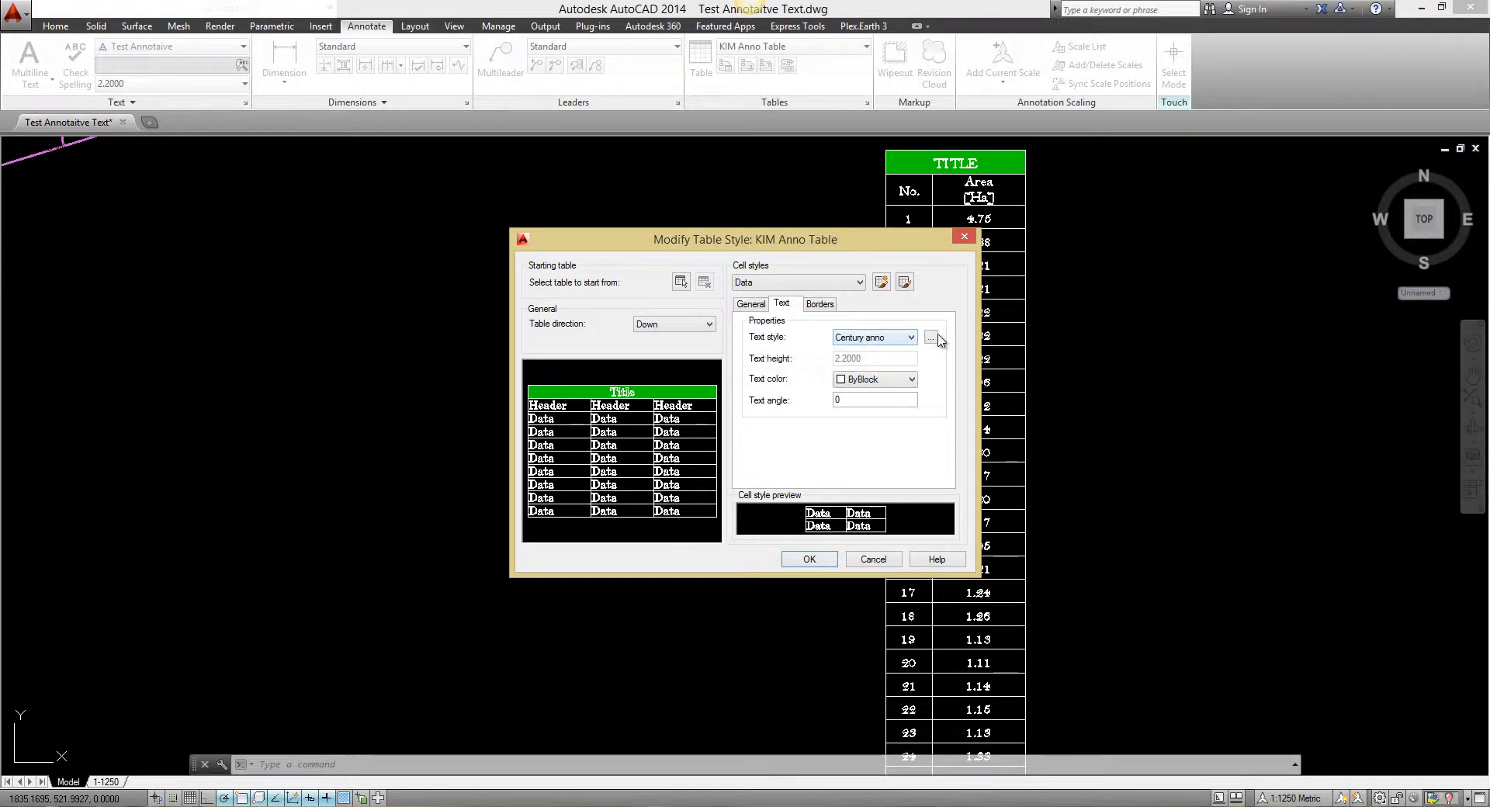
mouse_move(931, 339)
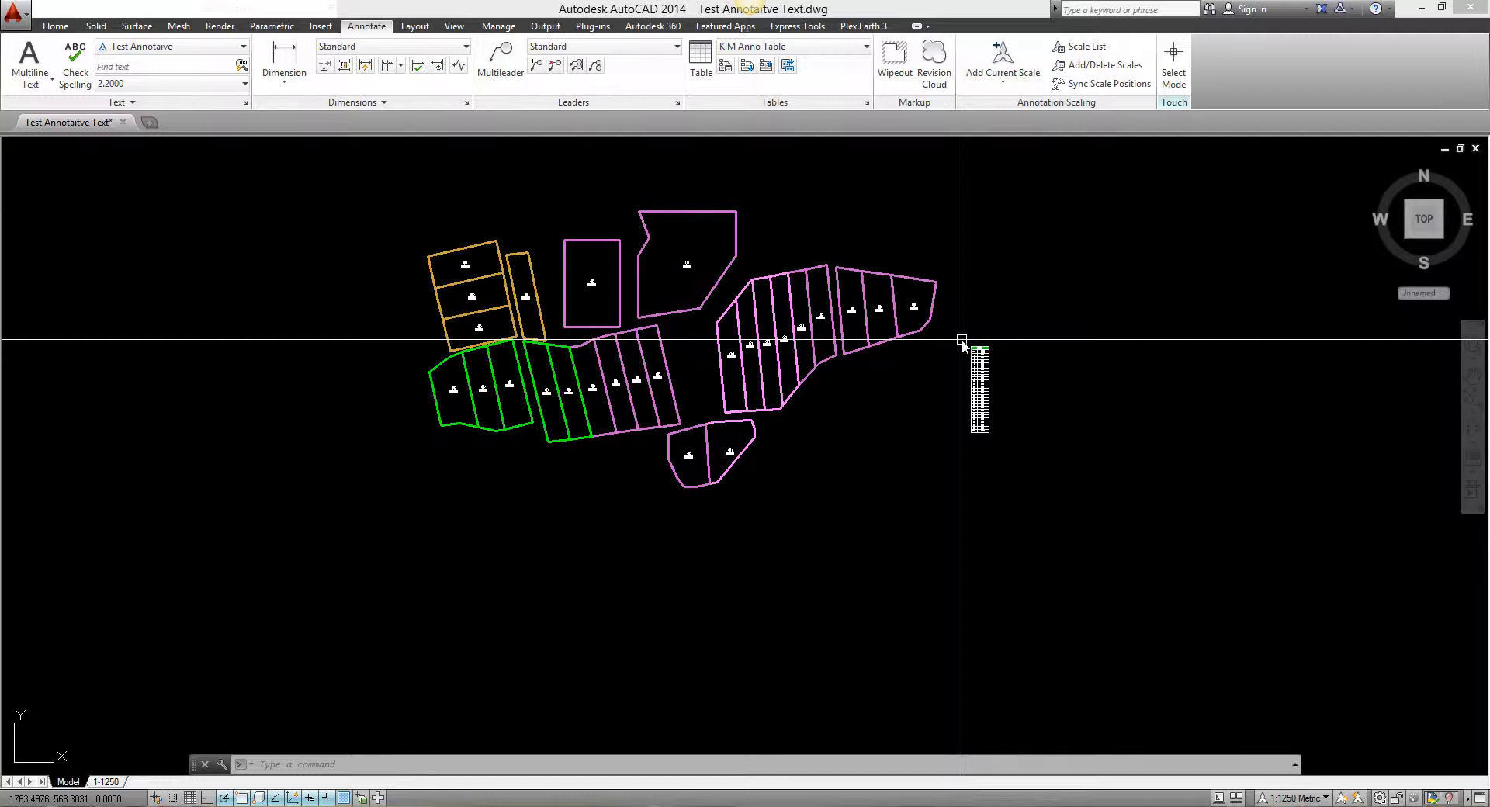
mouse_move(979, 343)
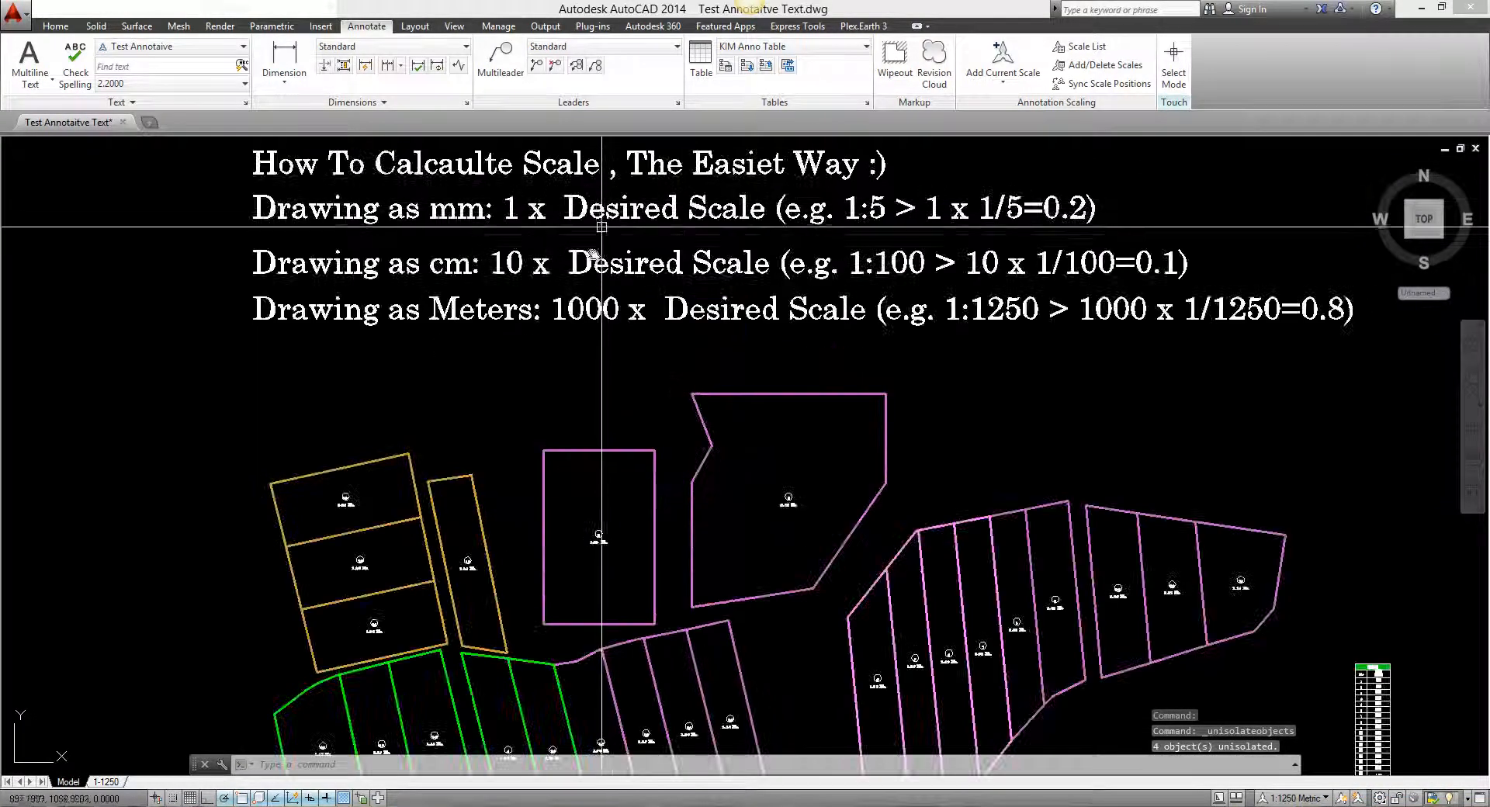
Zoom out around the drawing to view the unisolated notes above the parcels.
scroll("down", 3)
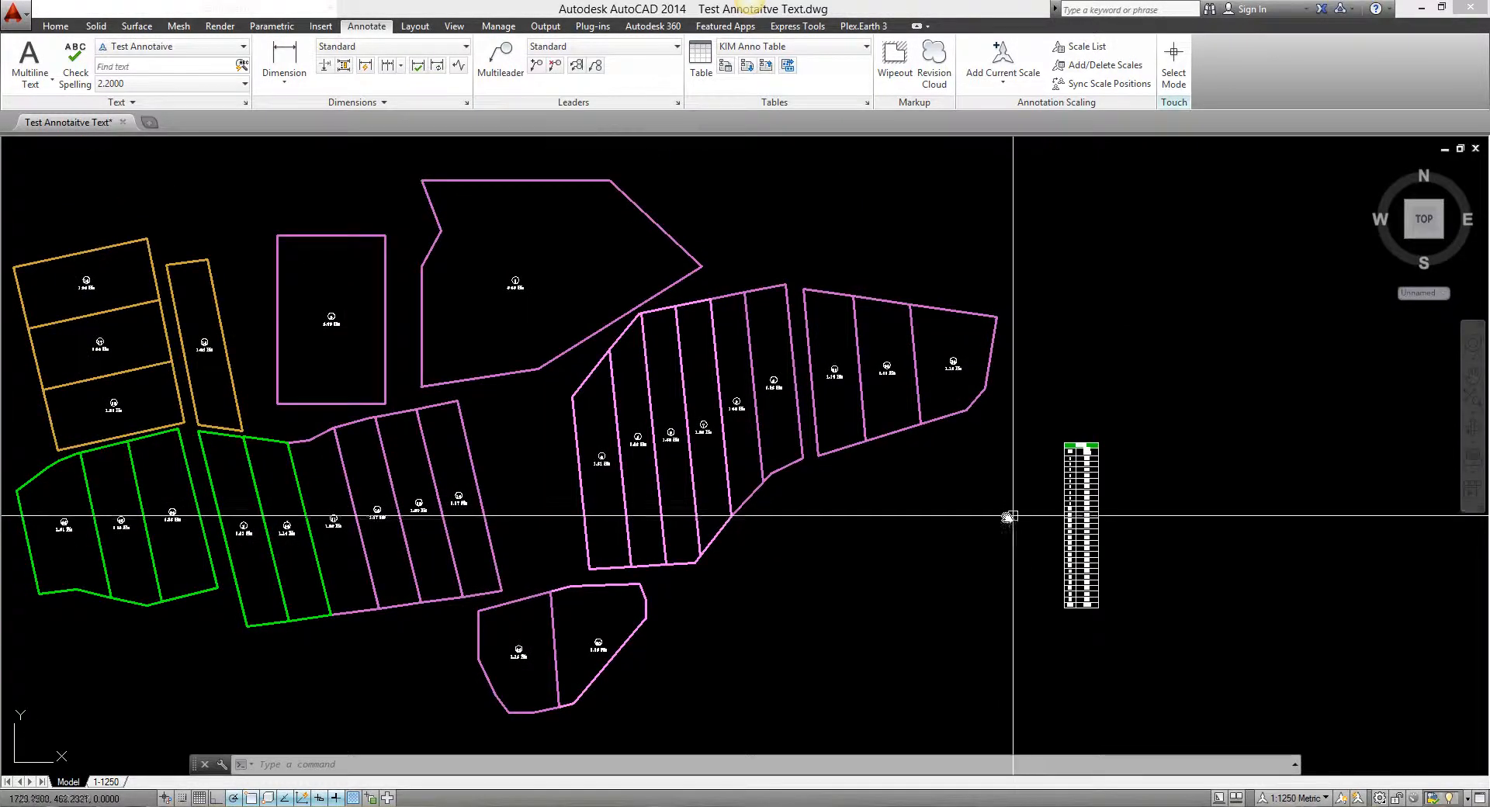
mouse_move(438, 288)
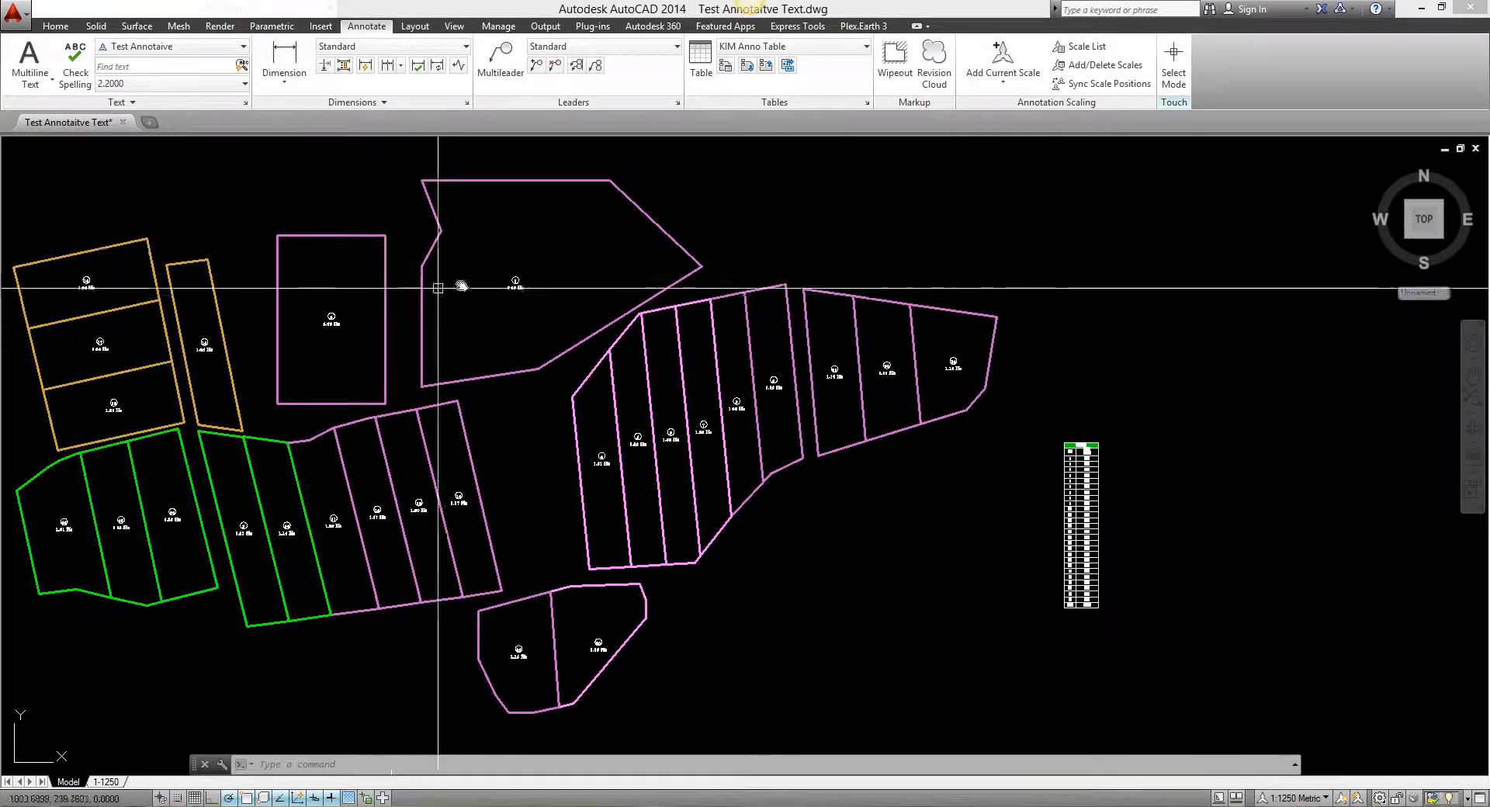
mouse_move(527, 285)
type("Sel")
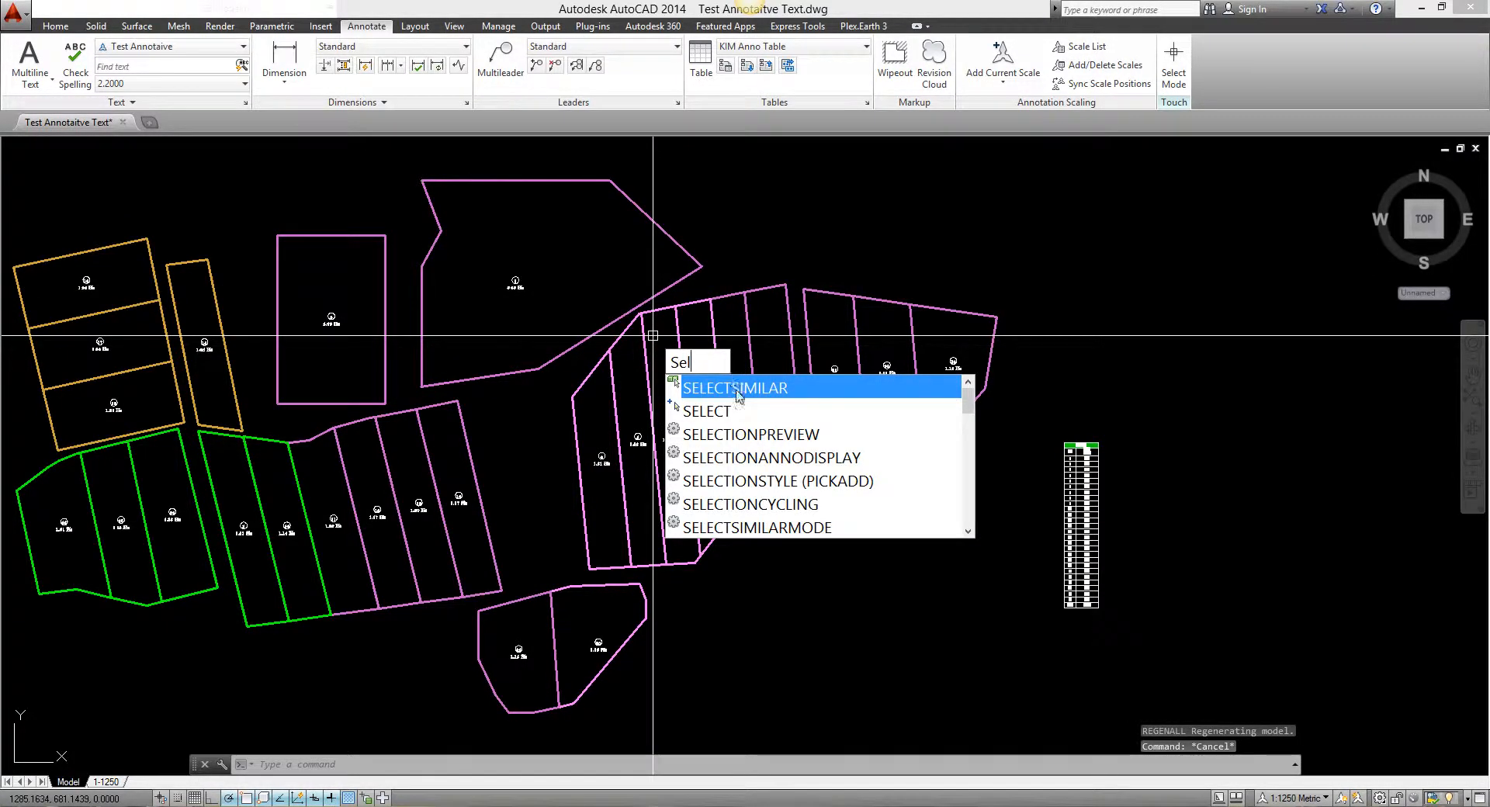
Toggle annotative selection display, preview label scales, and restore 1:1250 Metric annotation scale.
left_click(771, 457)
type("1")
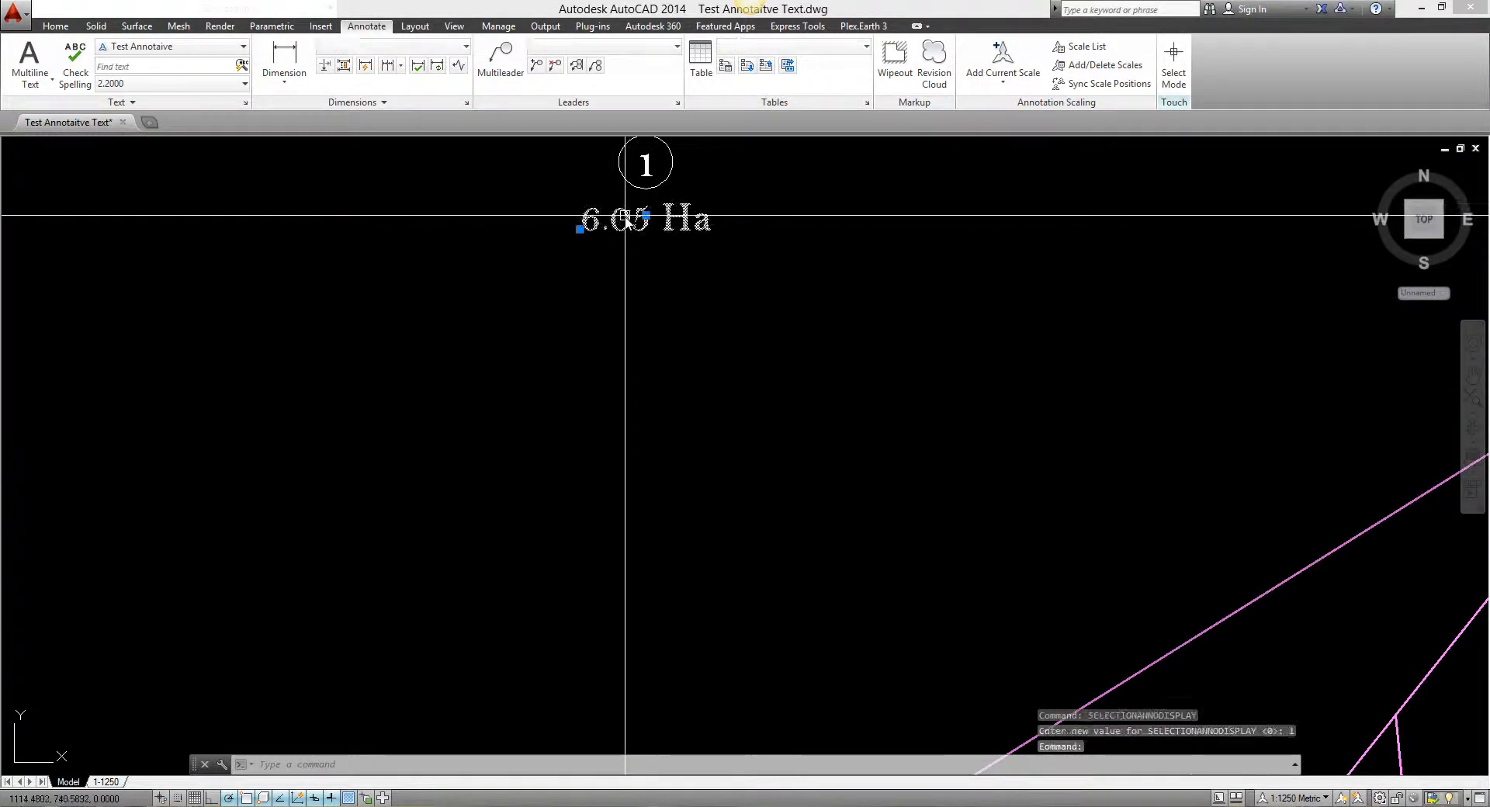
scroll("down", 3)
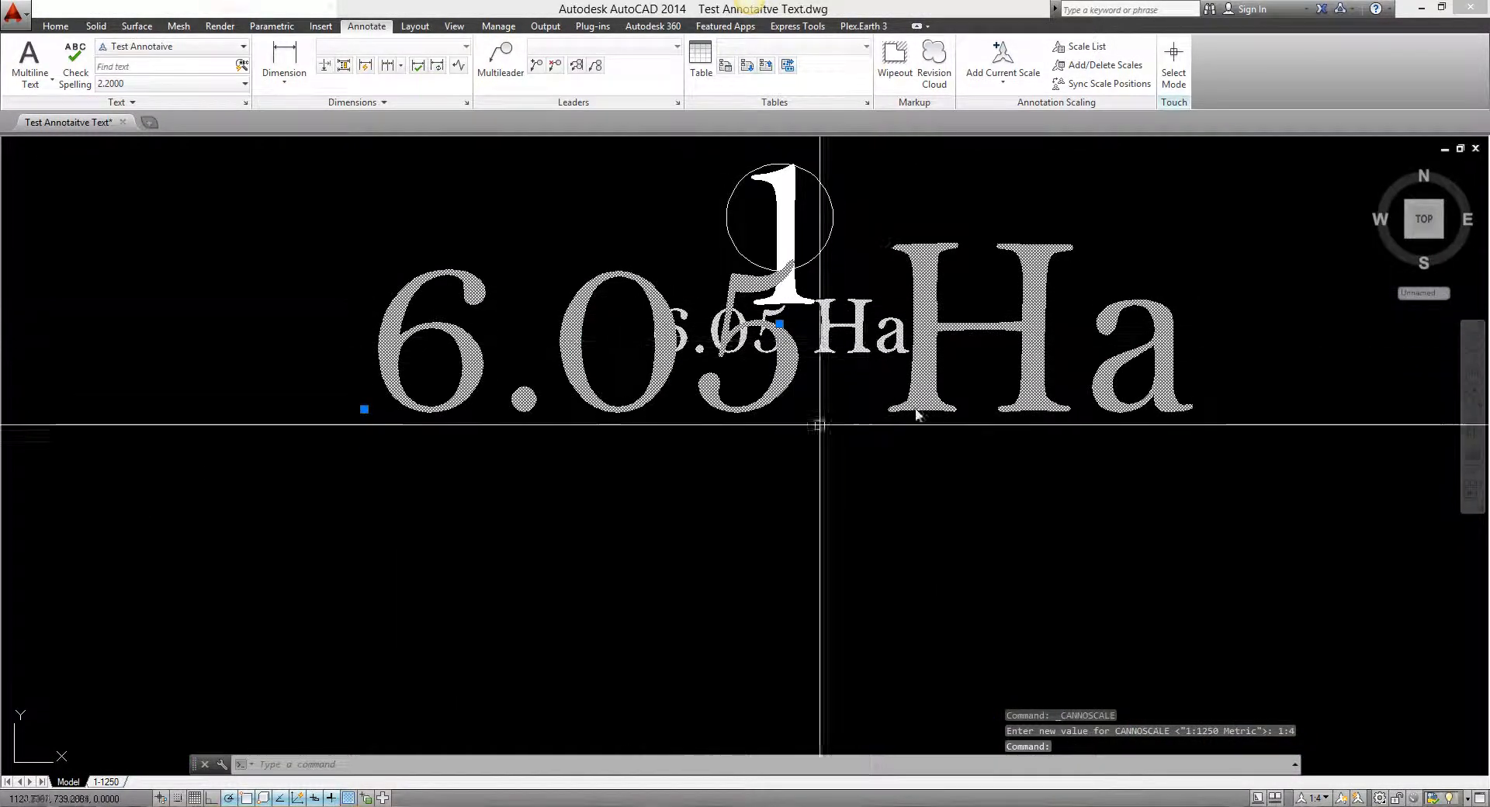
mouse_move(884, 370)
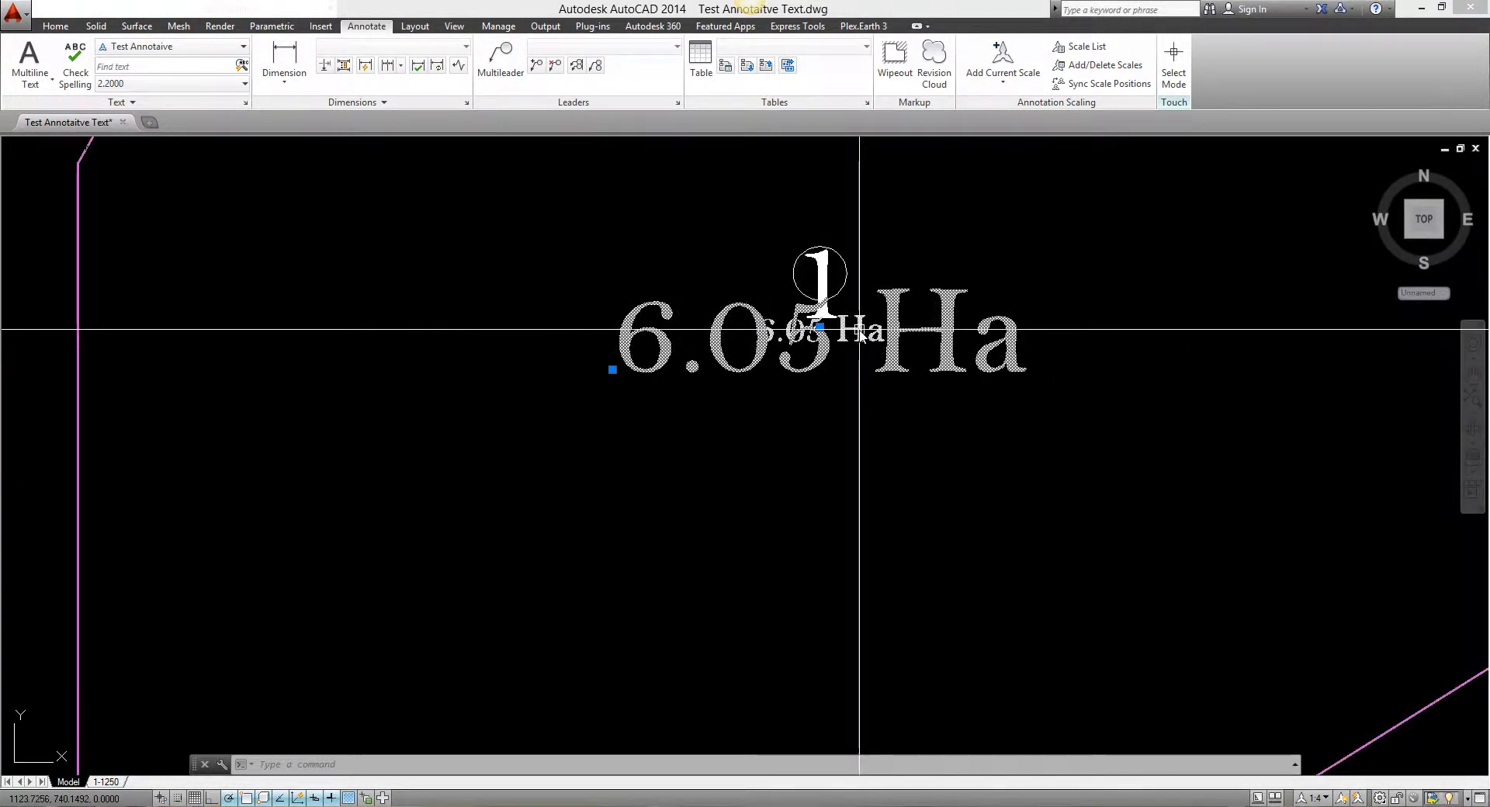
mouse_move(1045, 618)
type("SEL")
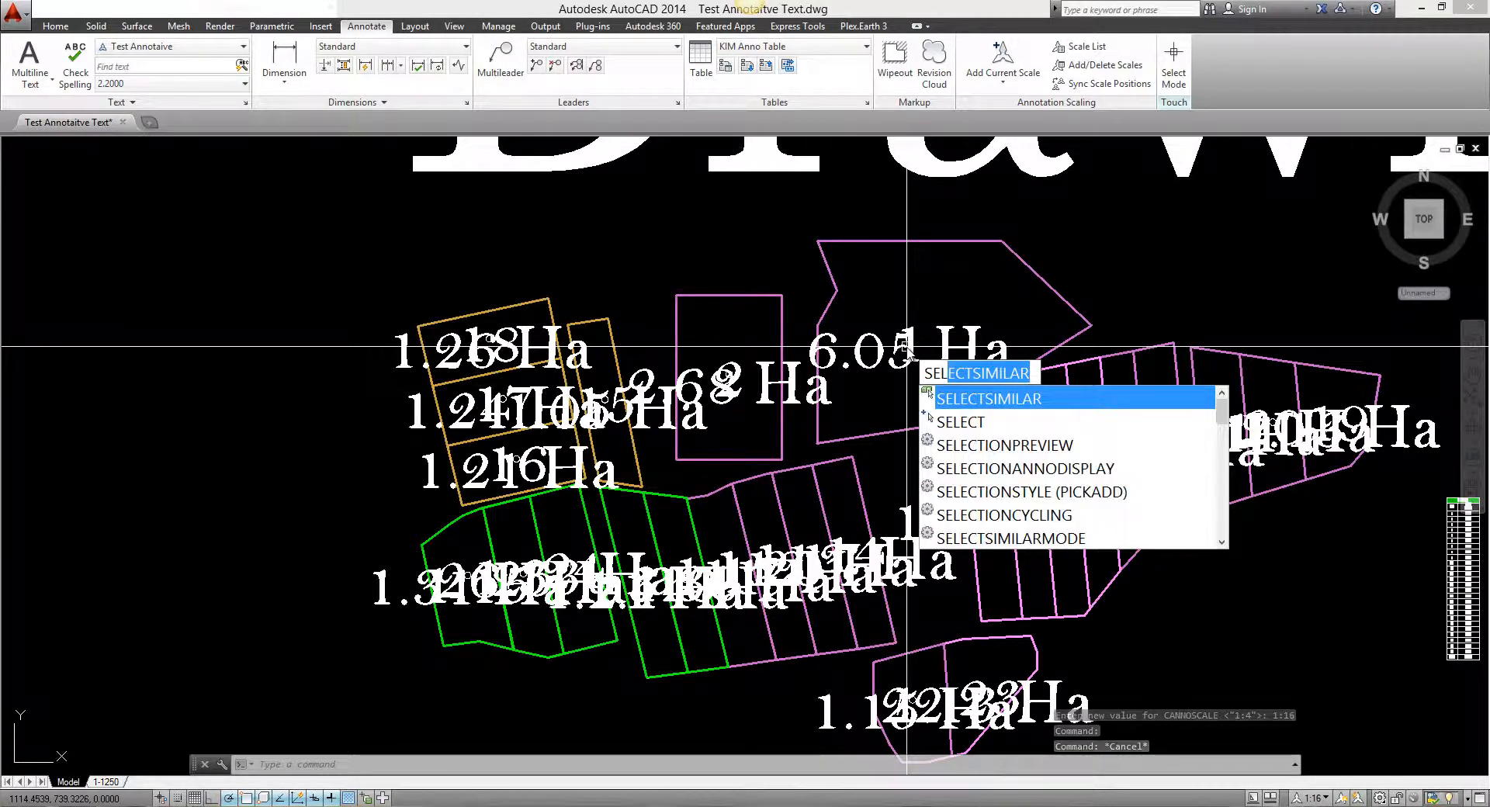
left_click(1025, 468)
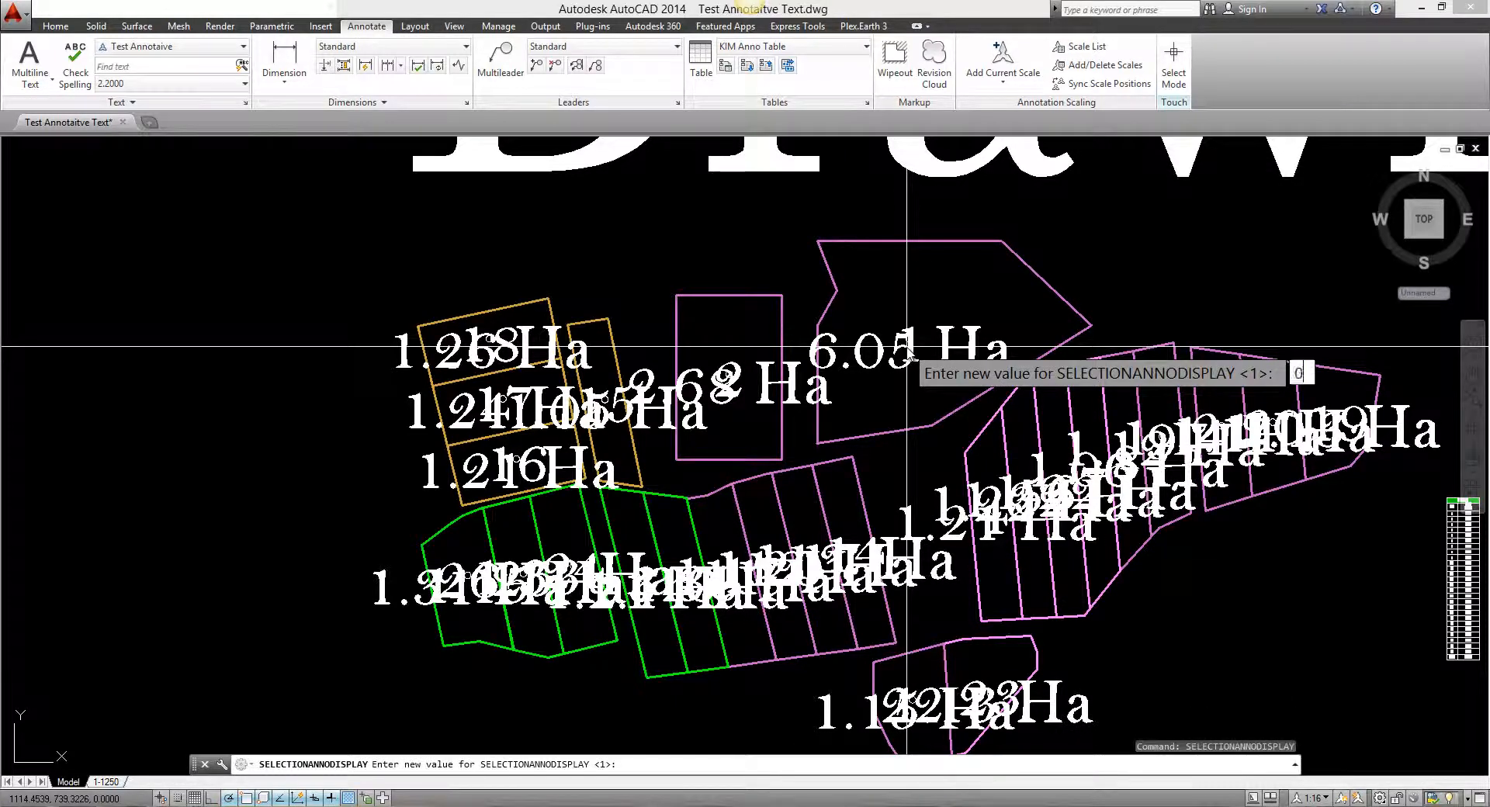
left_click(1318, 797)
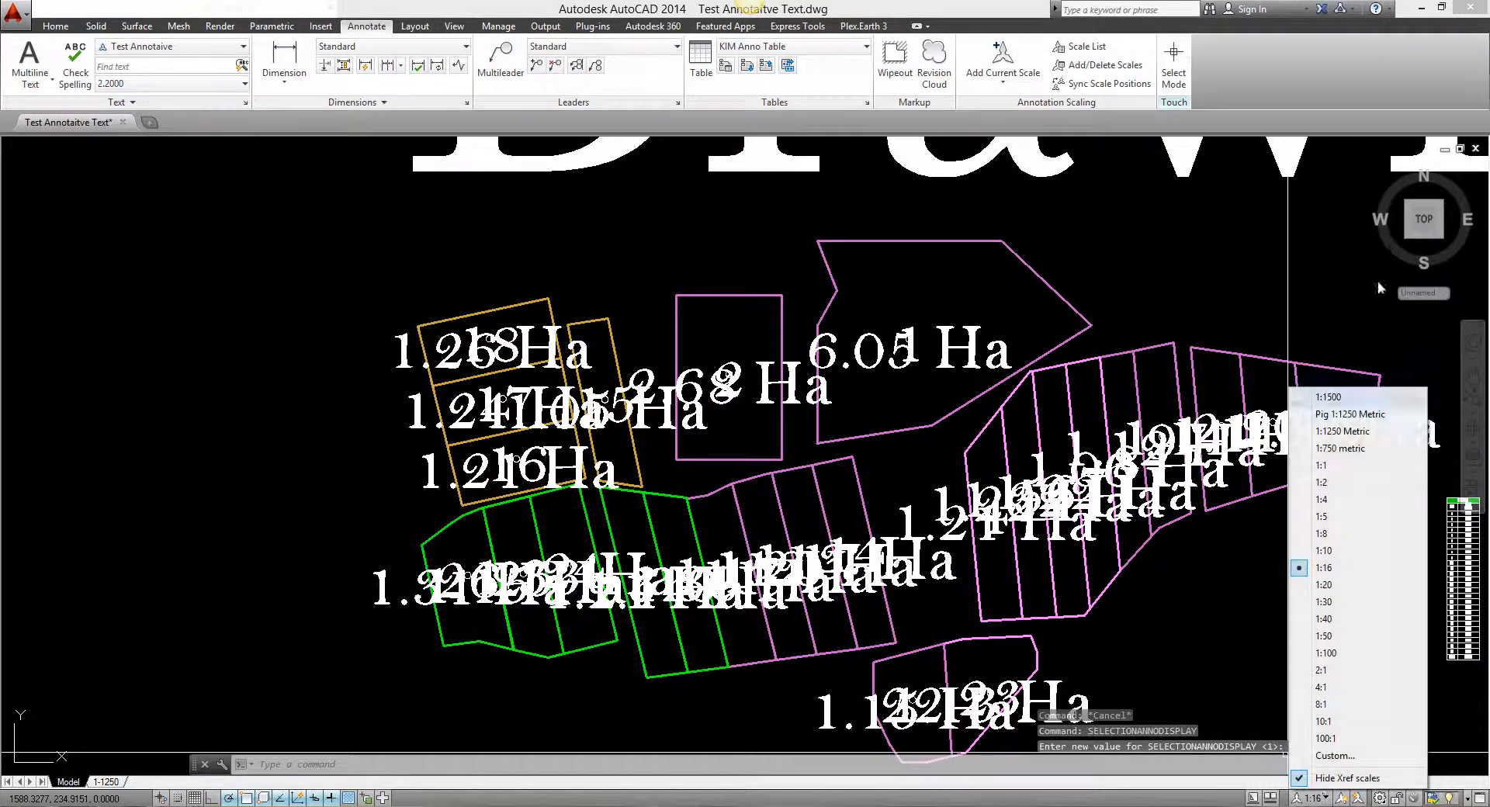
left_click(1349, 431)
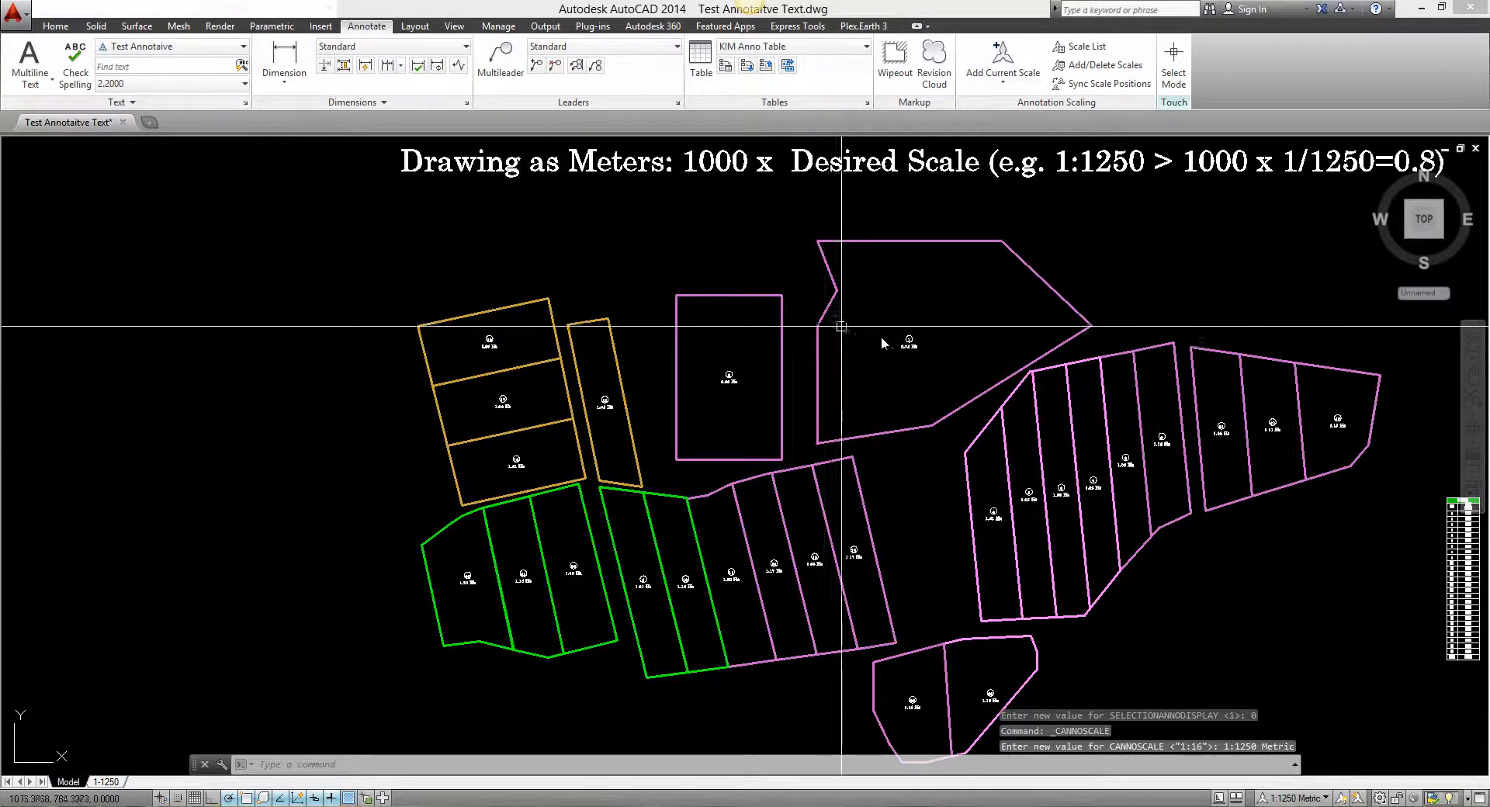
mouse_move(373, 719)
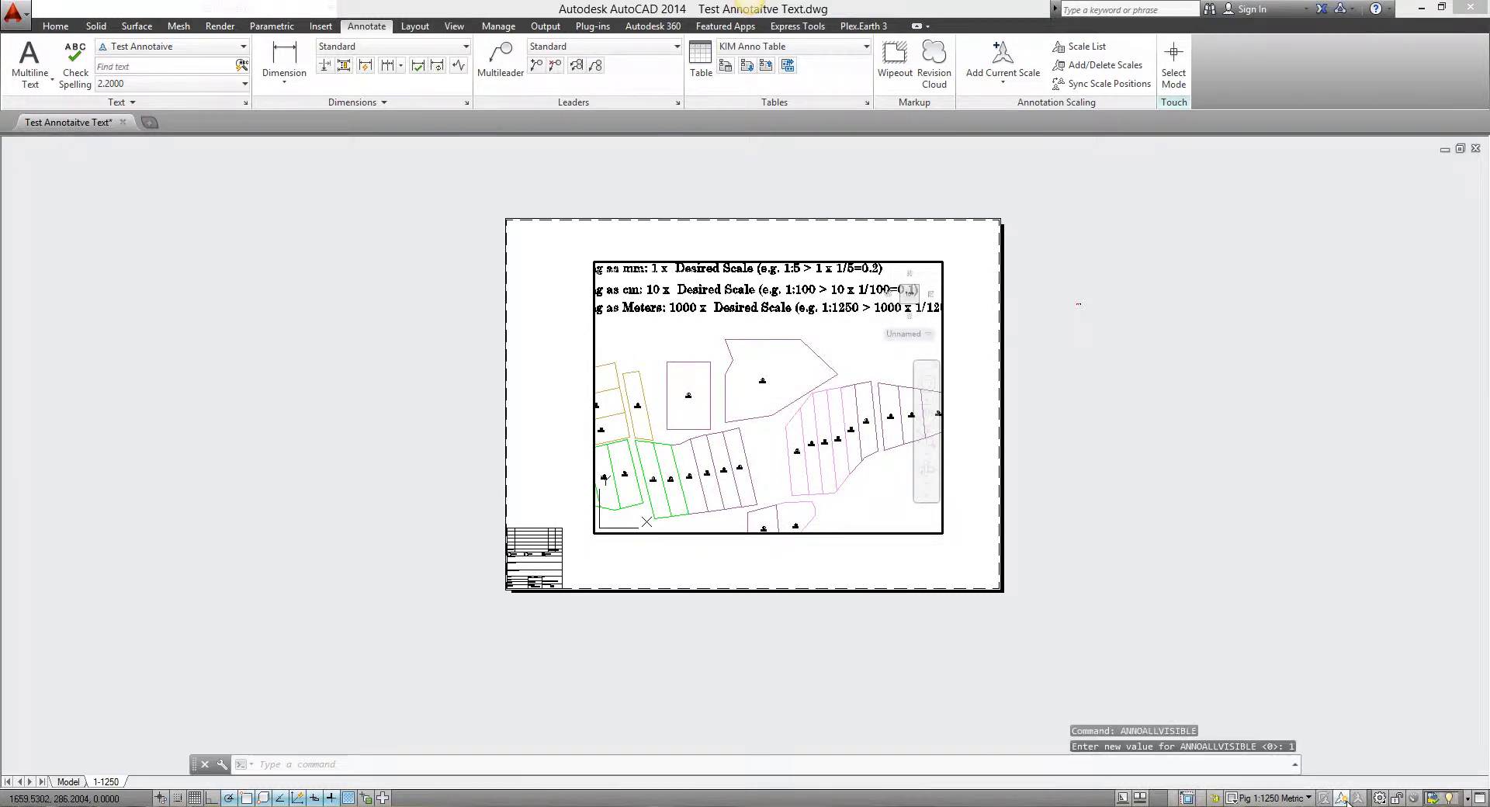
mouse_move(1340, 797)
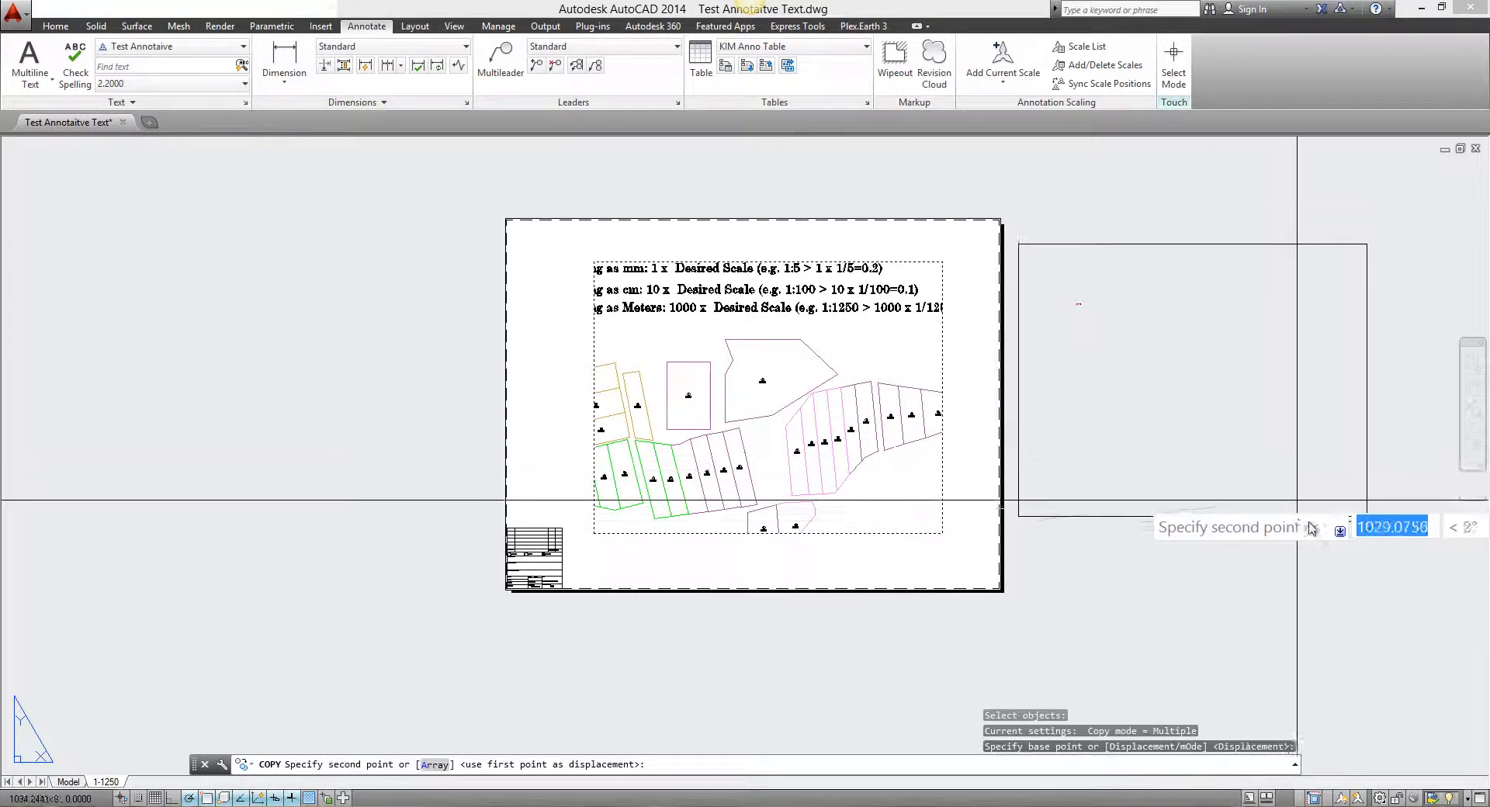
Place the copied viewport right of the sheet and set its scale.
left_click(1183, 421)
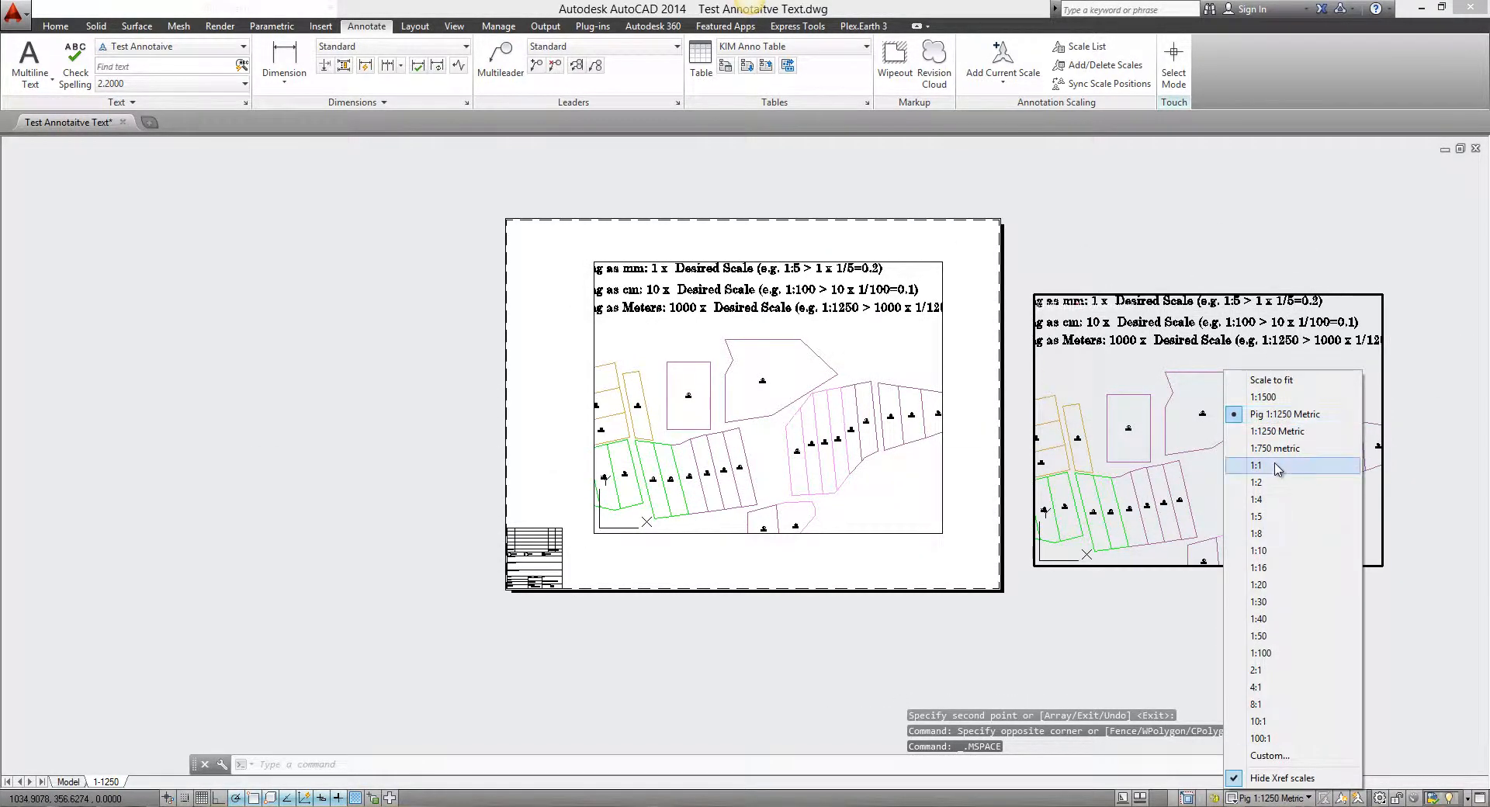
left_click(1256, 465)
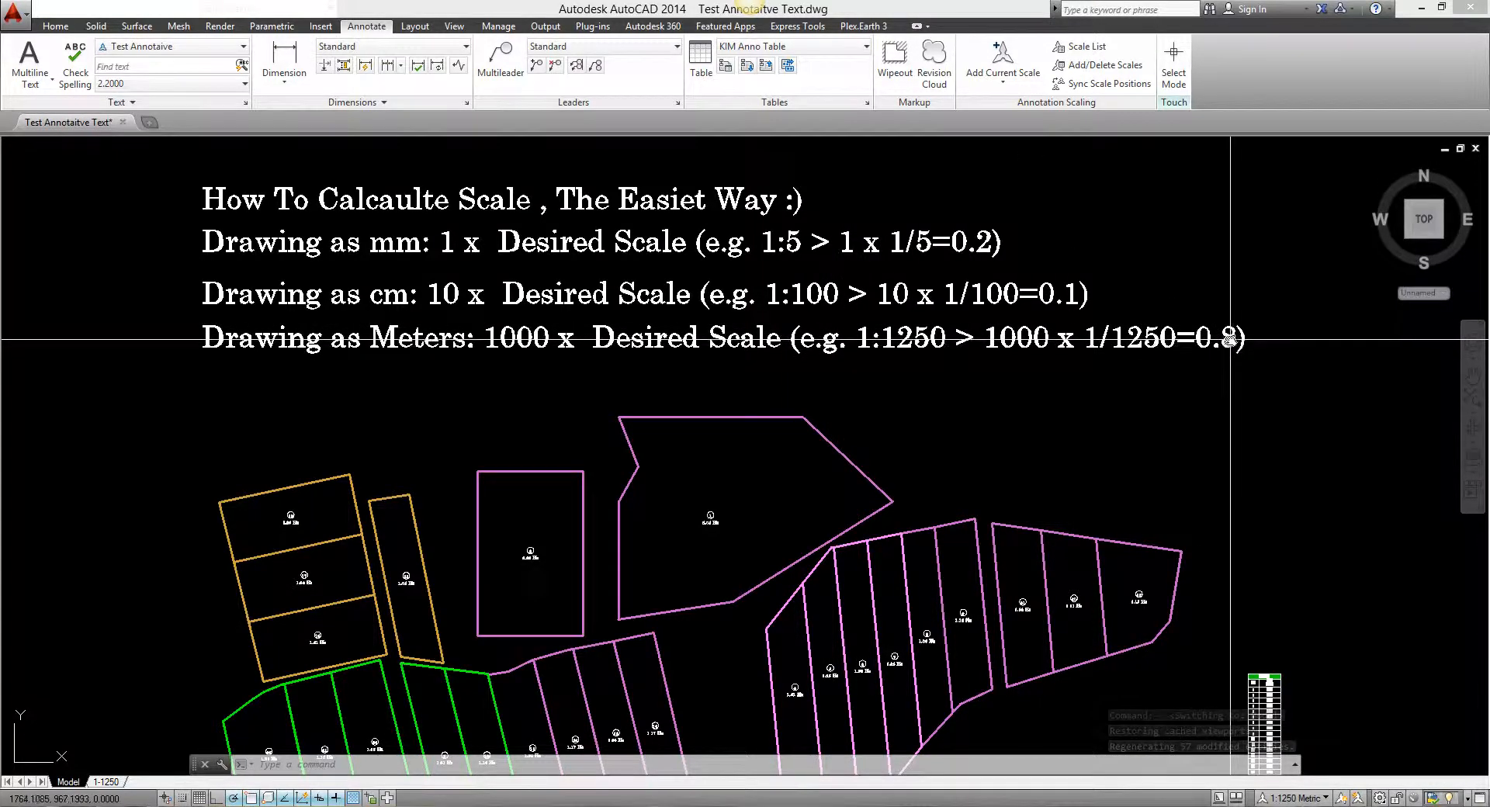
mouse_move(1219, 339)
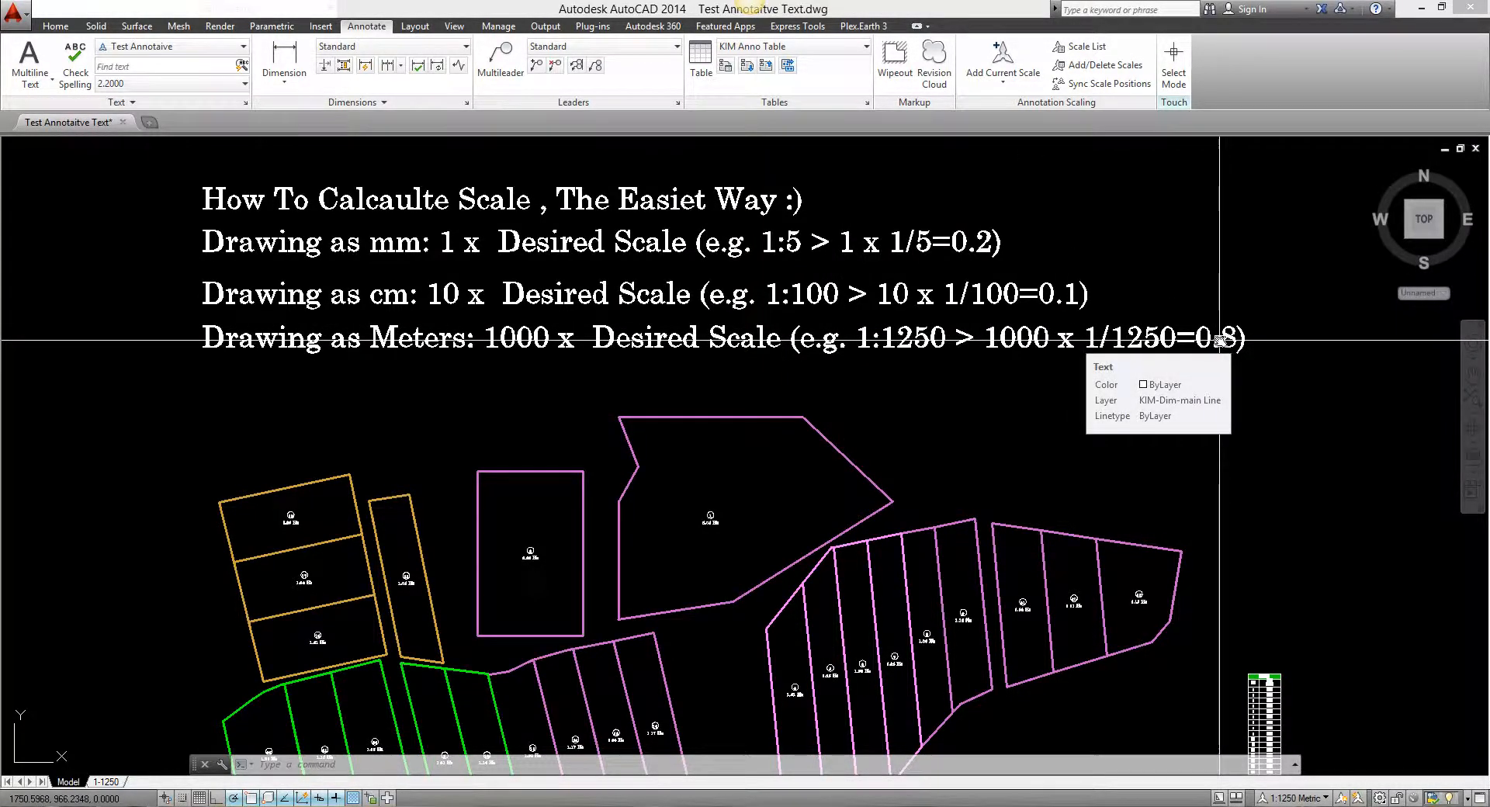